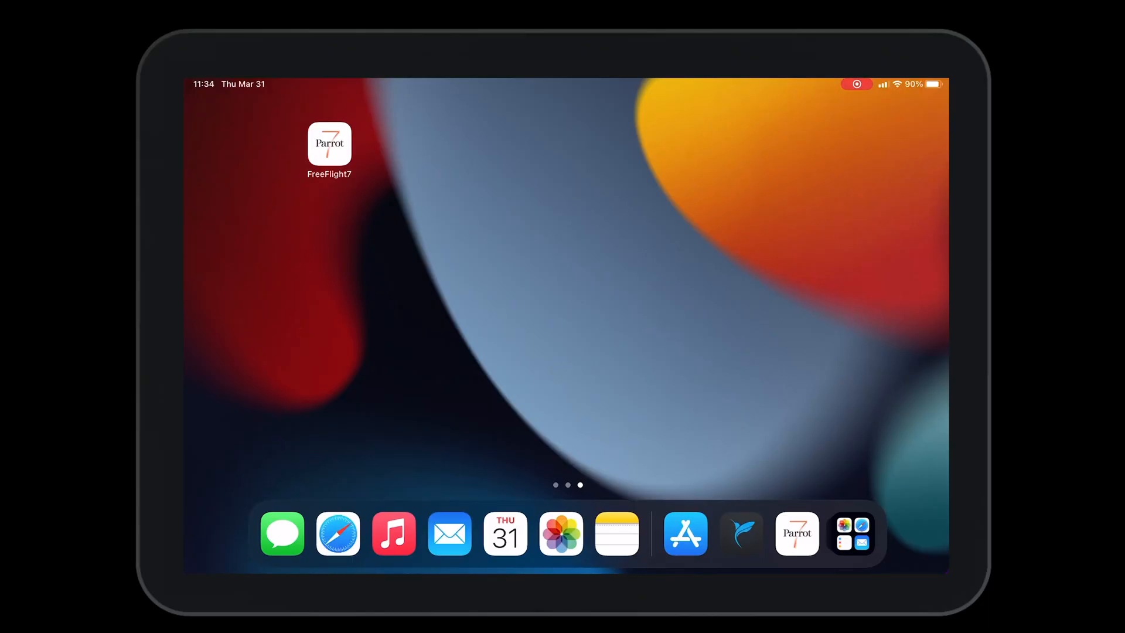
- Launch FreeFlight 7, allow Skycontroller 4 access and leave the flight view for the dashboard
{"action": "left_click", "coordinate": [329, 143]}
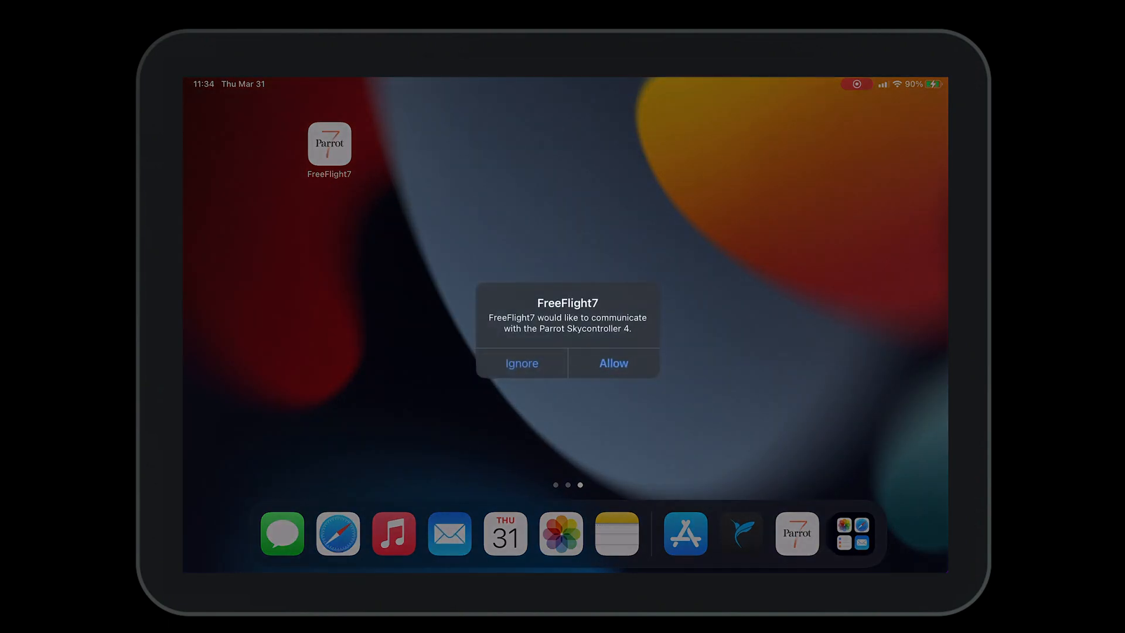
{"action": "left_click", "coordinate": [613, 364]}
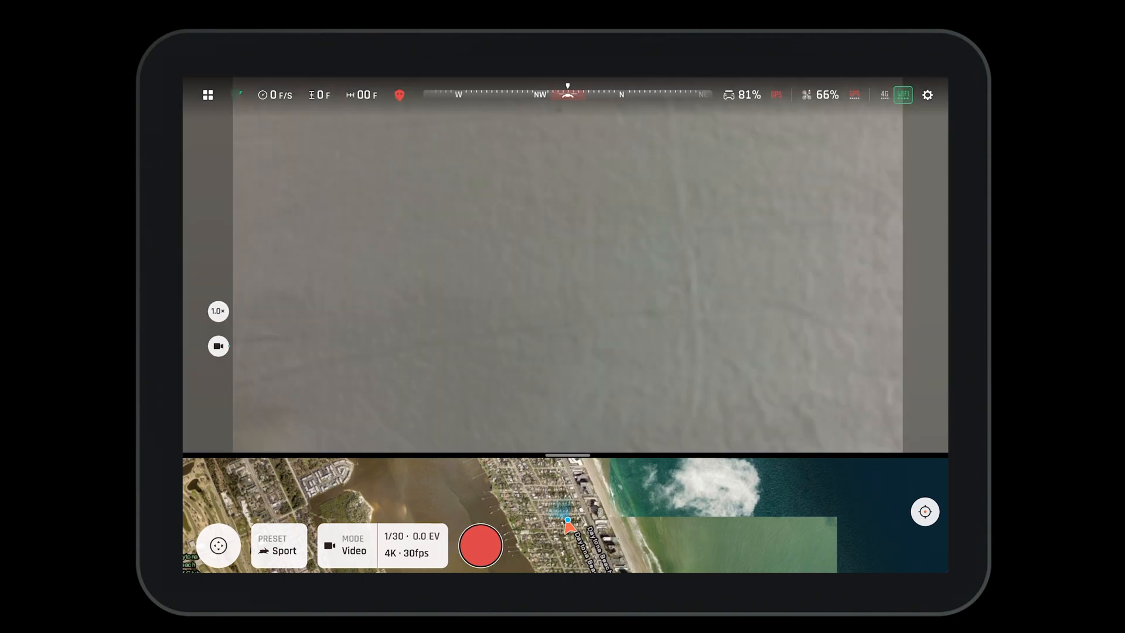
{"action": "left_click", "coordinate": [208, 95]}
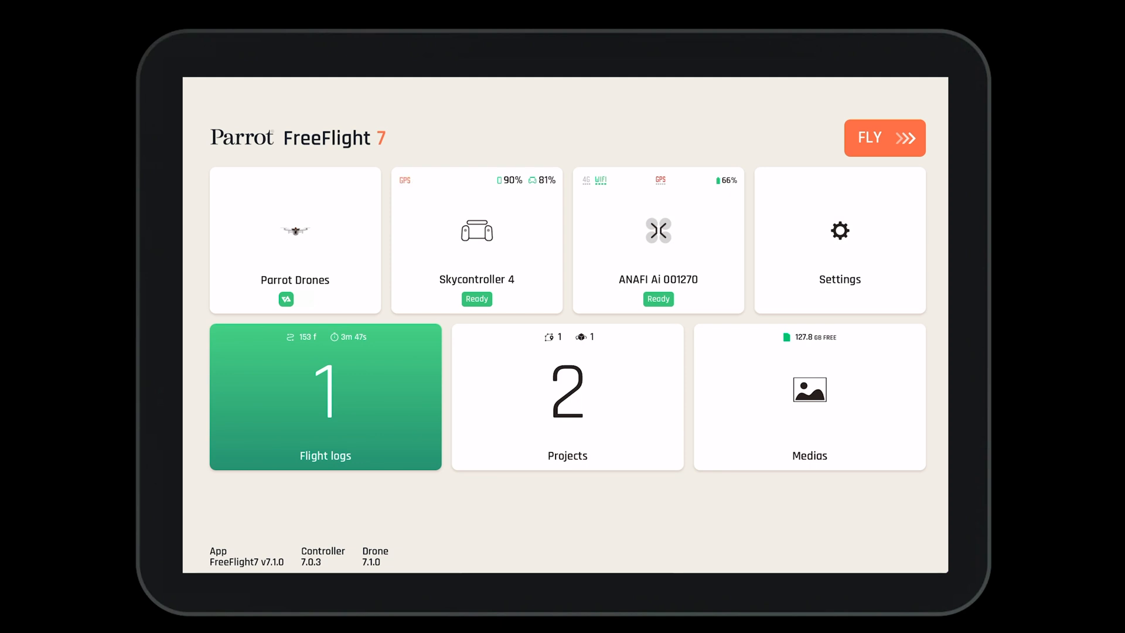
- View the user profile showing Pix4D Connected and data sharing set to Full sharing
{"action": "left_click", "coordinate": [294, 240]}
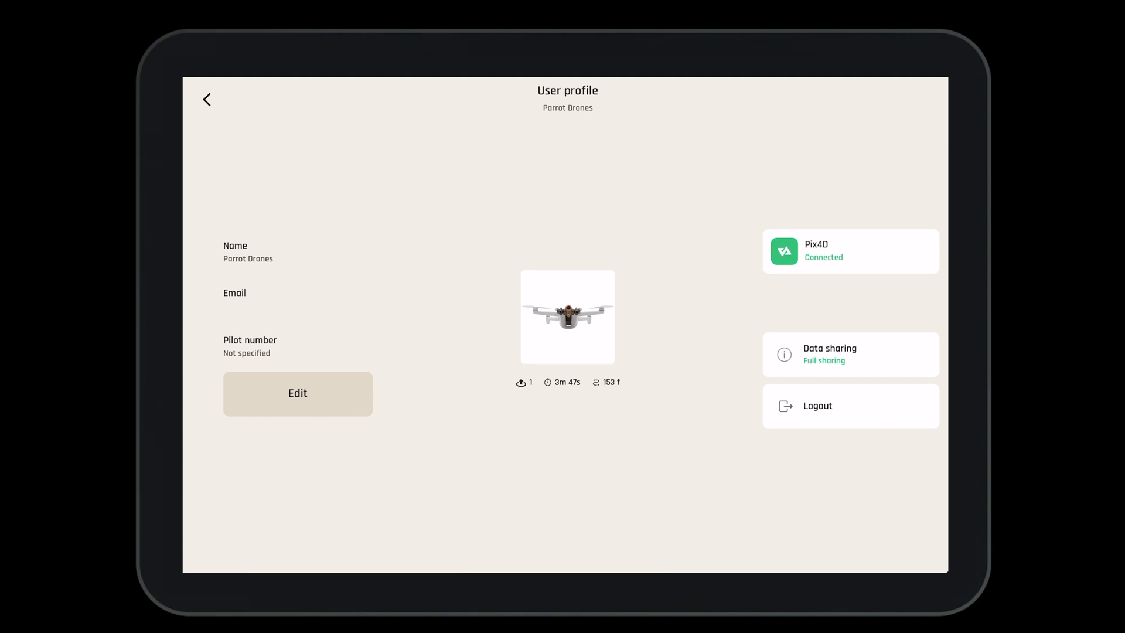
{"action": "left_click", "coordinate": [262, 292]}
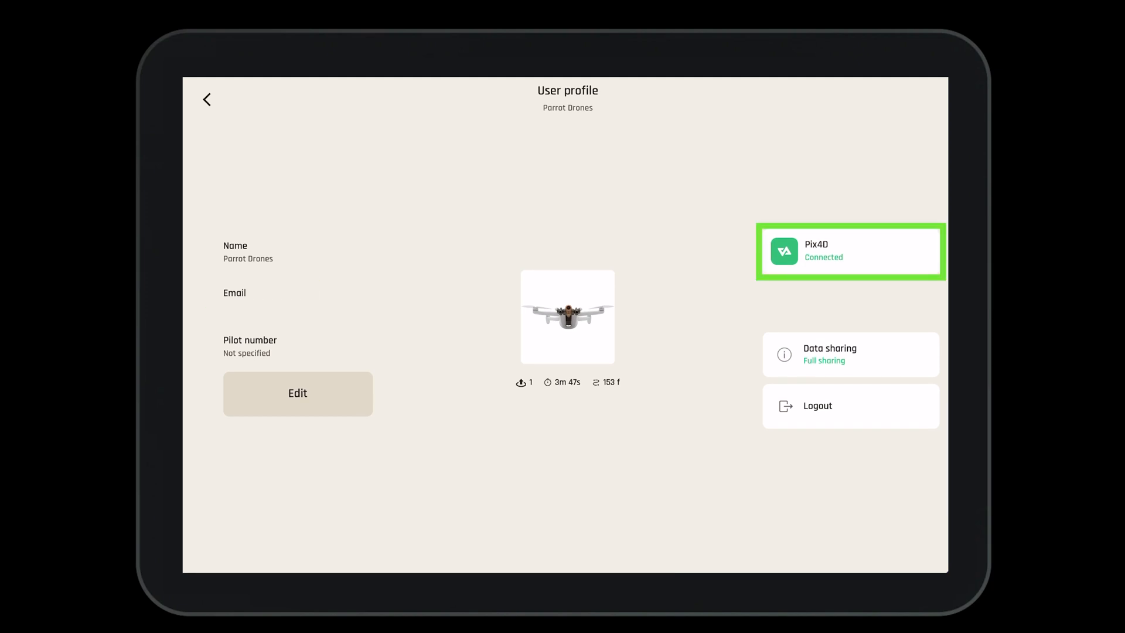
{"action": "left_click", "coordinate": [850, 353]}
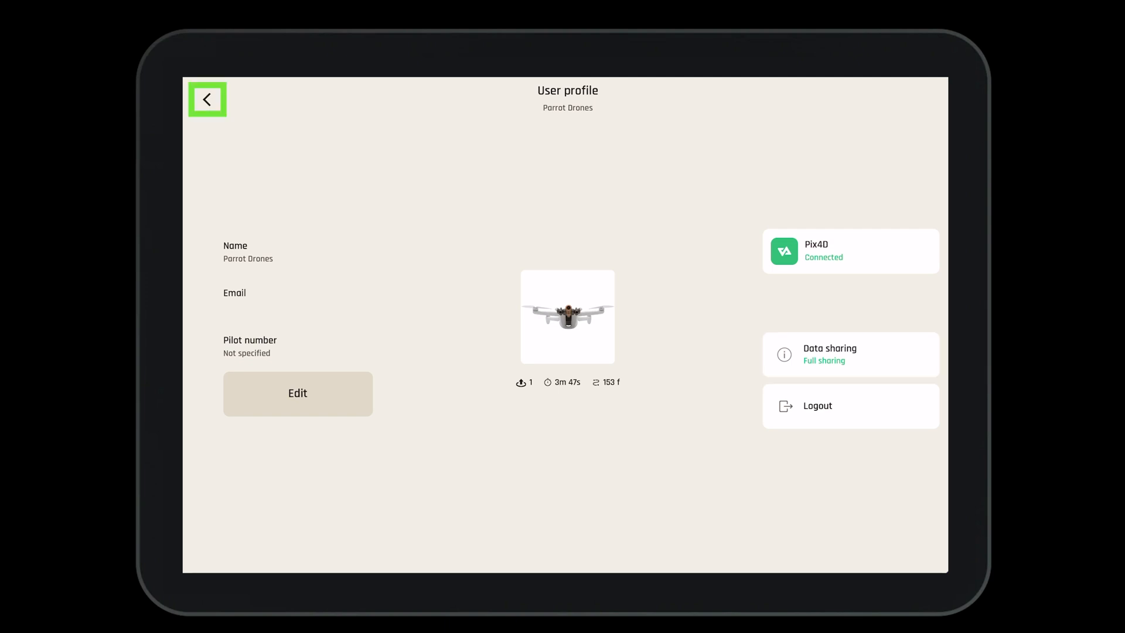
- Leave the profile, review the Skycontroller 4 details with firmware 7.0.3, and return to the dashboard
{"action": "left_click", "coordinate": [207, 99]}
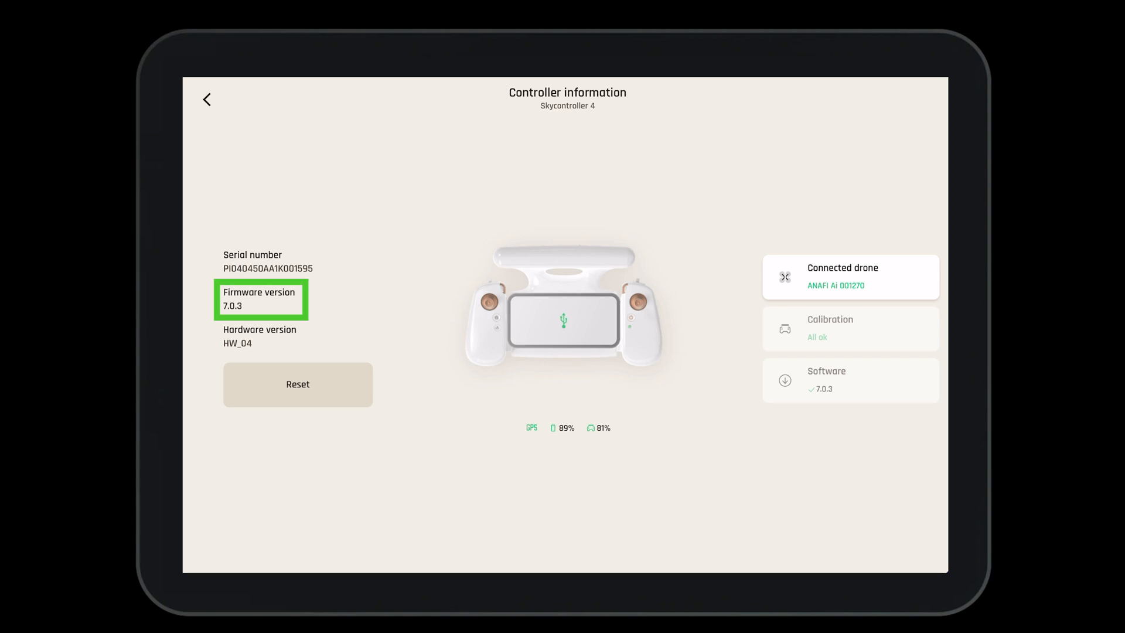
{"action": "left_click", "coordinate": [850, 276]}
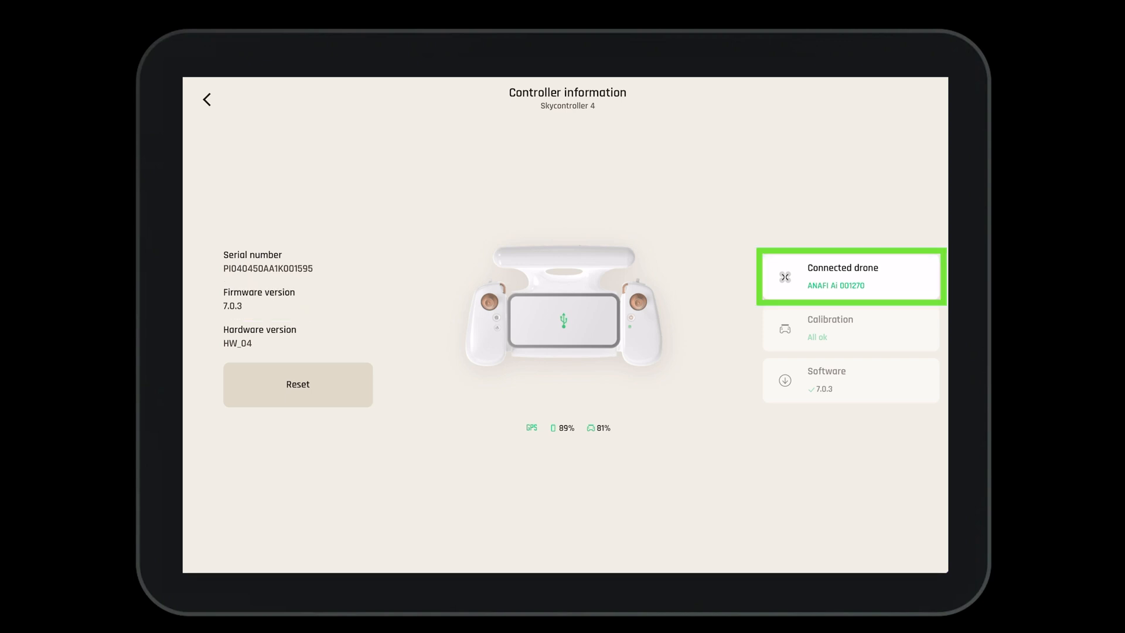
{"action": "left_click", "coordinate": [850, 380]}
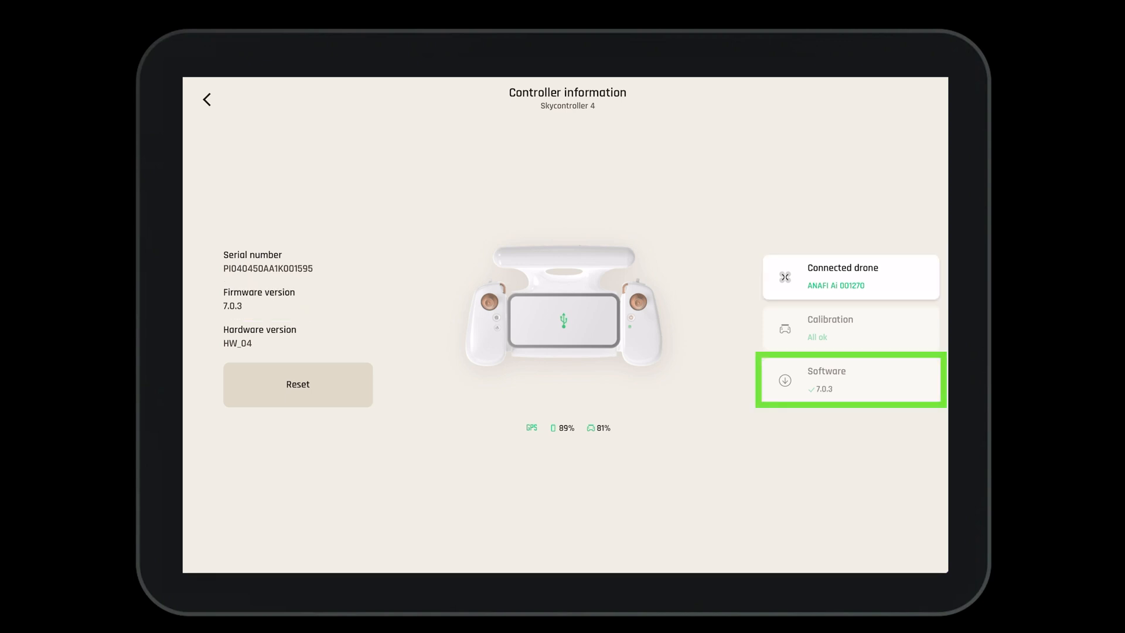
{"action": "left_click", "coordinate": [208, 100]}
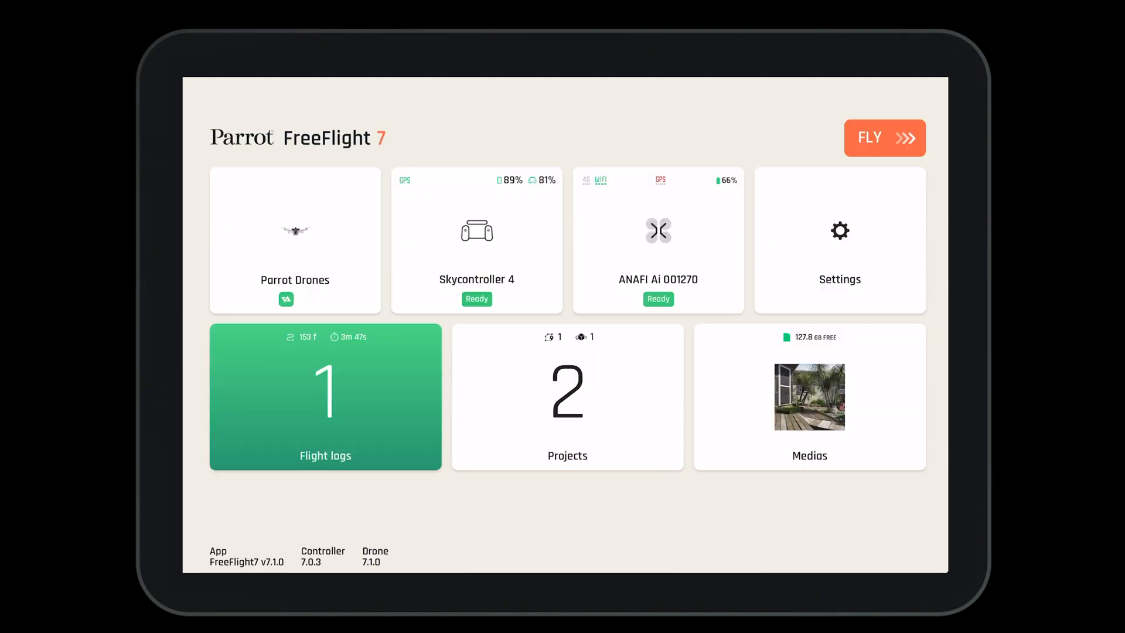
{"action": "left_click", "coordinate": [658, 240]}
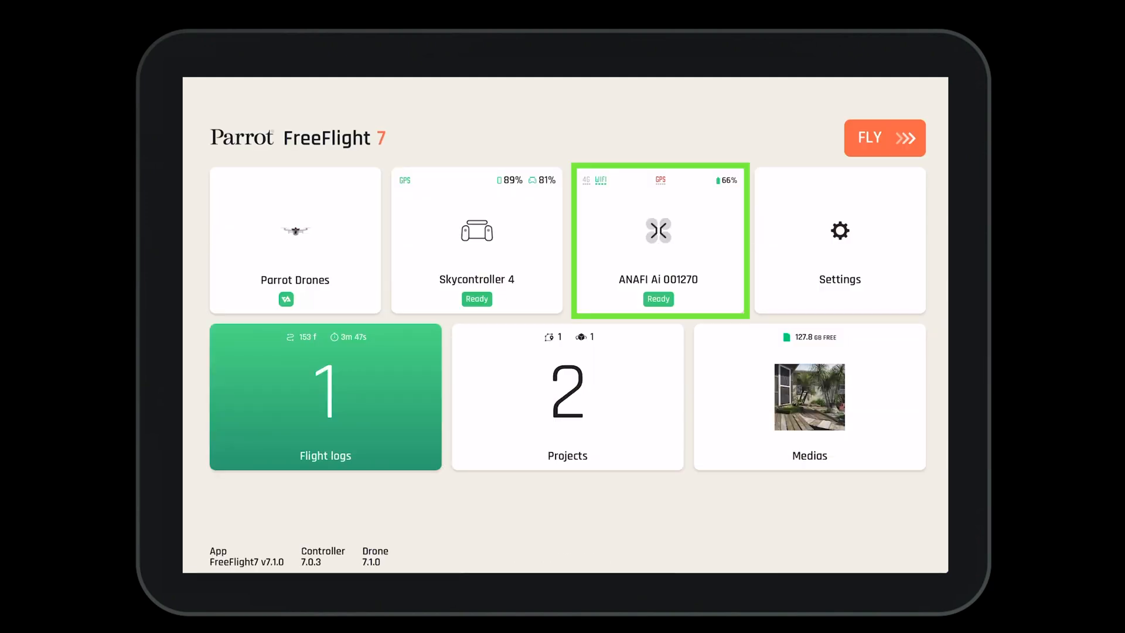
{"action": "left_click", "coordinate": [659, 240]}
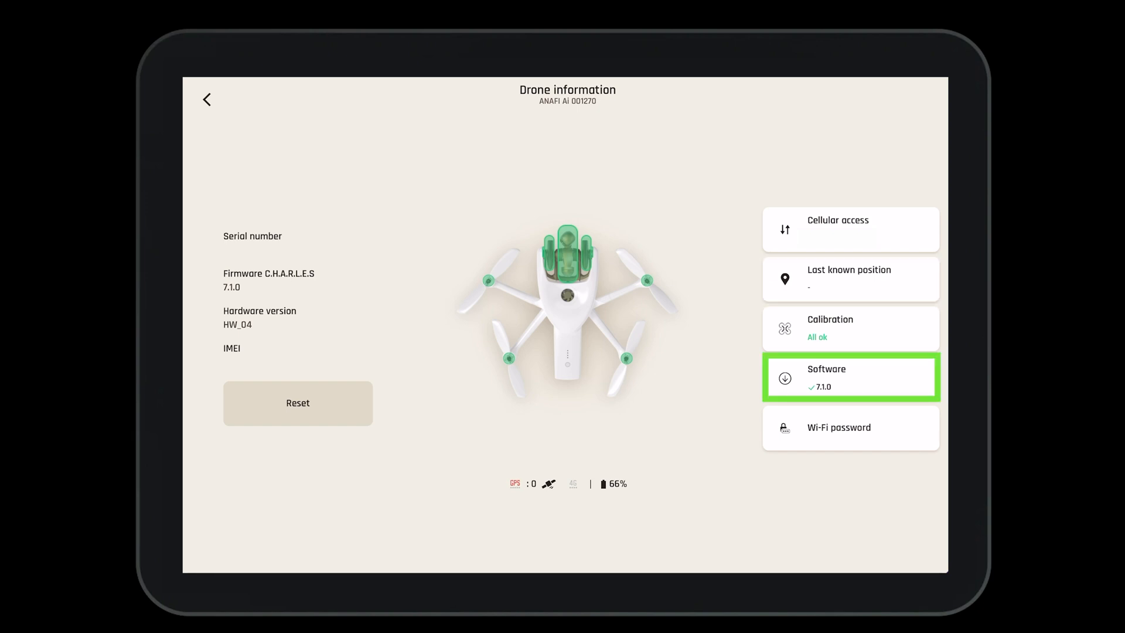
{"action": "left_click", "coordinate": [850, 328]}
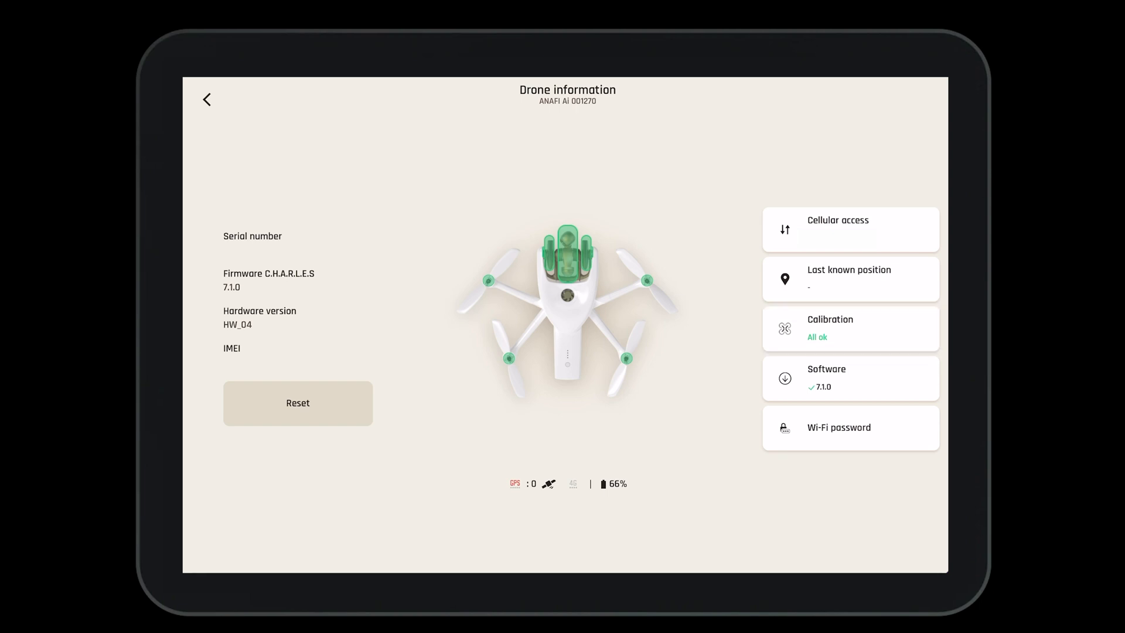
{"action": "left_click", "coordinate": [850, 329]}
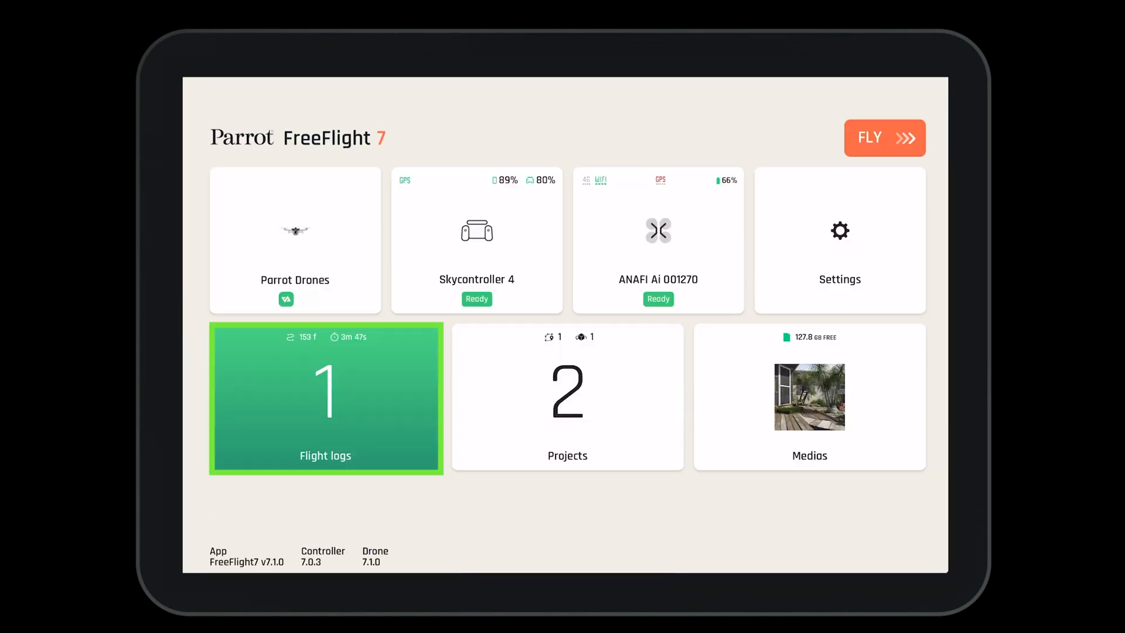
- Review the 'first flight Anafi Ai' log from March 30, 2022 and return to the All flights list
{"action": "left_click", "coordinate": [326, 397]}
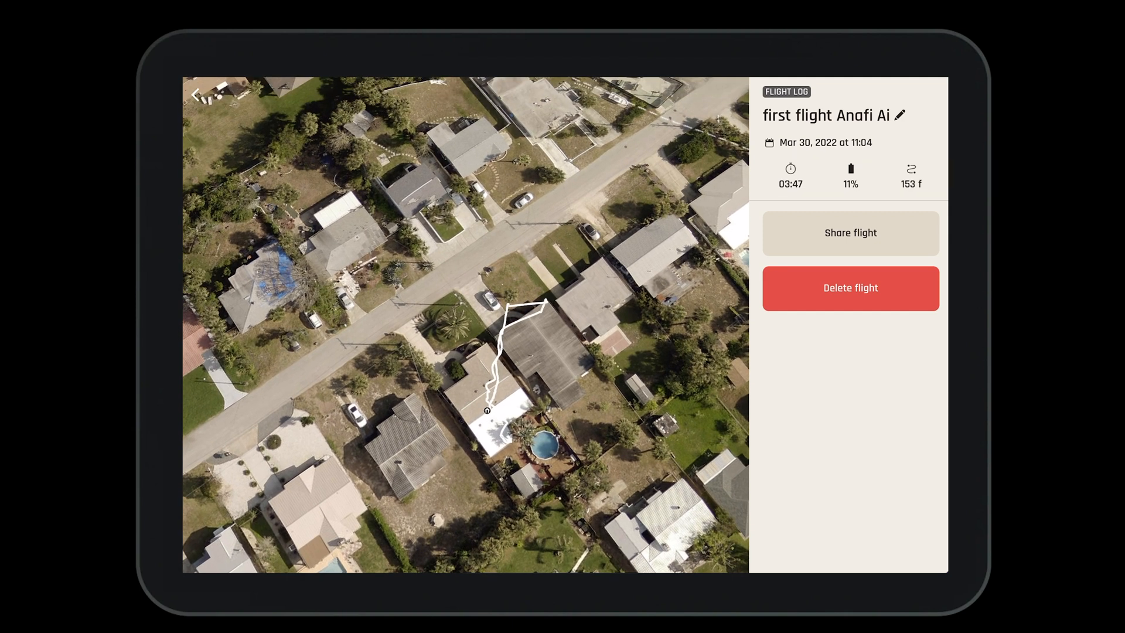
{"action": "left_click", "coordinate": [850, 232]}
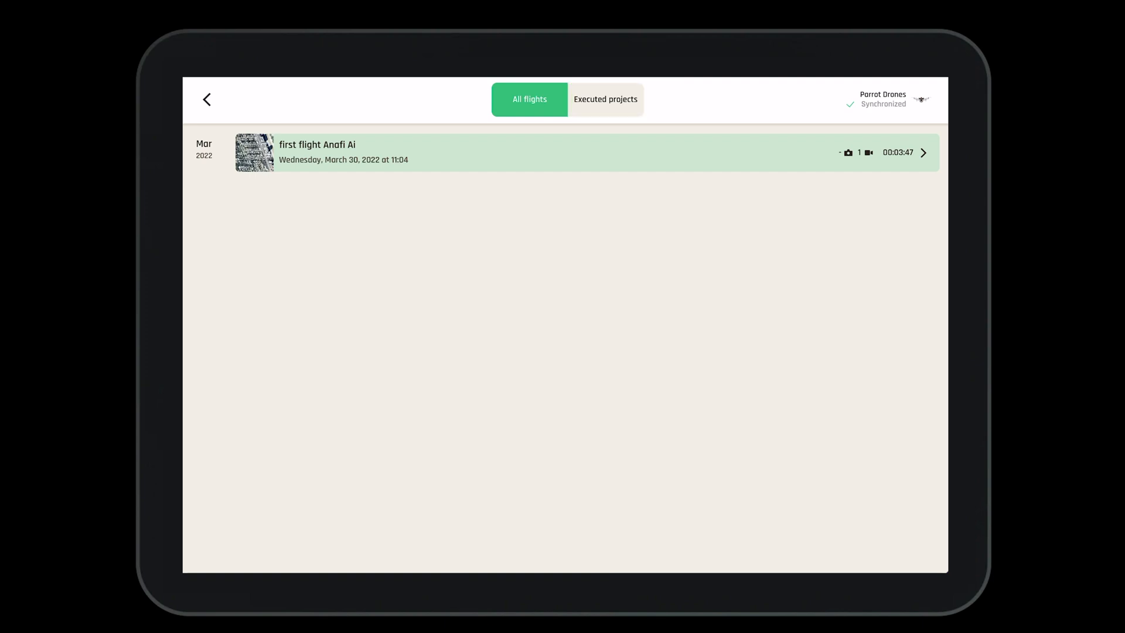
- Review the executed 'New project' from 2/9/22 with its one completed execution
{"action": "left_click", "coordinate": [605, 99]}
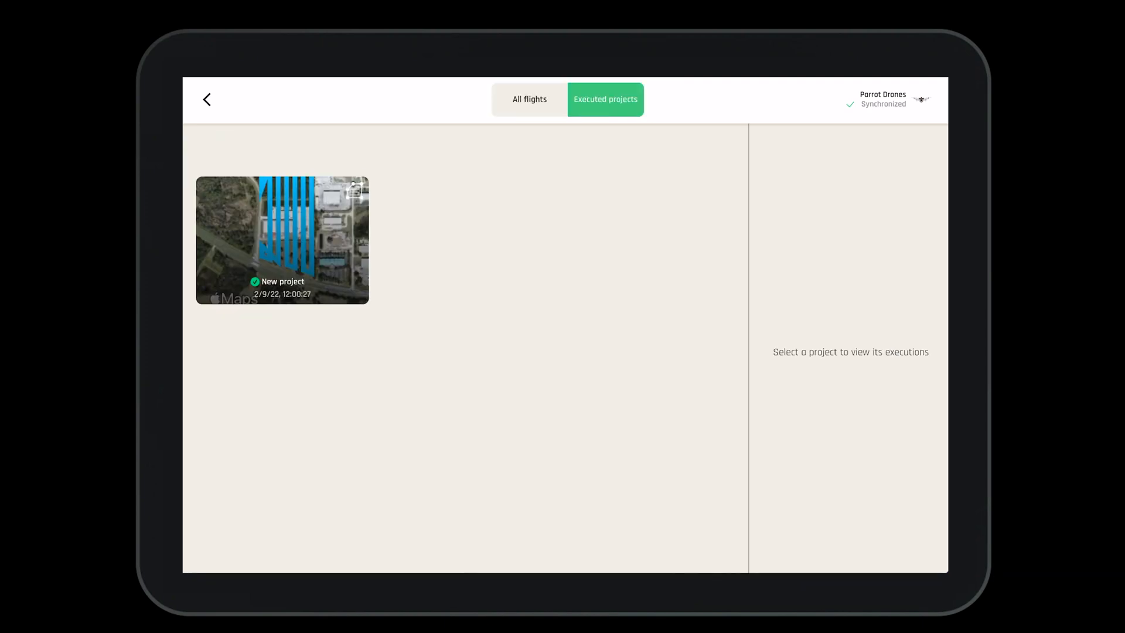
{"action": "left_click", "coordinate": [281, 241]}
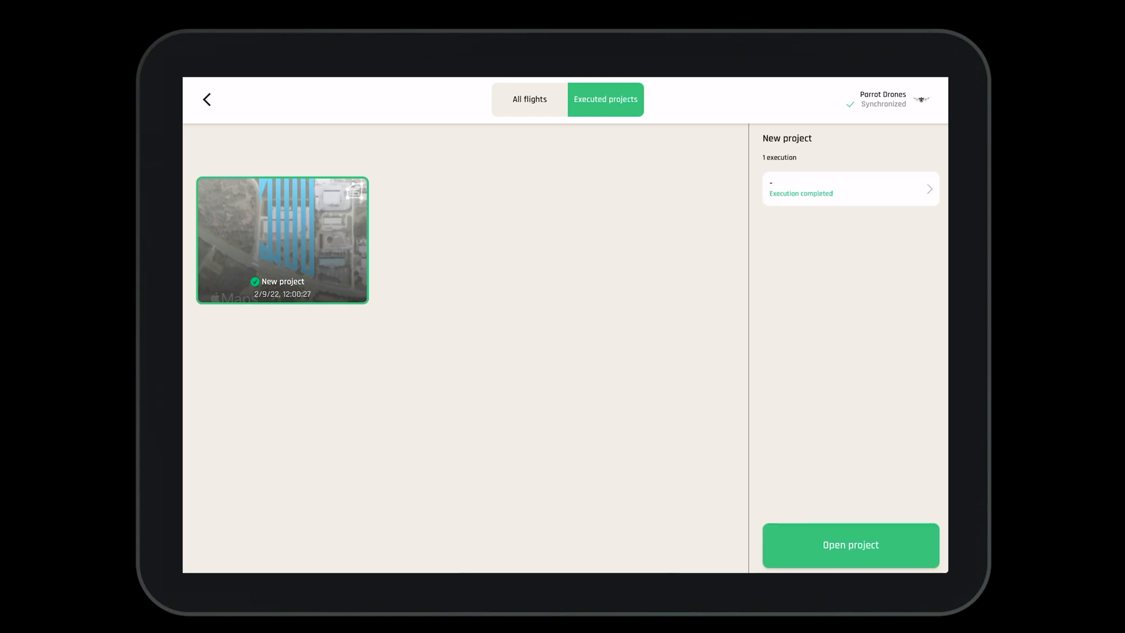
{"action": "left_click", "coordinate": [850, 189]}
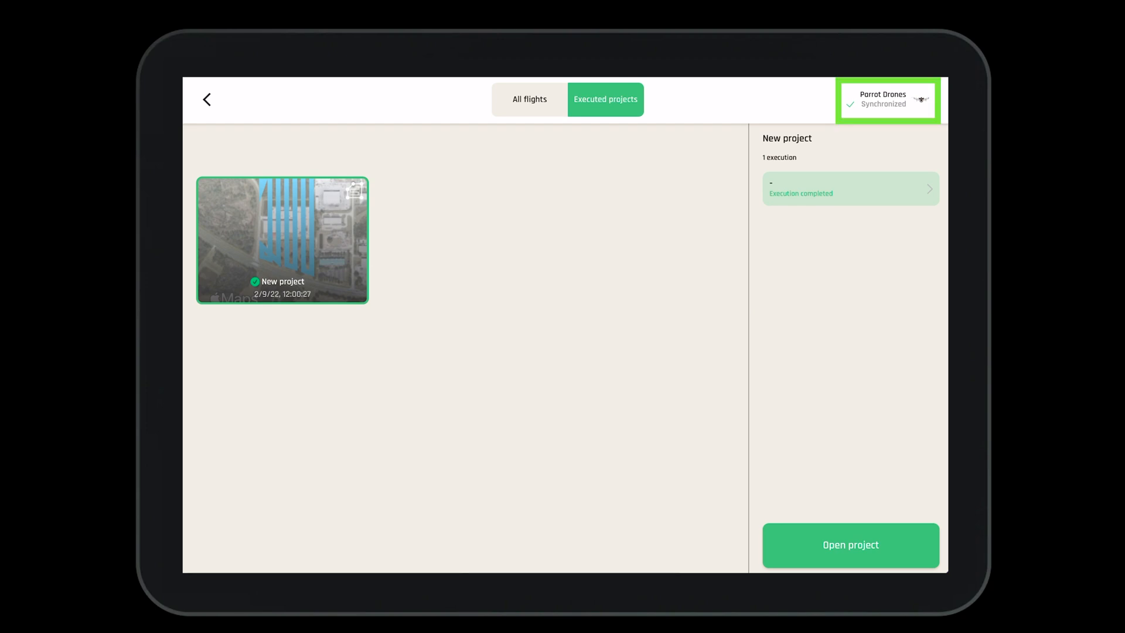
- Check the synchronized account's profile, then return to the dashboard
{"action": "left_click", "coordinate": [887, 100]}
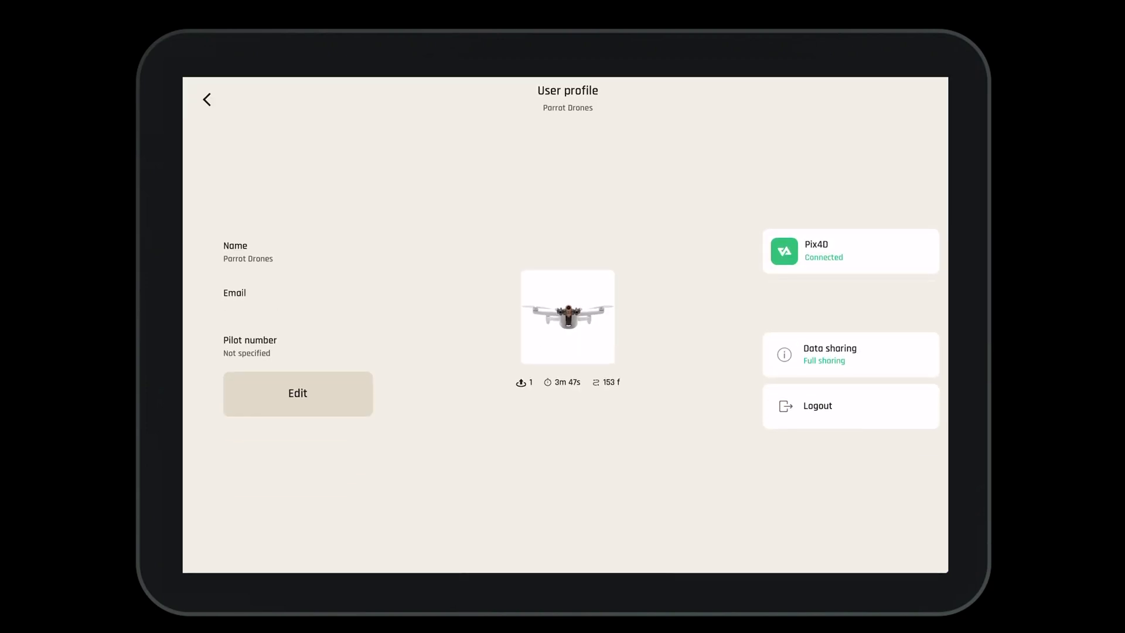
{"action": "left_click", "coordinate": [207, 99]}
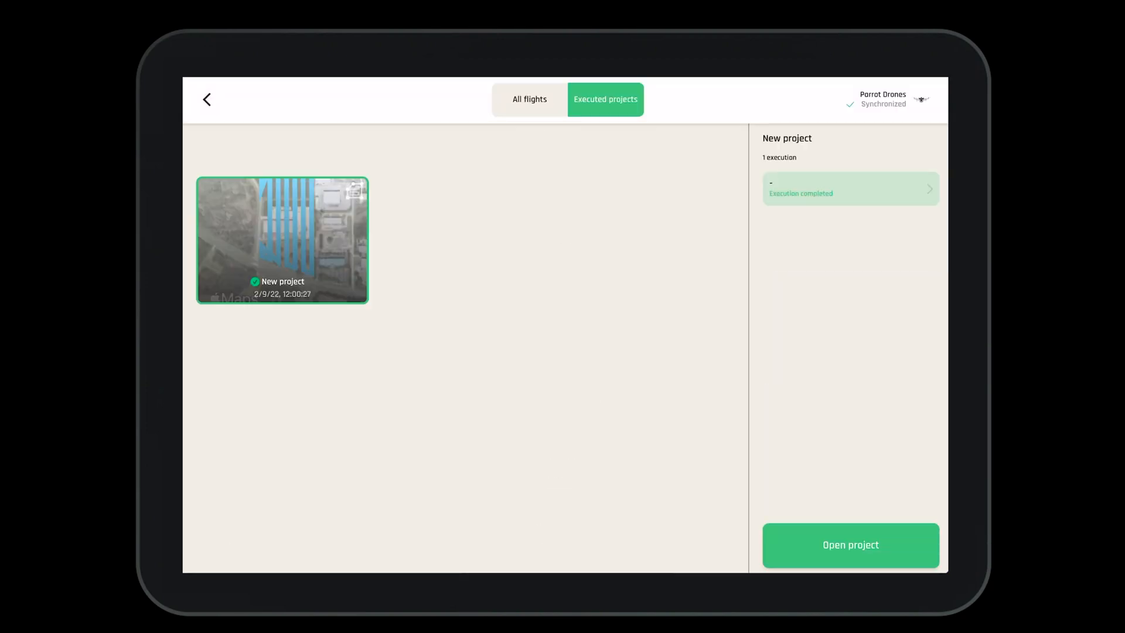
{"action": "left_click", "coordinate": [206, 99]}
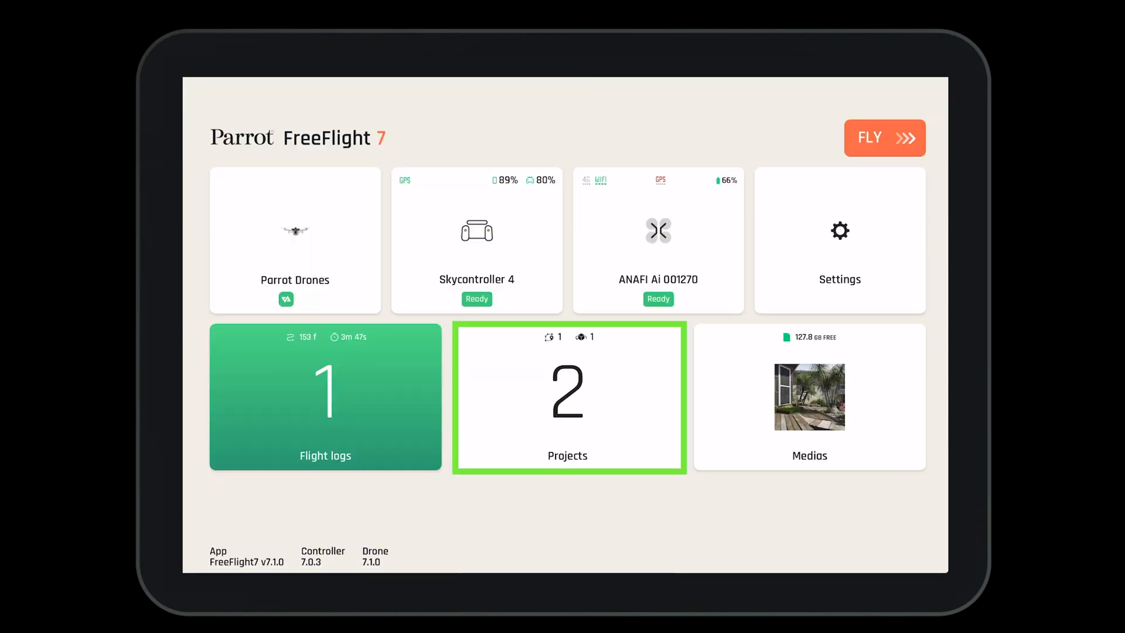
- Review the photogrammetry and Flight Plan projects, landing on the drone-memory media list with one video
{"action": "left_click", "coordinate": [568, 396]}
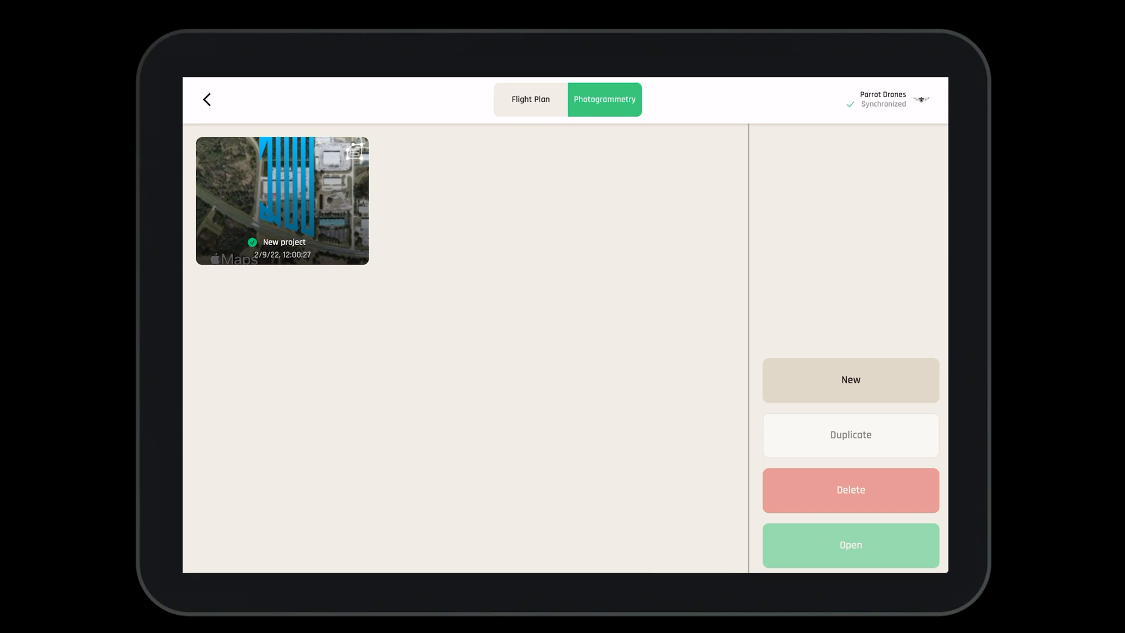
{"action": "left_click", "coordinate": [531, 99]}
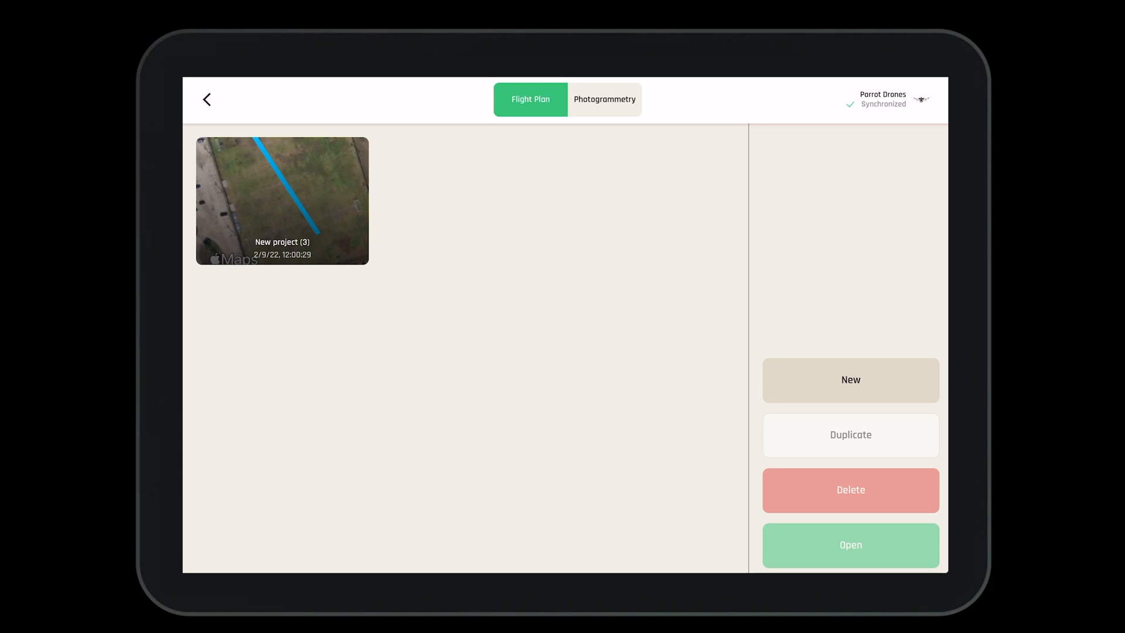
{"action": "left_click", "coordinate": [208, 99]}
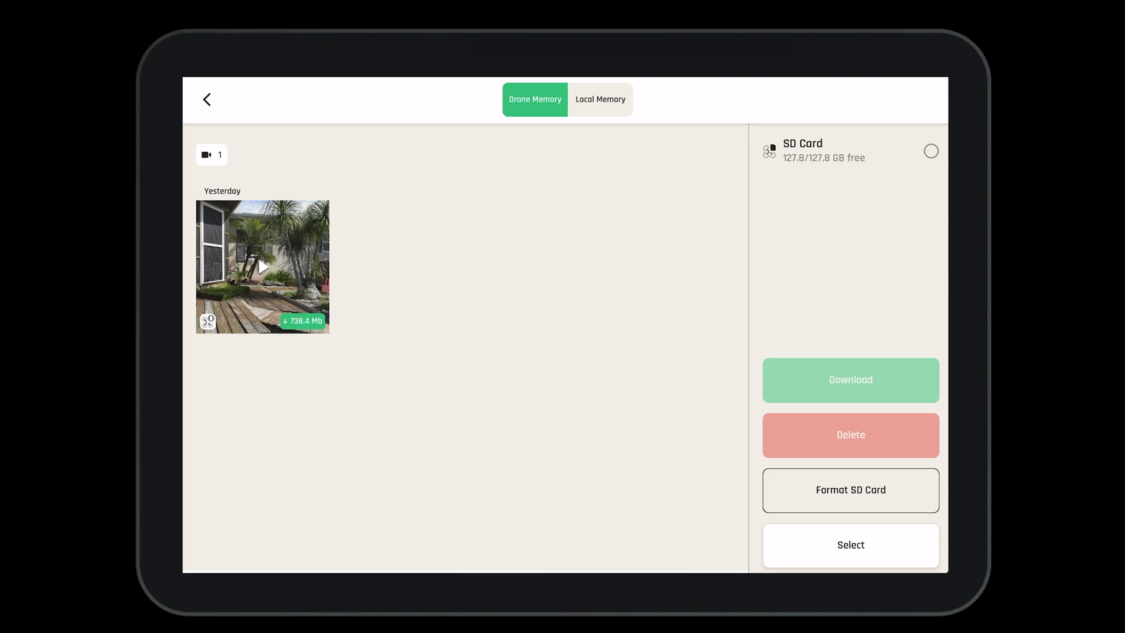
- Check the empty Local Memory, switch back to Drone Memory and return to the dashboard
{"action": "left_click", "coordinate": [600, 99]}
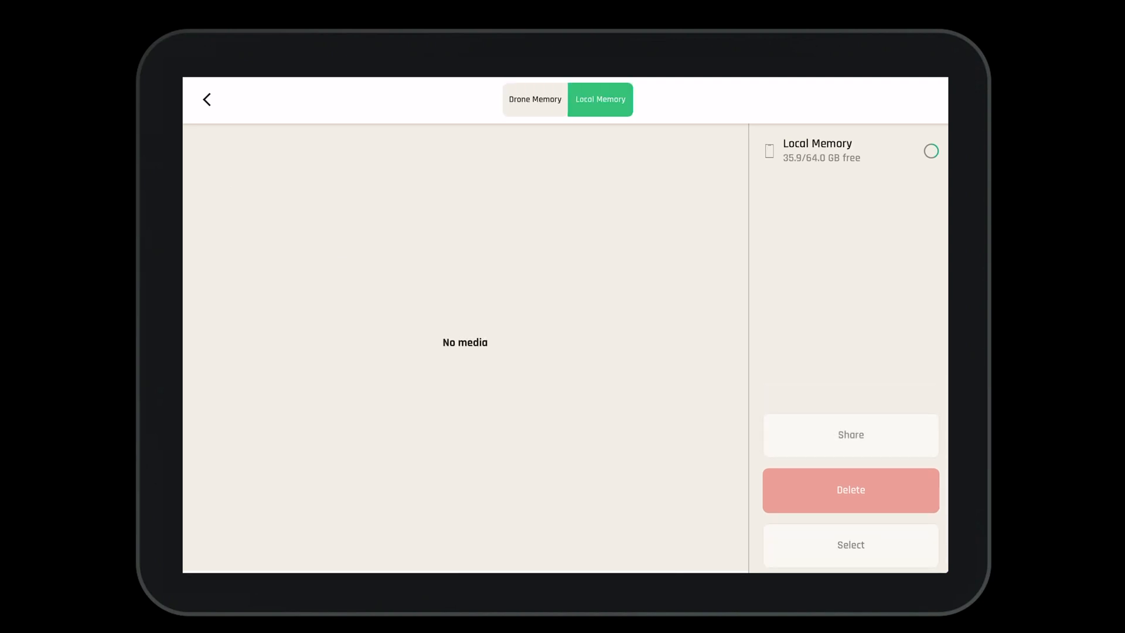
{"action": "left_click", "coordinate": [534, 99]}
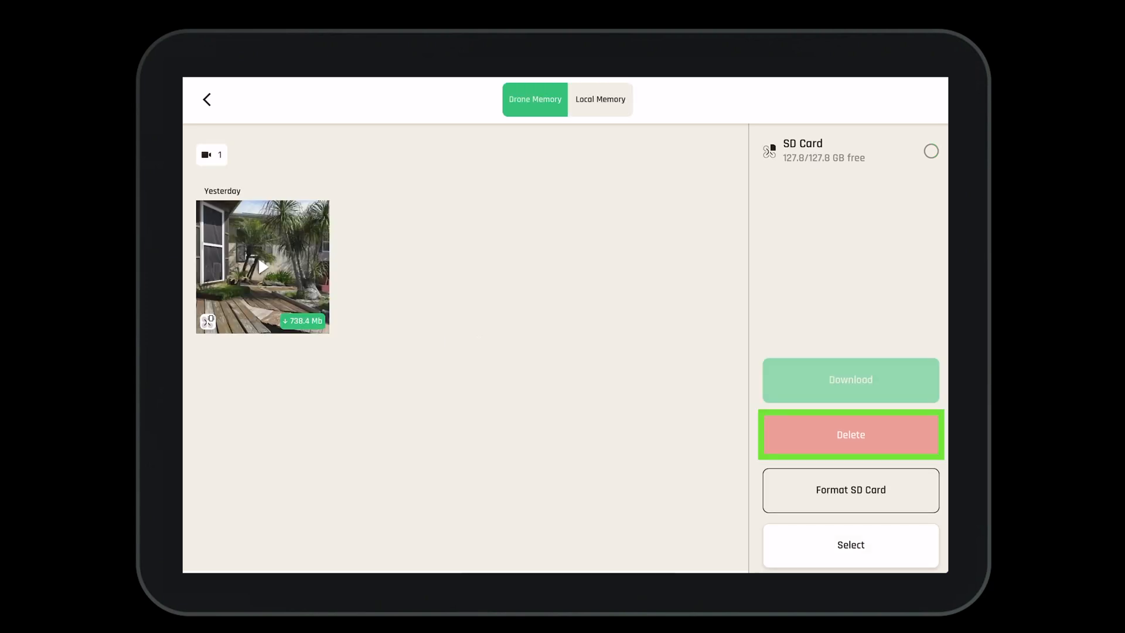
{"action": "left_click", "coordinate": [206, 99]}
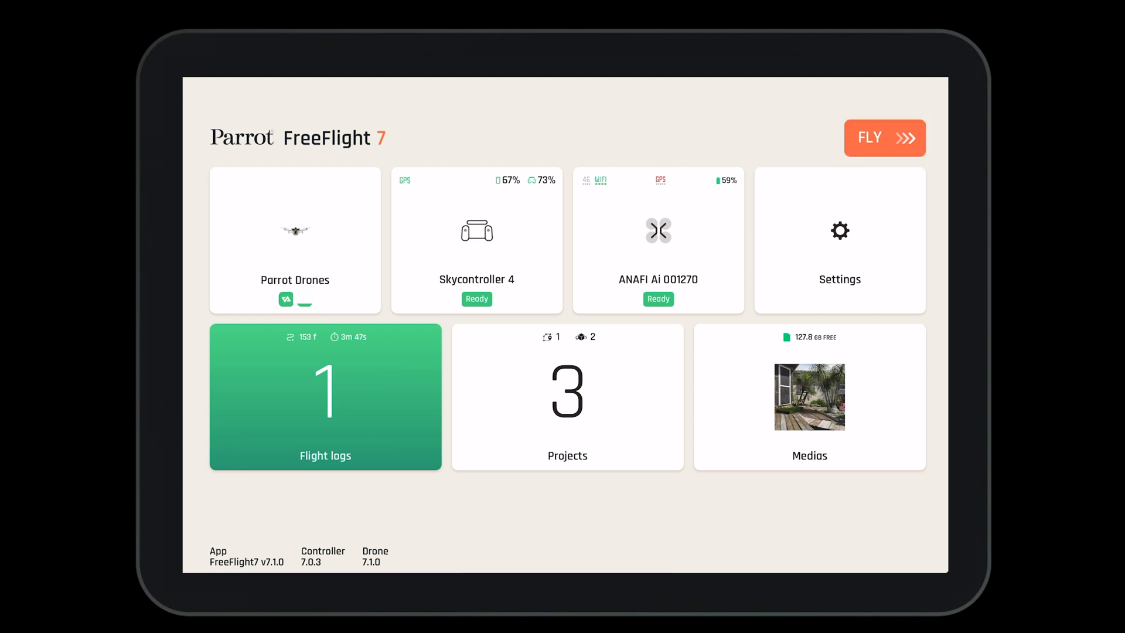
- Enter the live flight view from the FLY tile
{"action": "left_click", "coordinate": [884, 138]}
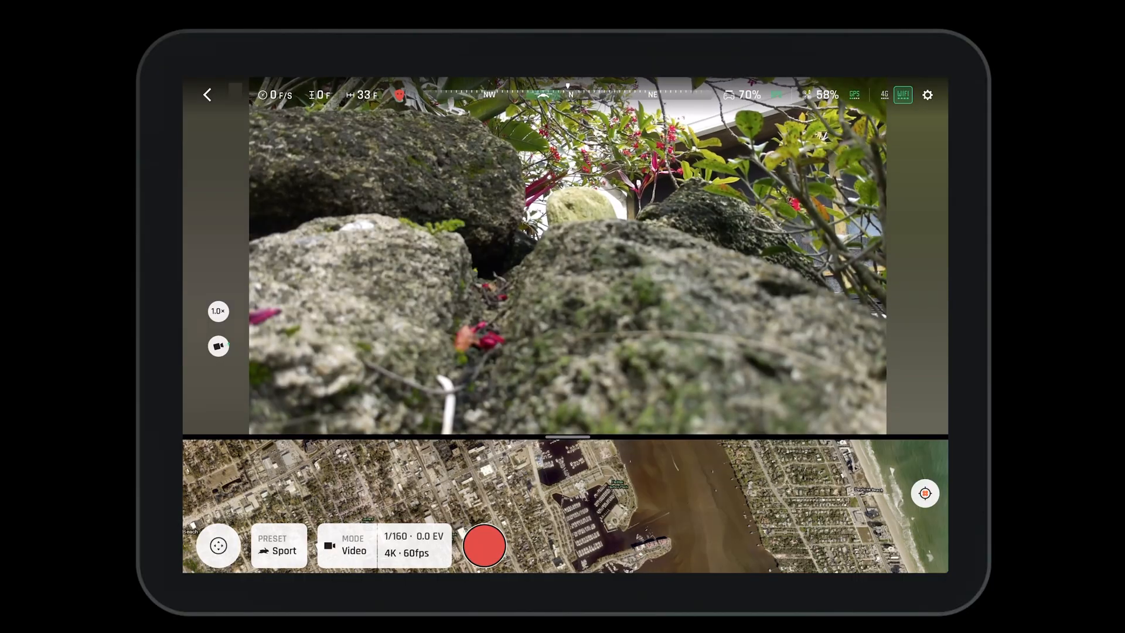
{"action": "left_click", "coordinate": [319, 95]}
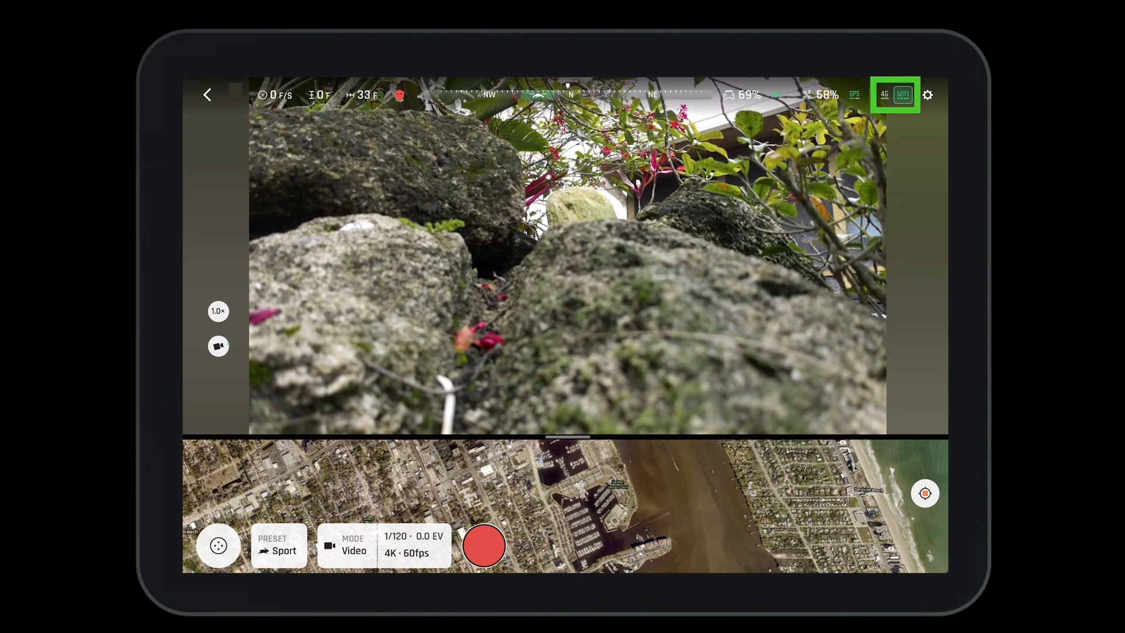
{"action": "left_click", "coordinate": [928, 93]}
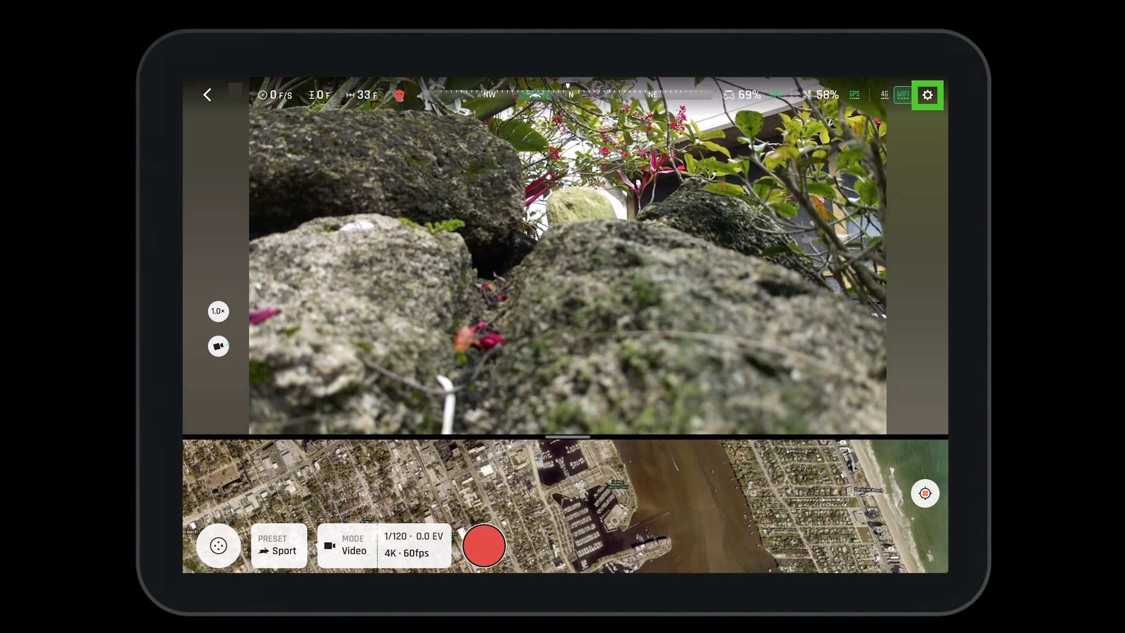
- Choose the Piloting mission and expand the camera bar showing 1/3200 s, ISO 100, 4K 60 fps
{"action": "left_click", "coordinate": [217, 345]}
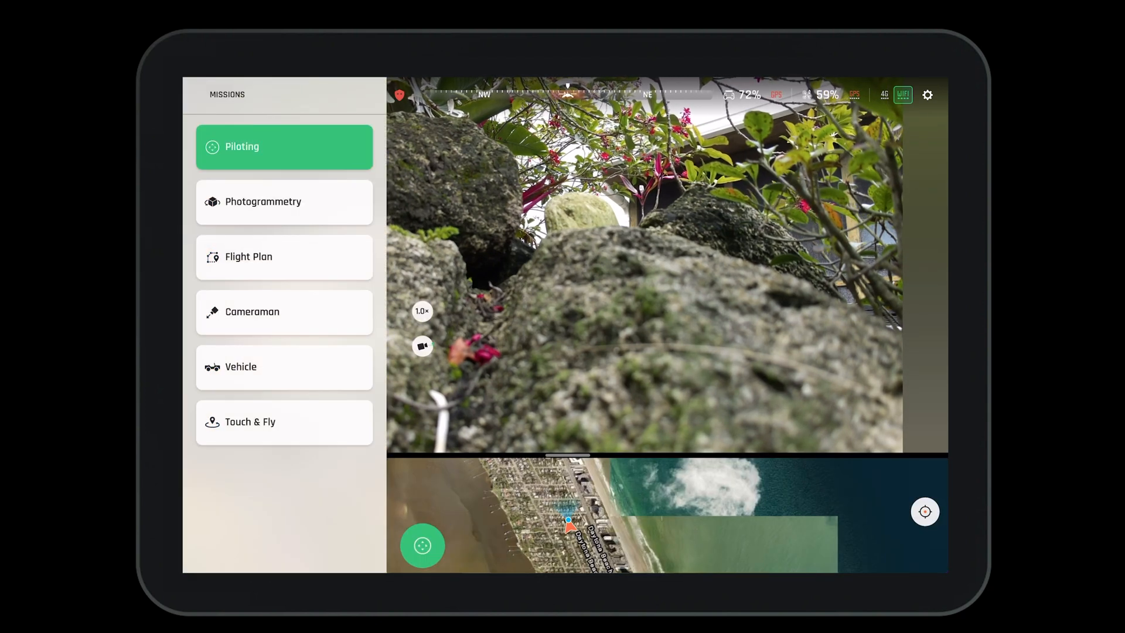
{"action": "left_click", "coordinate": [283, 147]}
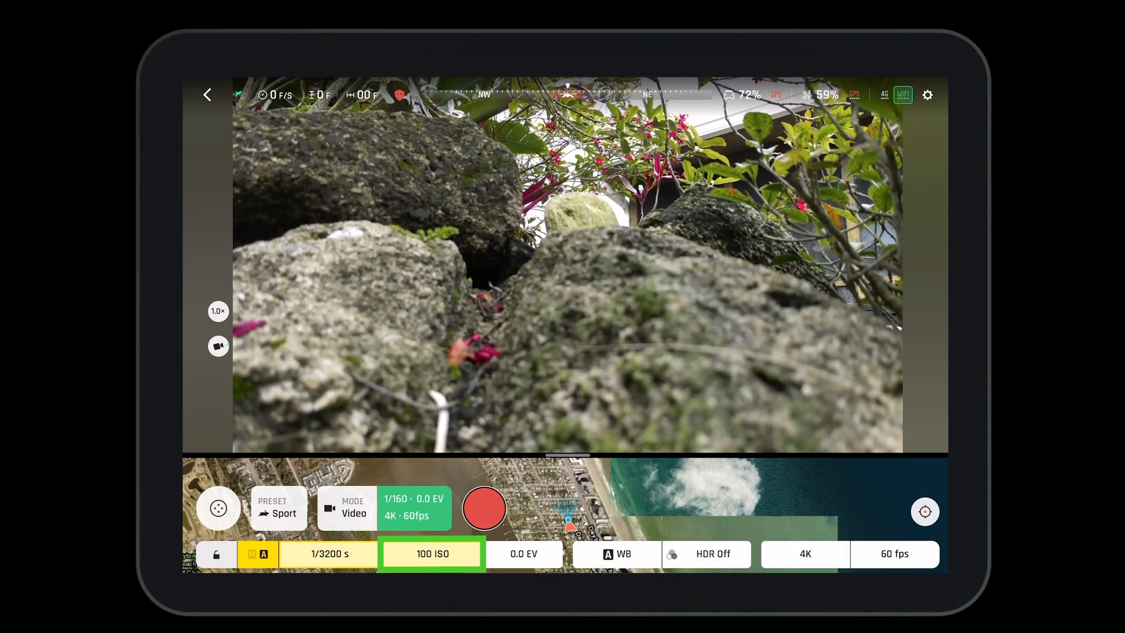
{"action": "left_click", "coordinate": [616, 553]}
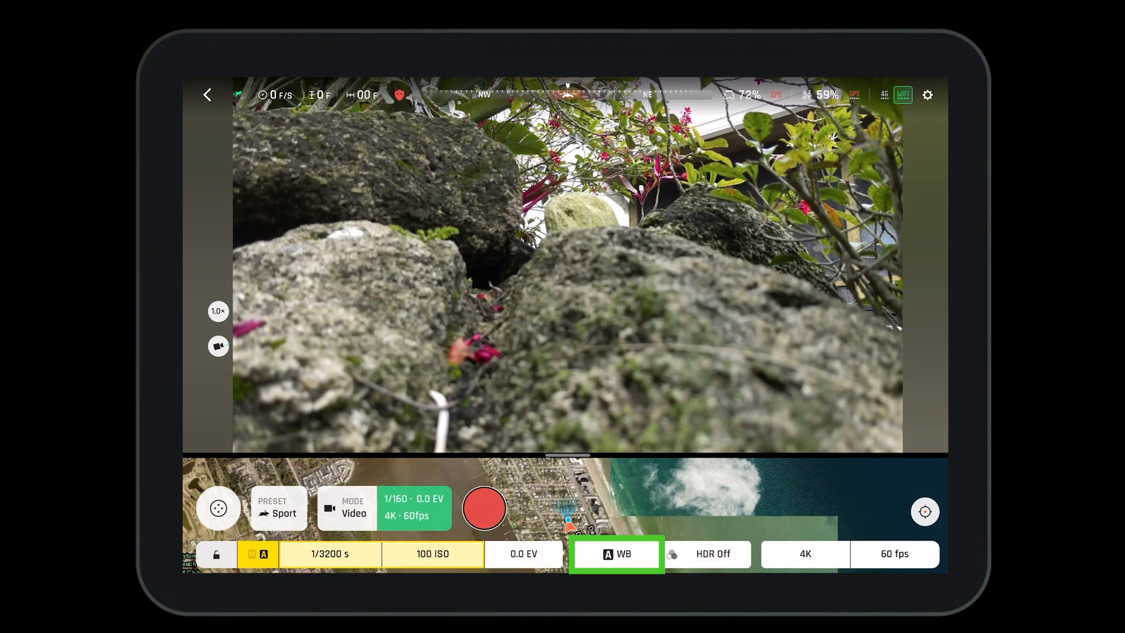
- Check the HDR choices (HDR On unavailable above 30 fps), keep HDR off and collapse the camera bar
{"action": "left_click", "coordinate": [706, 553]}
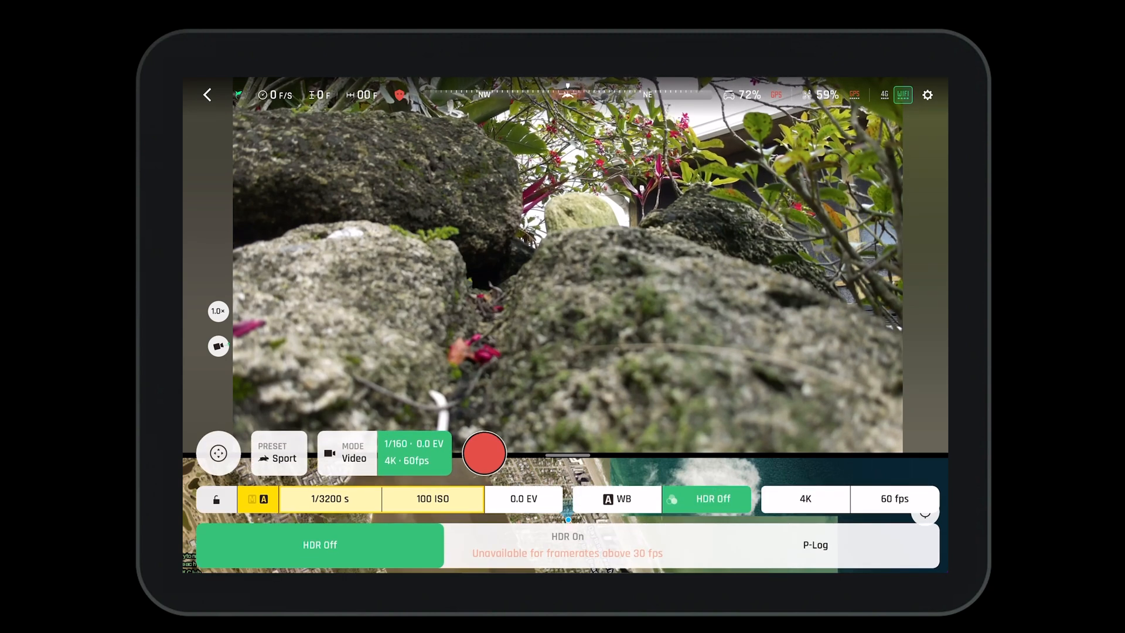
{"action": "left_click", "coordinate": [894, 498]}
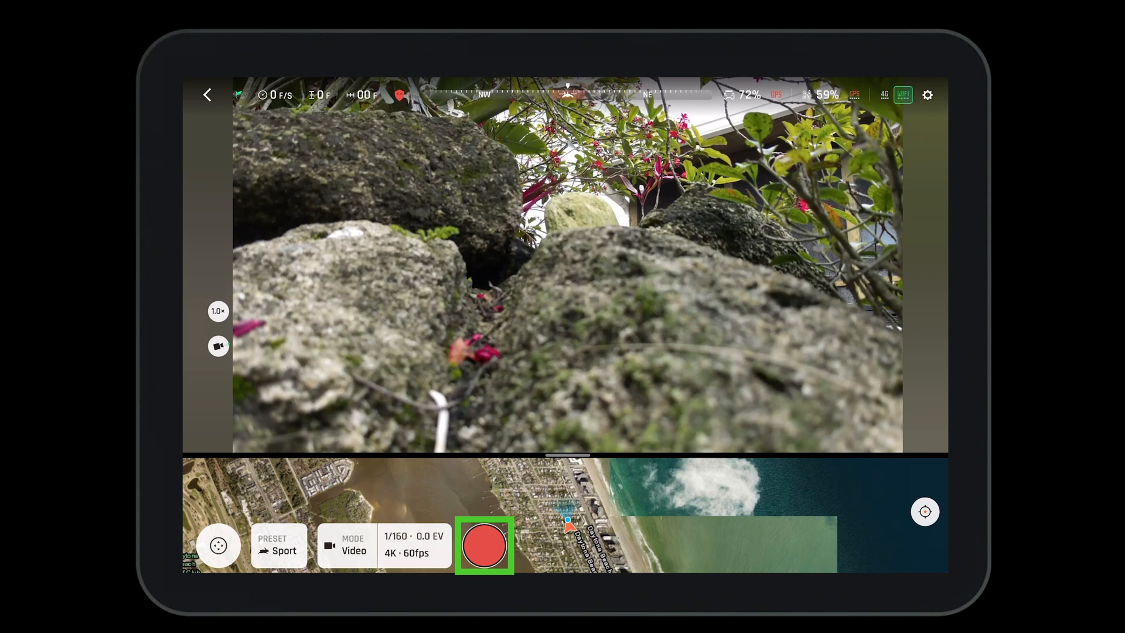
{"action": "left_click", "coordinate": [483, 546]}
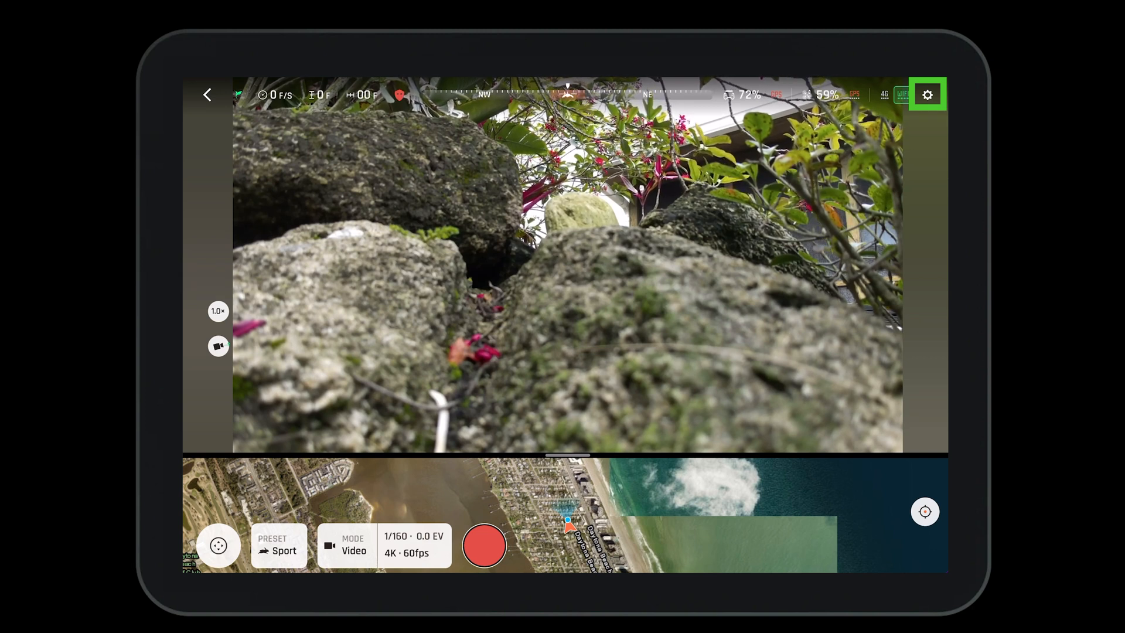
- In Quick settings, toggle the map between 3D view and flat Map and audio recording off and on
{"action": "left_click", "coordinate": [928, 93]}
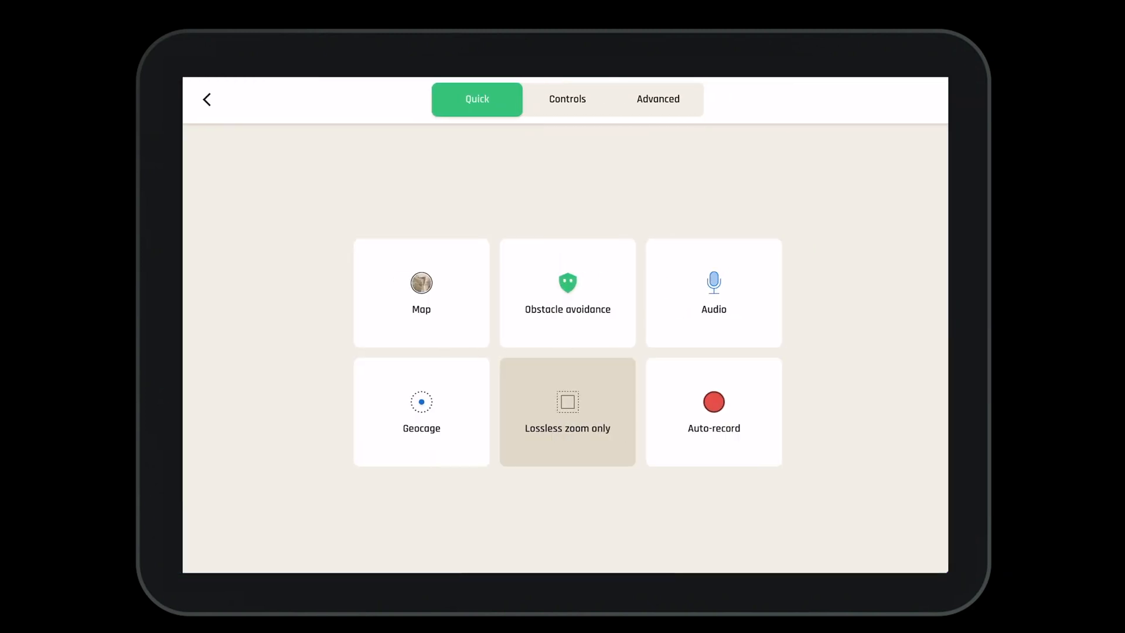
{"action": "left_click", "coordinate": [421, 293]}
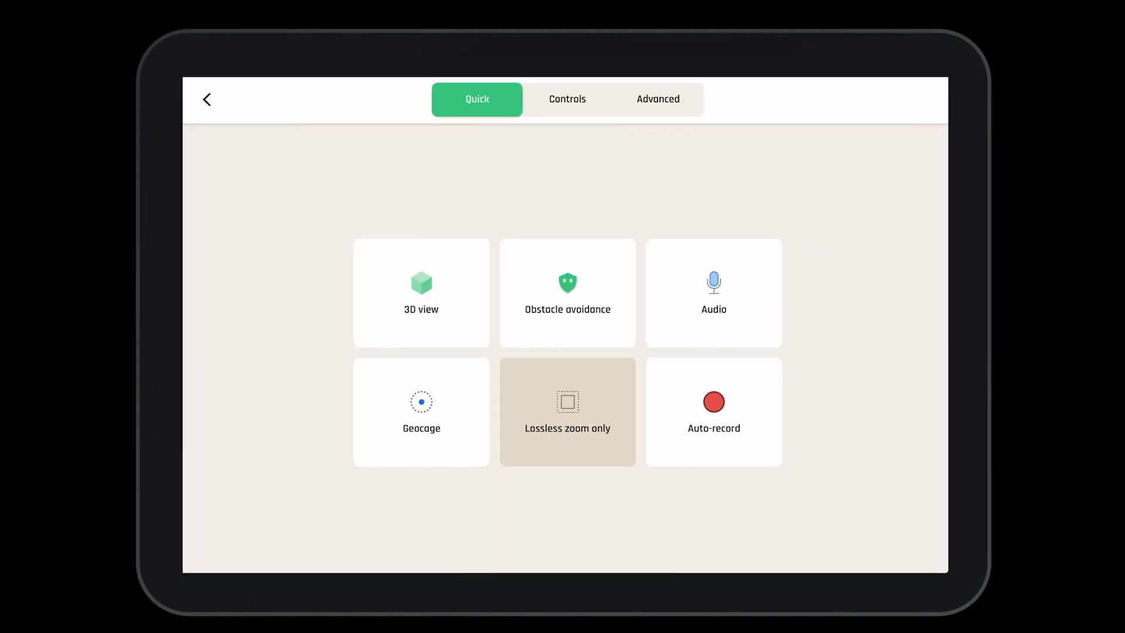
{"action": "left_click", "coordinate": [567, 293]}
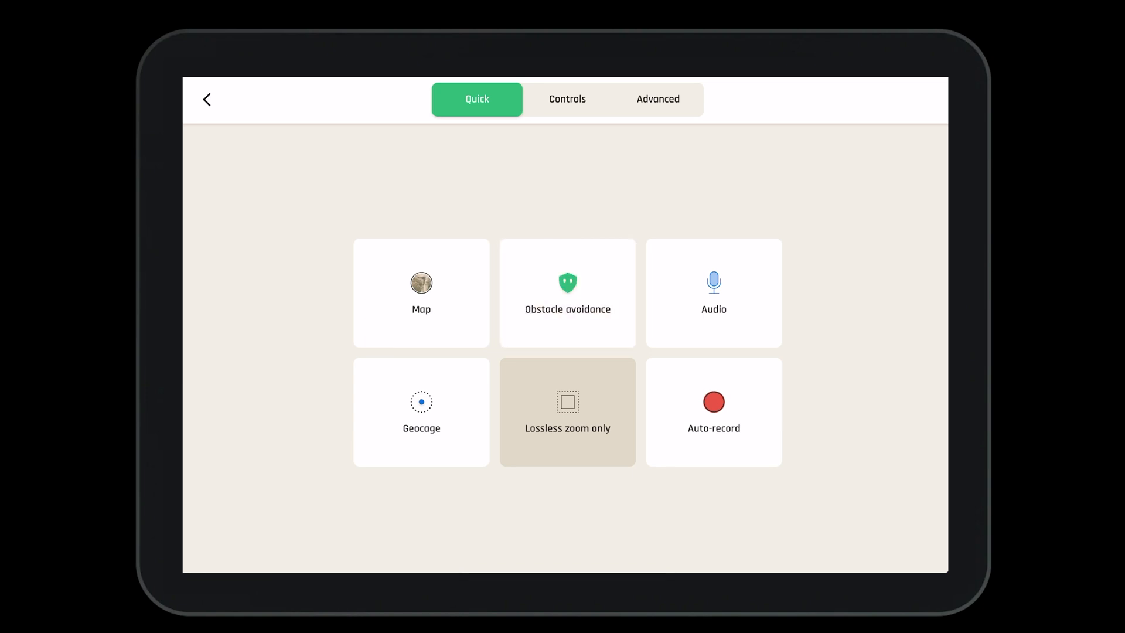
{"action": "left_click", "coordinate": [713, 293]}
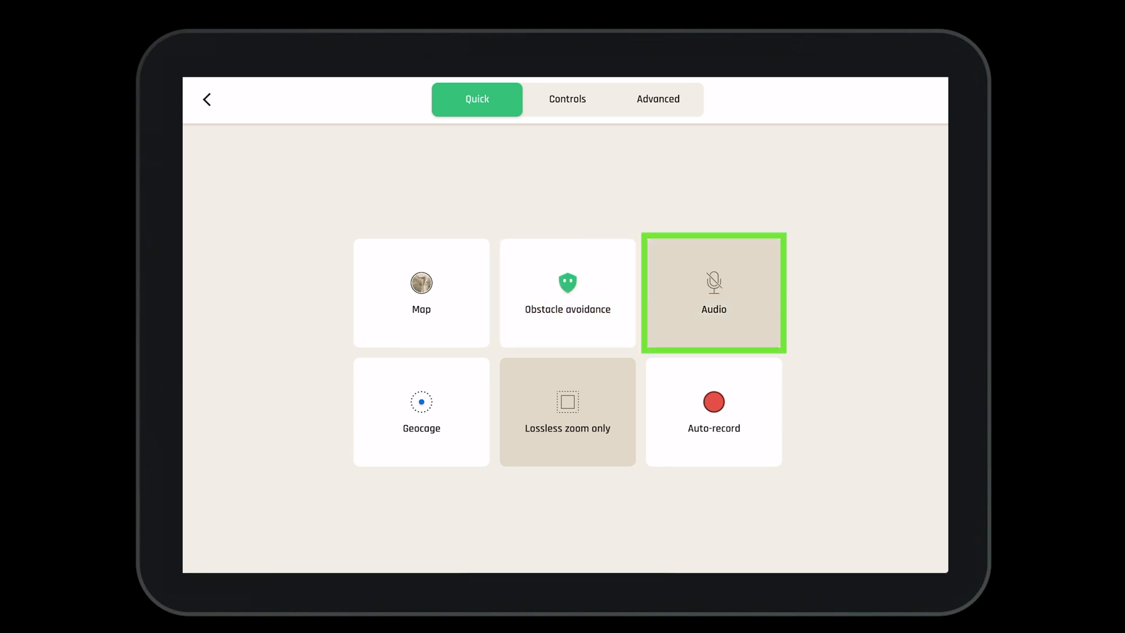
{"action": "left_click", "coordinate": [421, 412]}
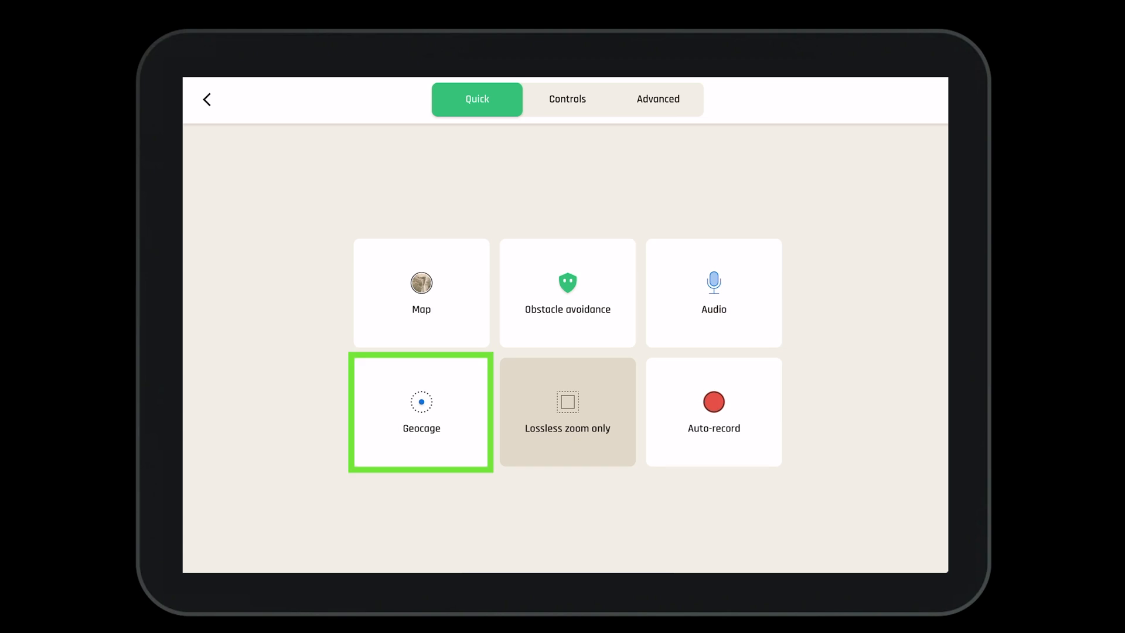
- Toggle Auto-record off and back on, then move to the Controls page with joystick Mode 2
{"action": "left_click", "coordinate": [421, 411]}
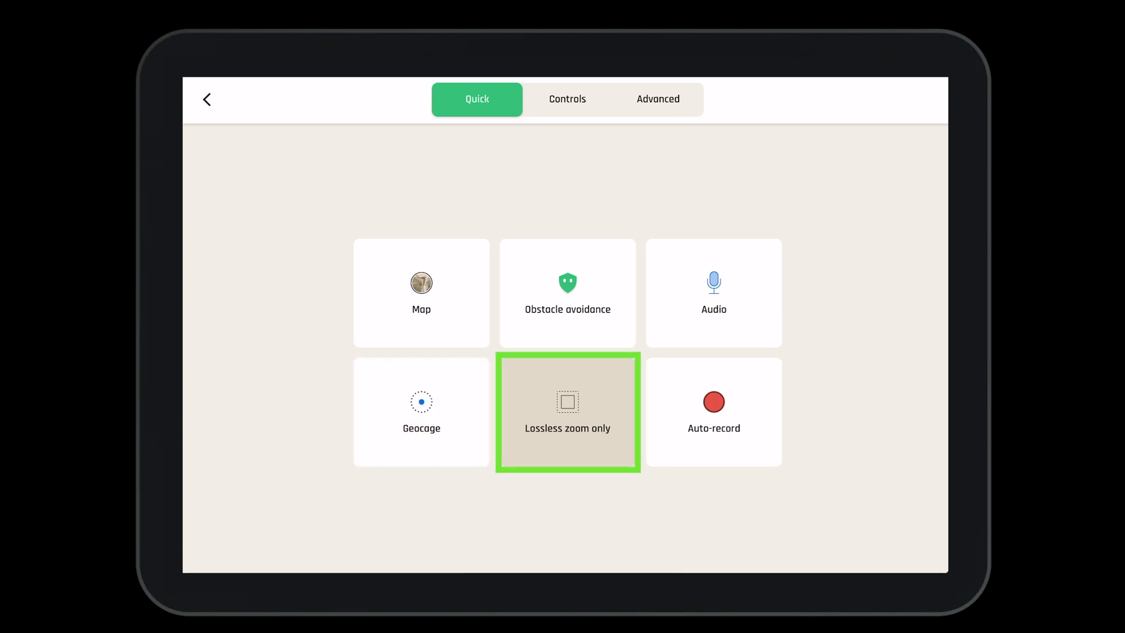
{"action": "left_click", "coordinate": [566, 411]}
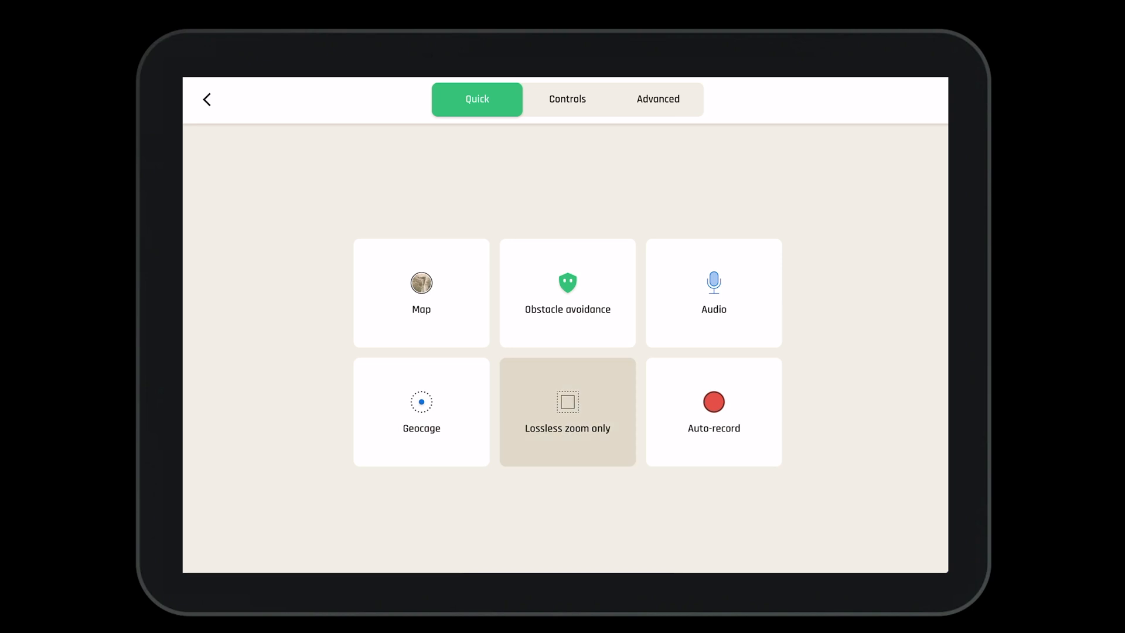
{"action": "left_click", "coordinate": [713, 411]}
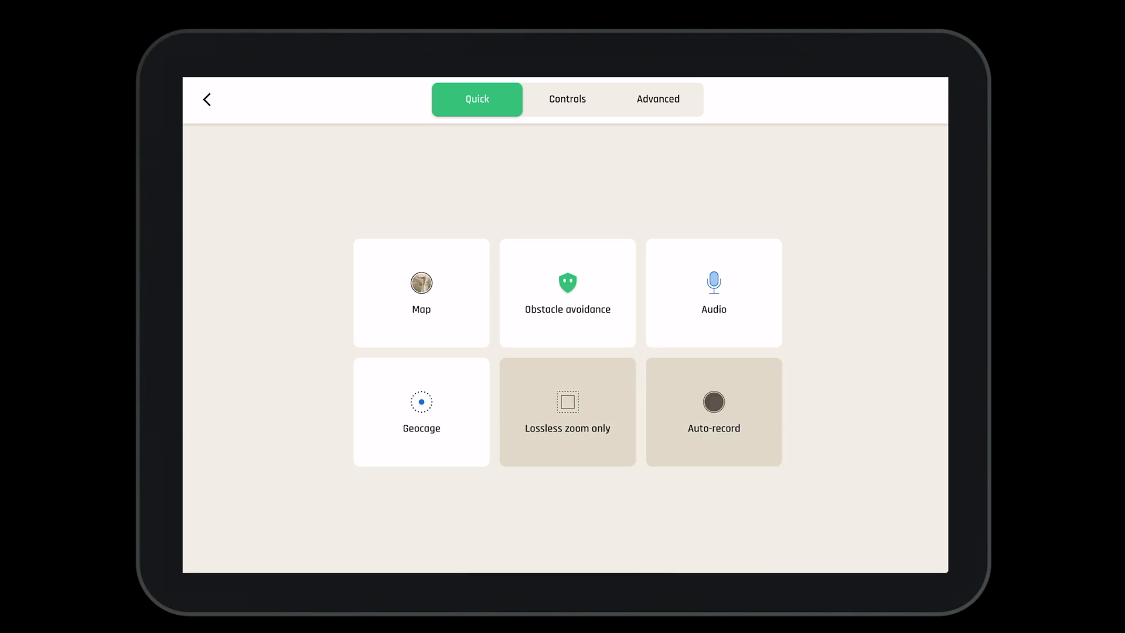
{"action": "left_click", "coordinate": [713, 411]}
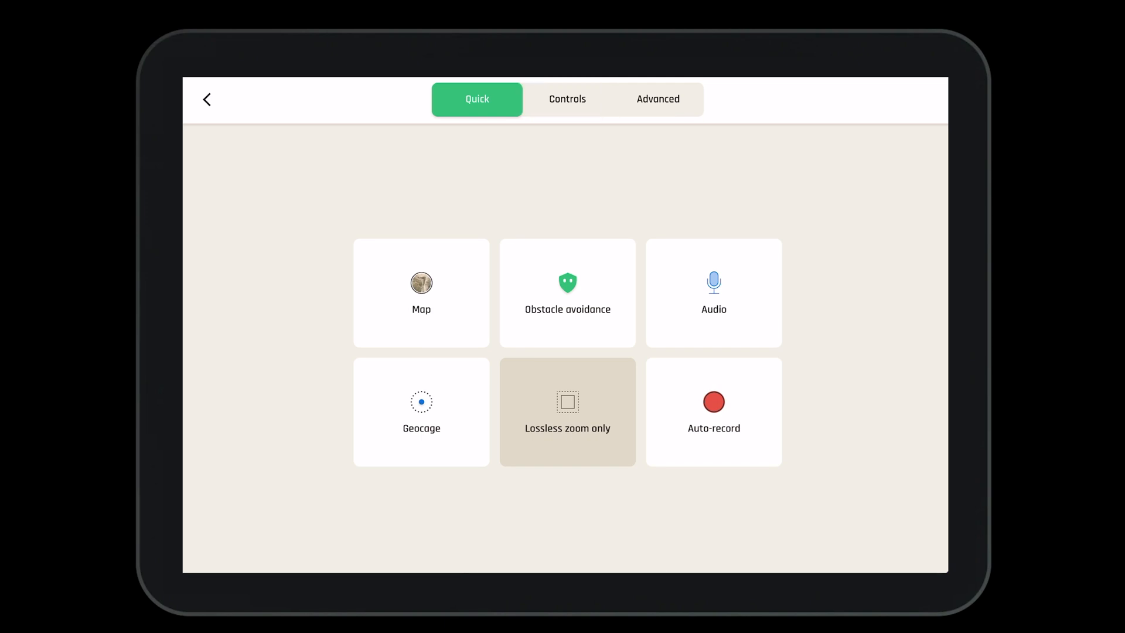
{"action": "left_click", "coordinate": [567, 99]}
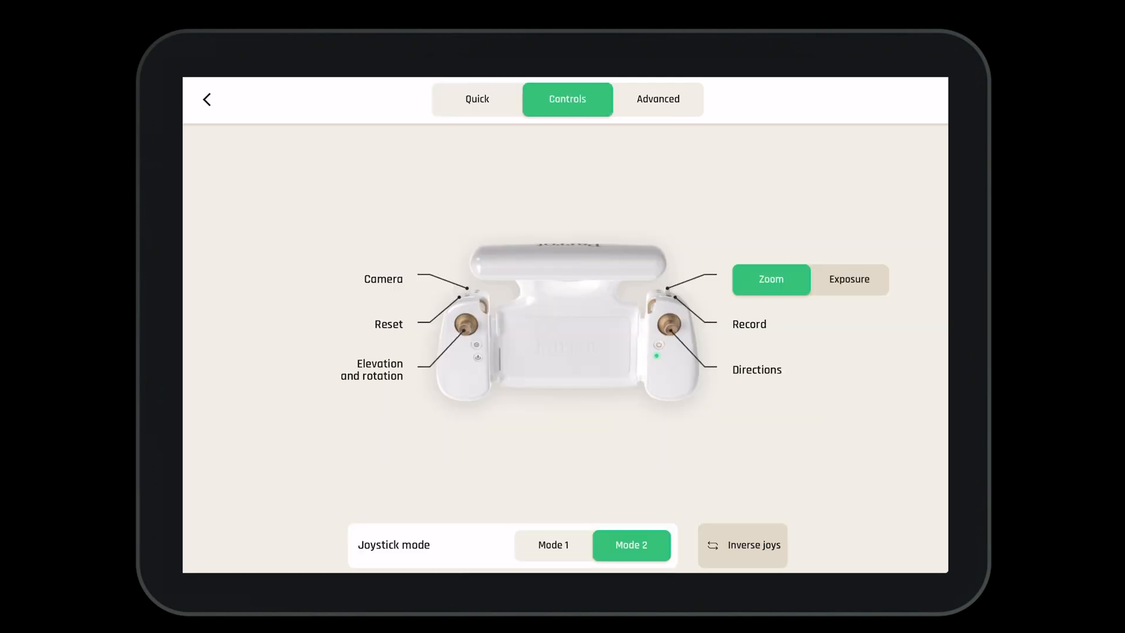
- Try Exposure on the right wheel then return it to Zoom, and show the Advanced settings' Sport preset
{"action": "left_click", "coordinate": [770, 279]}
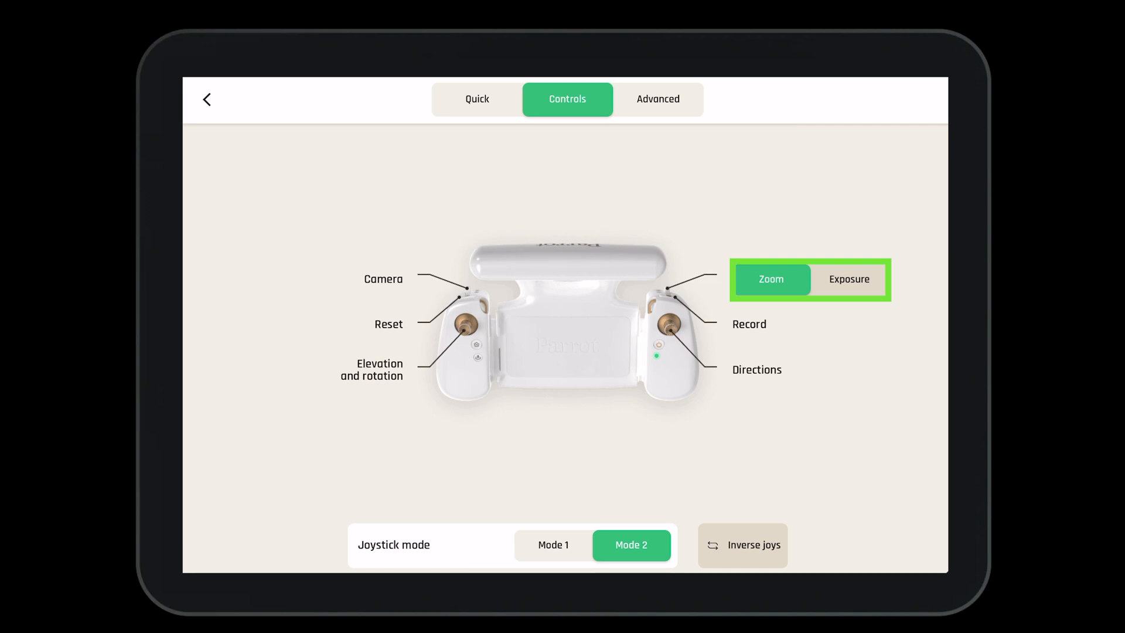
{"action": "left_click", "coordinate": [848, 279]}
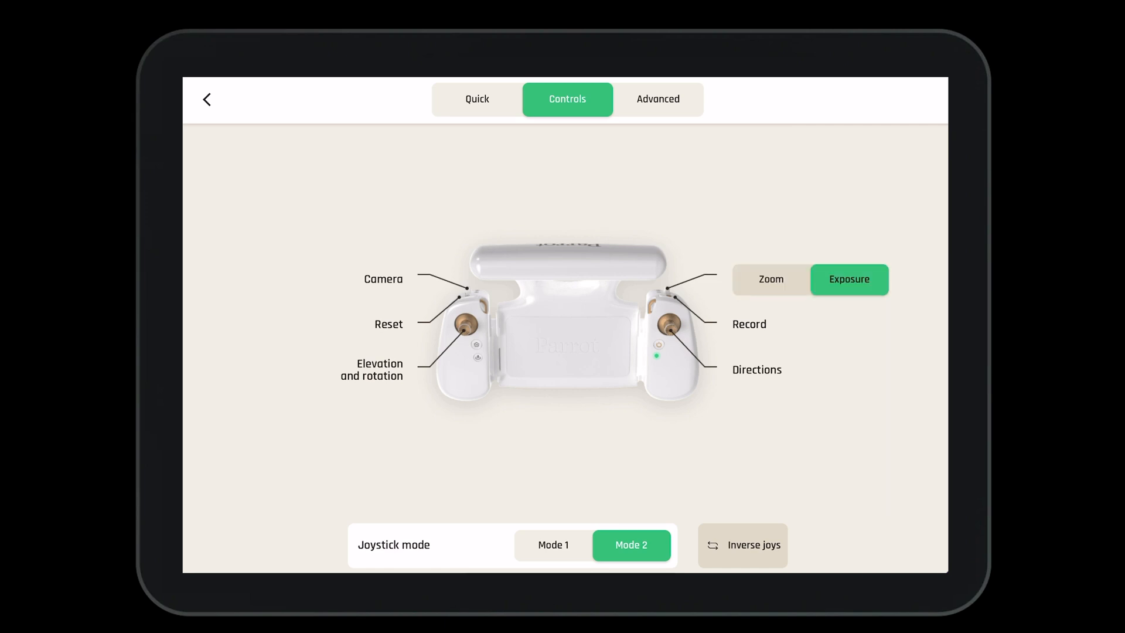
{"action": "left_click", "coordinate": [770, 279]}
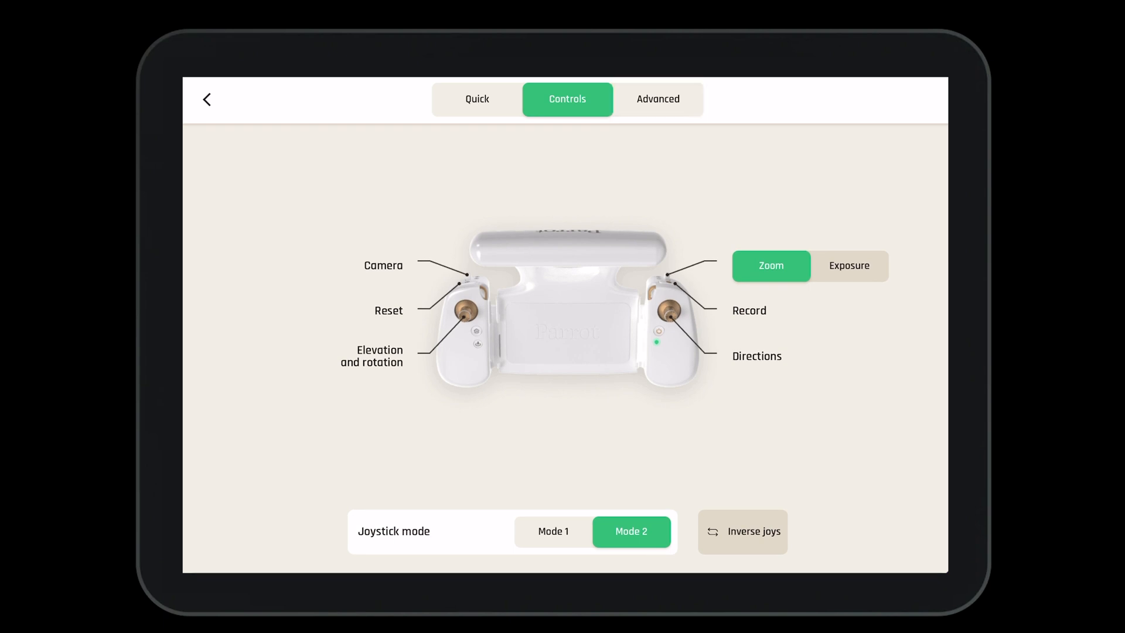
{"action": "left_click", "coordinate": [656, 99]}
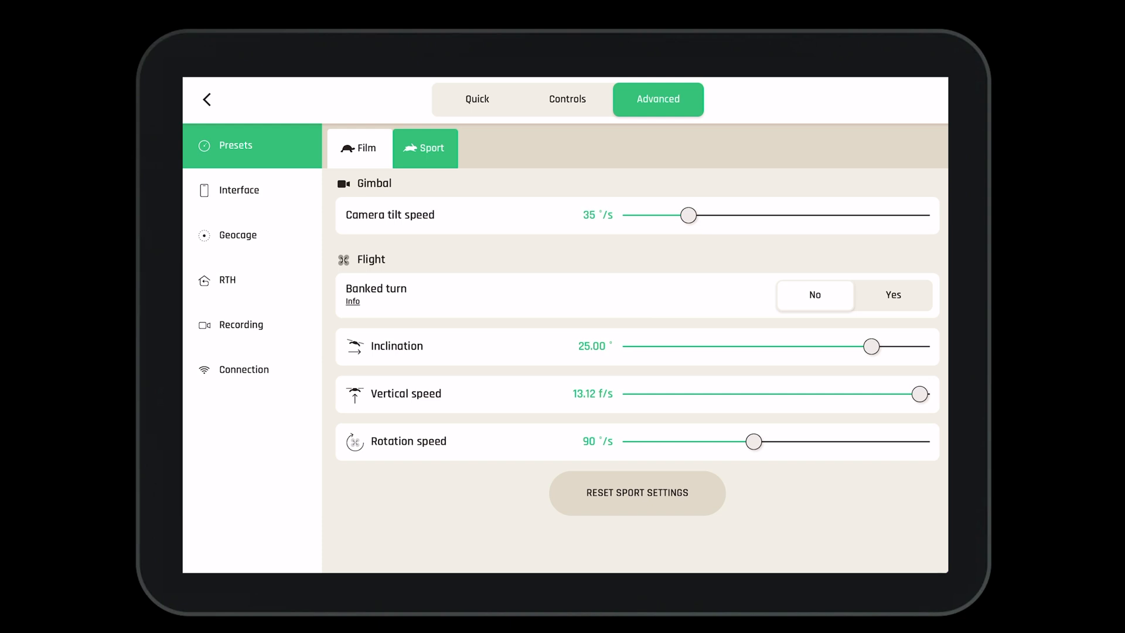
- Try tilt speed 40 °/s, banked turns on then off, and inclination 26° on the Sport preset
{"action": "left_click_drag", "start_coordinate": [687, 214], "coordinate": [695, 214]}
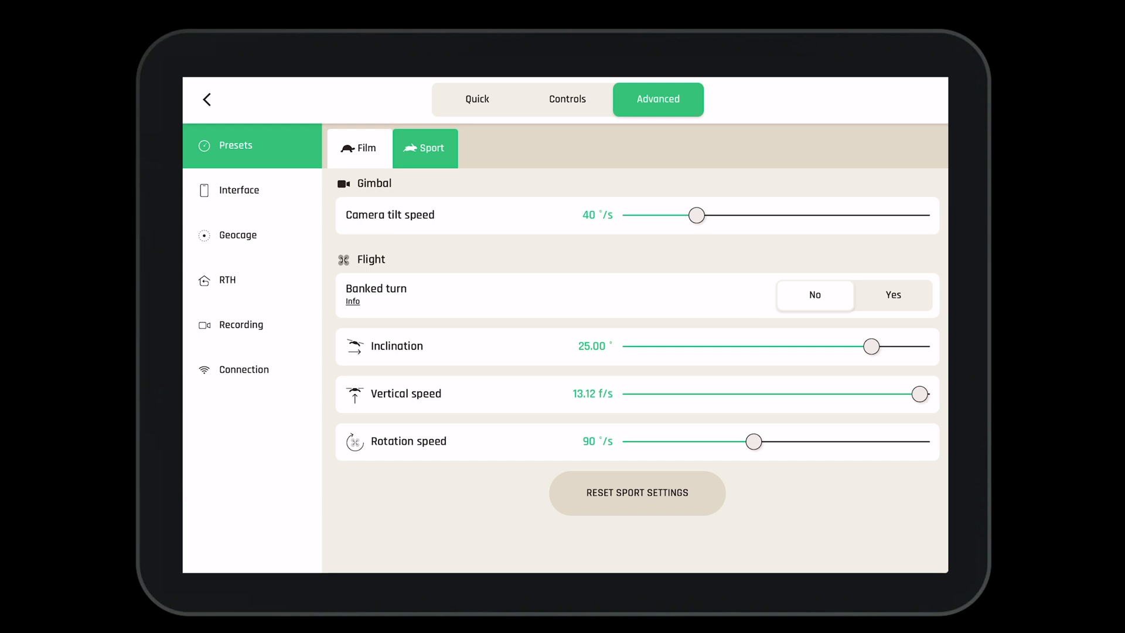
{"action": "left_click", "coordinate": [892, 295]}
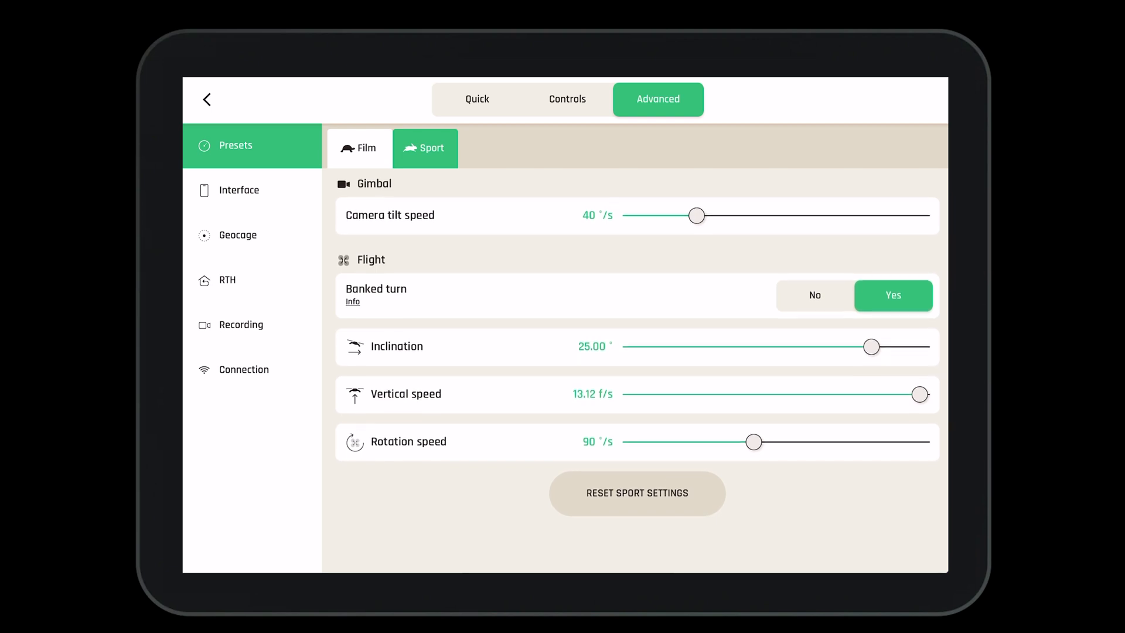
{"action": "left_click", "coordinate": [814, 295]}
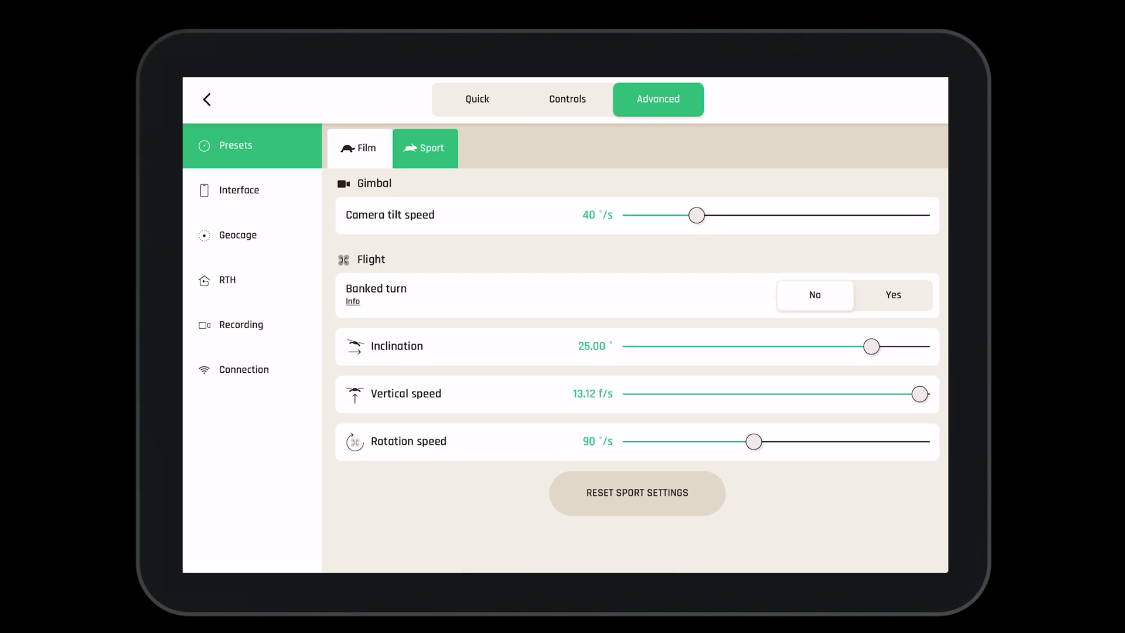
{"action": "left_click_drag", "start_coordinate": [870, 346], "coordinate": [878, 346]}
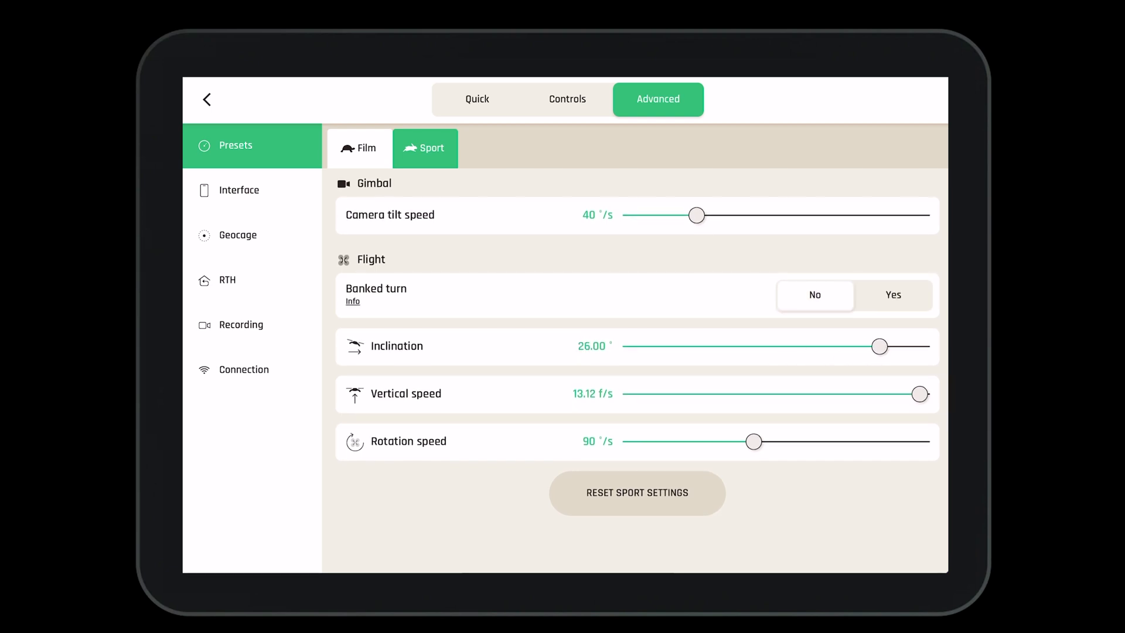
- Try vertical speed 8.20 f/s, restore 13.12 f/s, reset the Sport preset, and show Interface settings
{"action": "left_click_drag", "start_coordinate": [920, 393], "coordinate": [811, 393]}
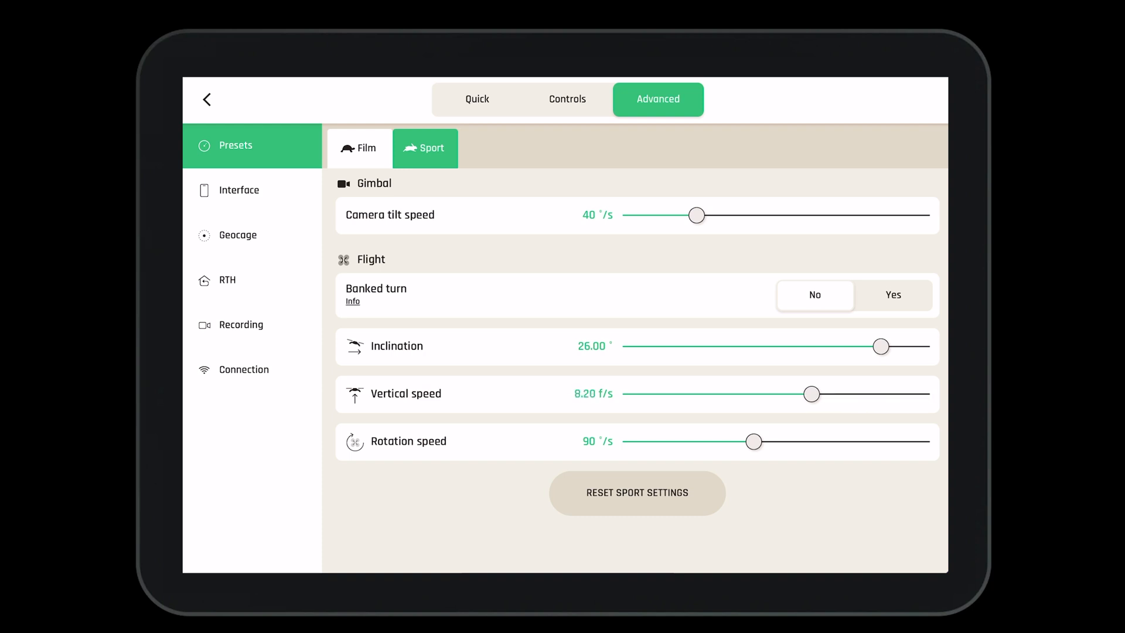
{"action": "left_click_drag", "start_coordinate": [811, 394], "coordinate": [919, 393]}
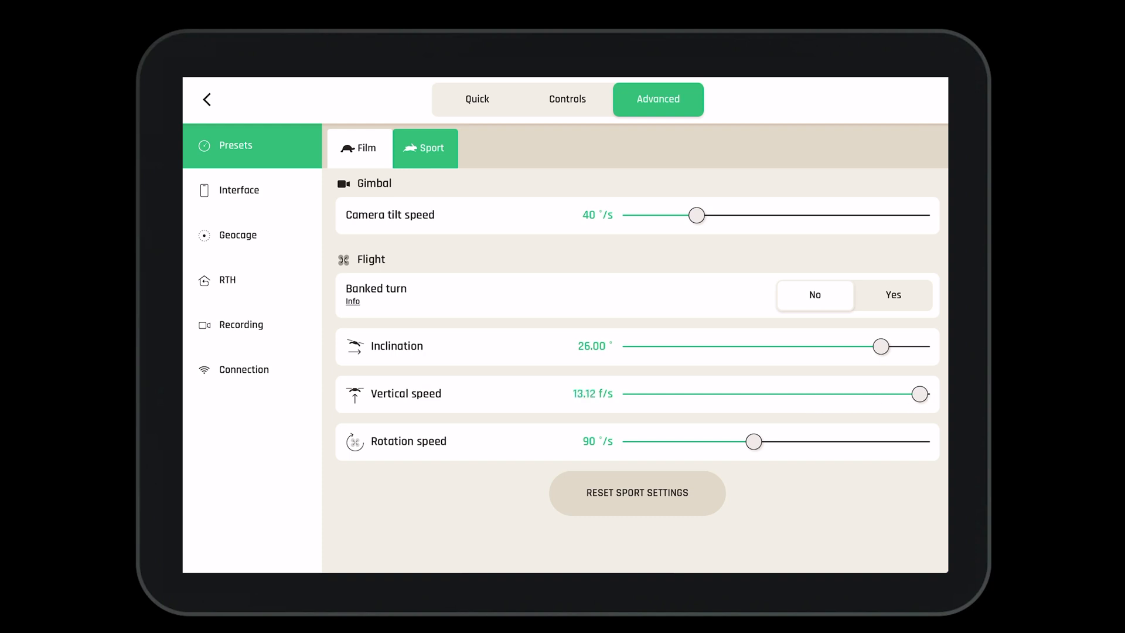
{"action": "left_click_drag", "start_coordinate": [753, 441], "coordinate": [849, 441]}
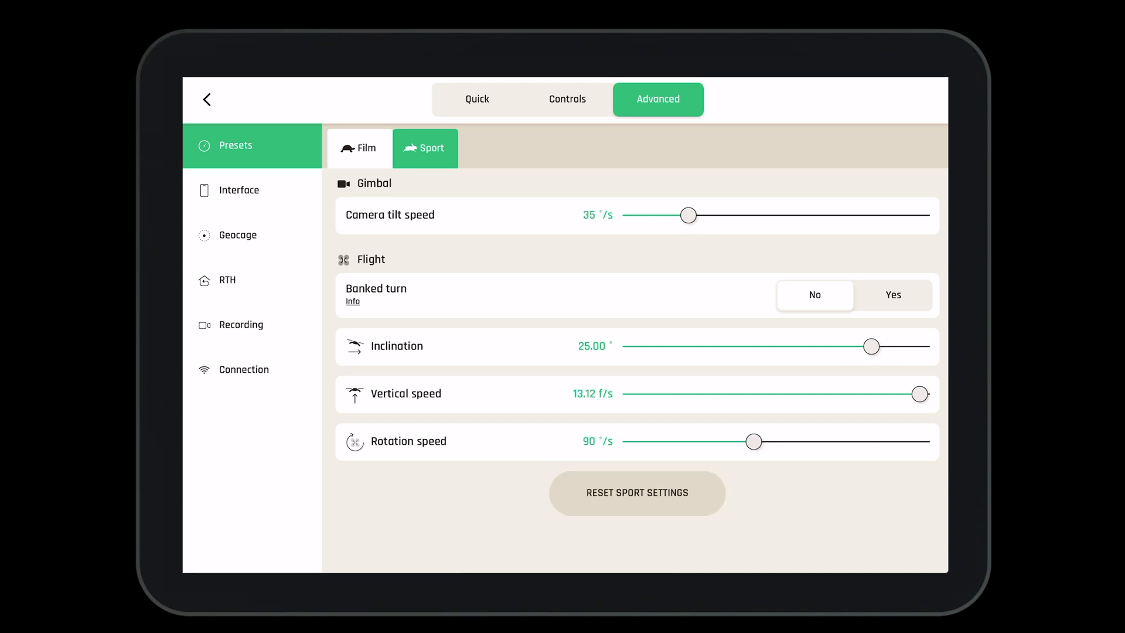
{"action": "left_click", "coordinate": [240, 190]}
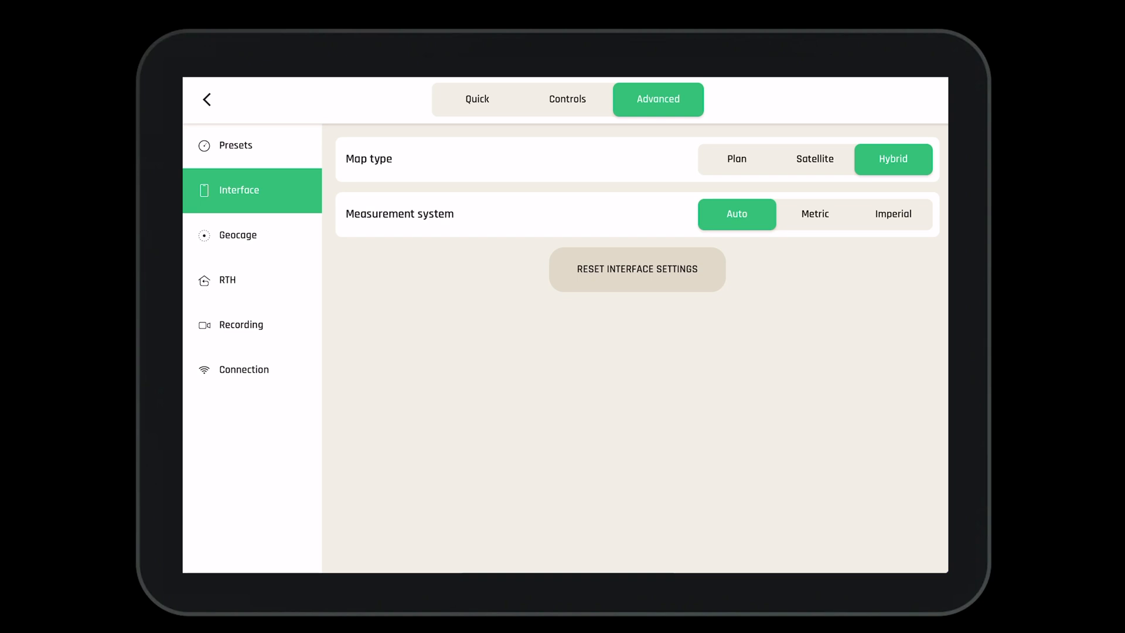
- Try Plan map and Metric units, reset Interface to Hybrid and Auto, then show Geocage settings
{"action": "left_click", "coordinate": [736, 159]}
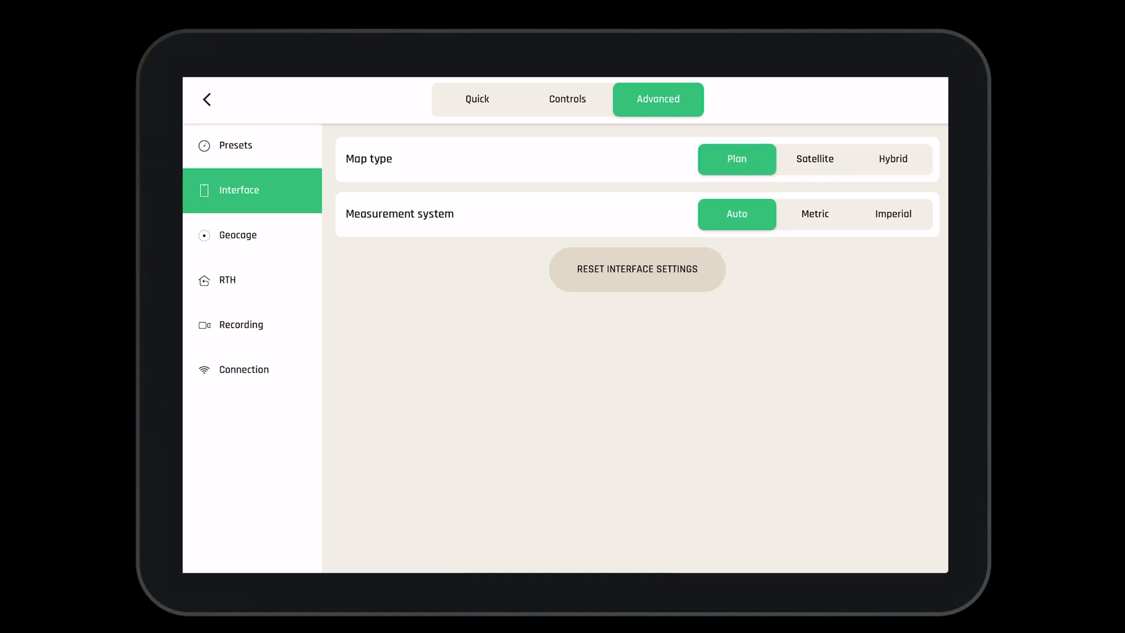
{"action": "left_click", "coordinate": [893, 158]}
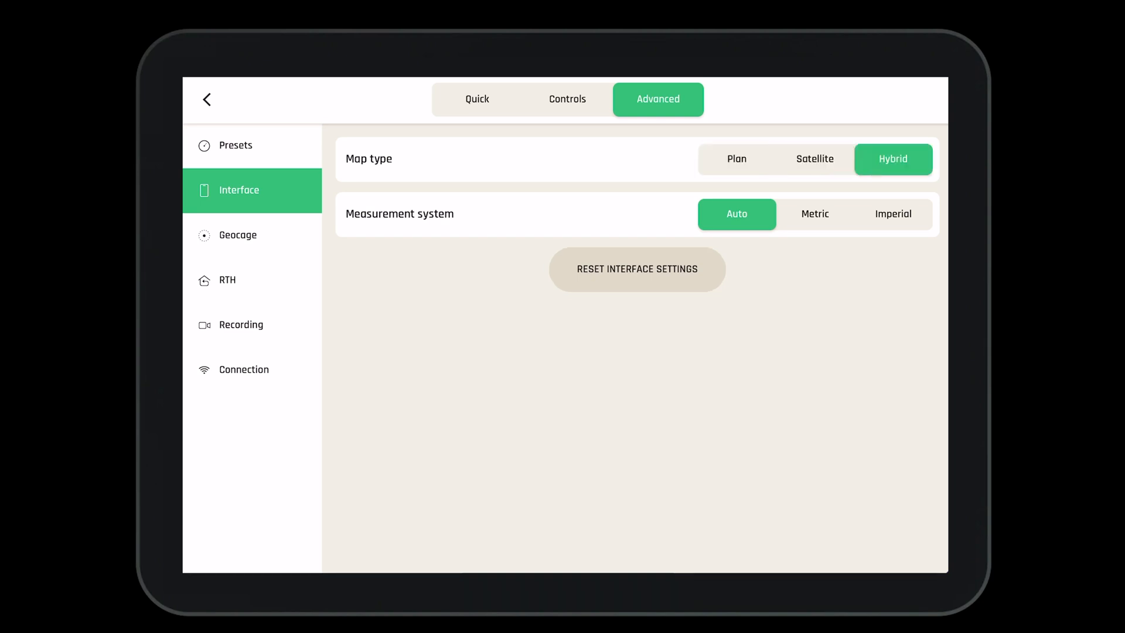
{"action": "left_click", "coordinate": [814, 214]}
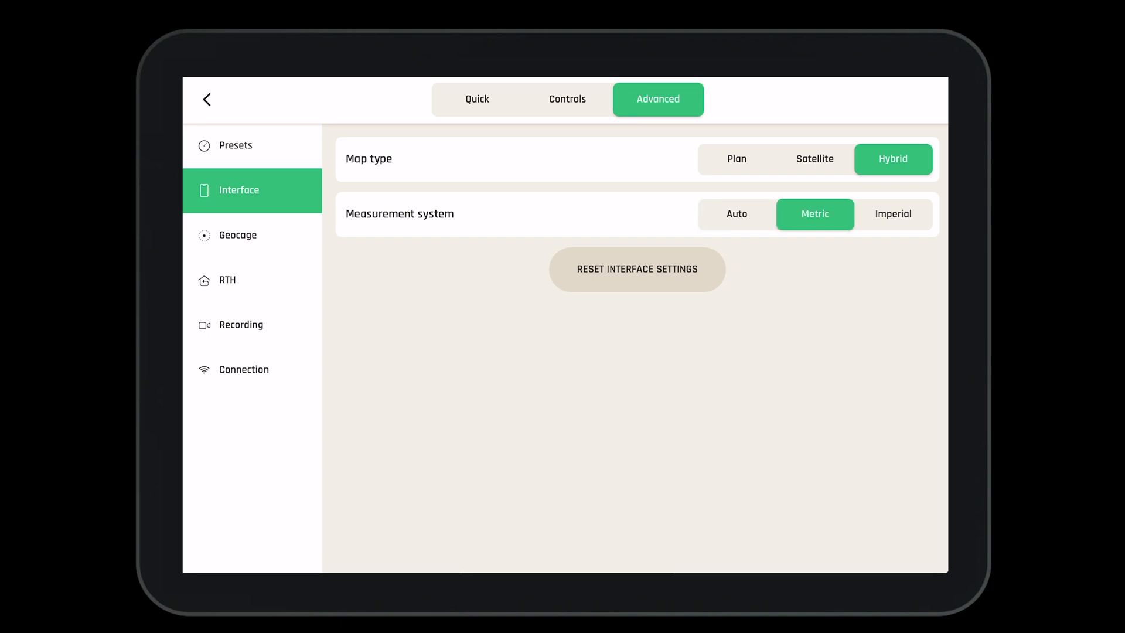
{"action": "left_click", "coordinate": [736, 214]}
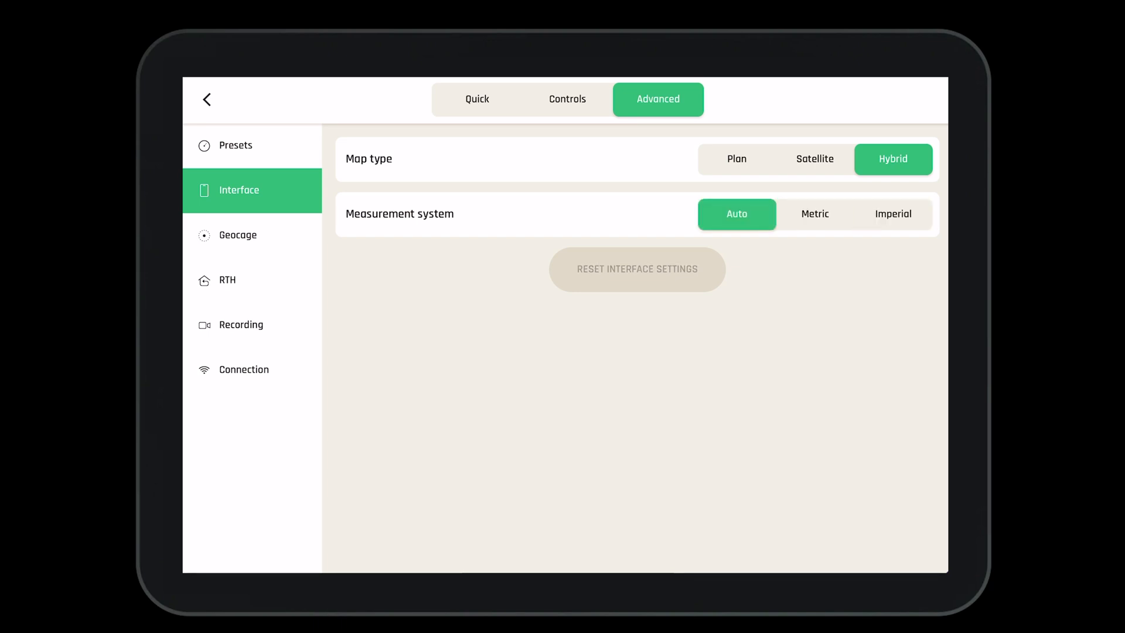
{"action": "left_click", "coordinate": [237, 234]}
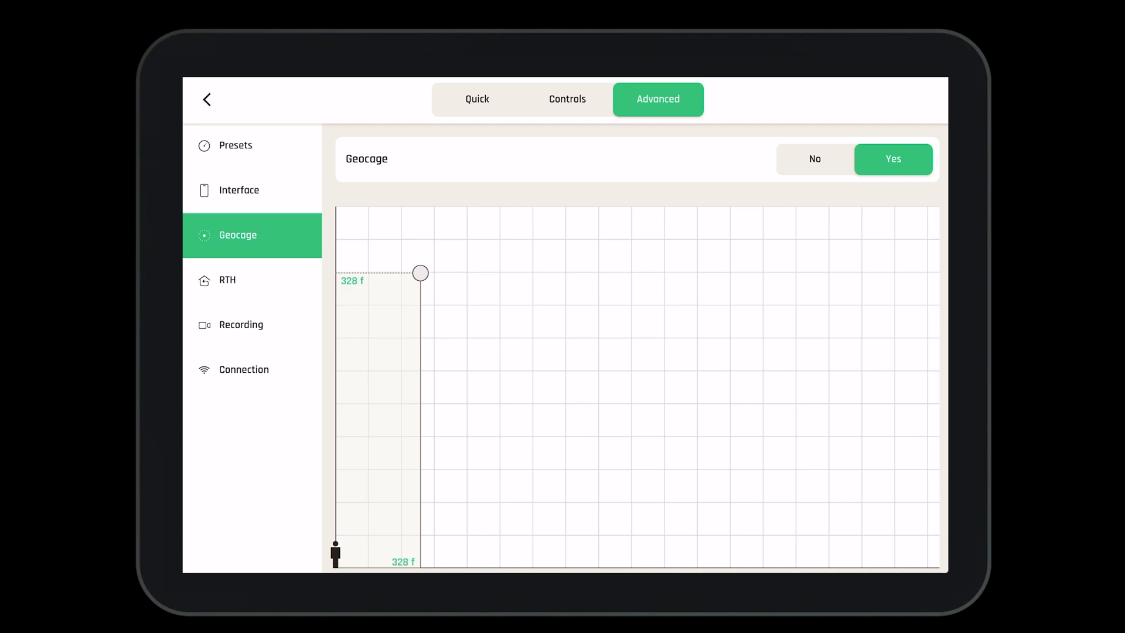
- Toggle geocage off and on, resize it to 331 f height and 2.3 mi distance, then show RTH settings
{"action": "left_click", "coordinate": [814, 158]}
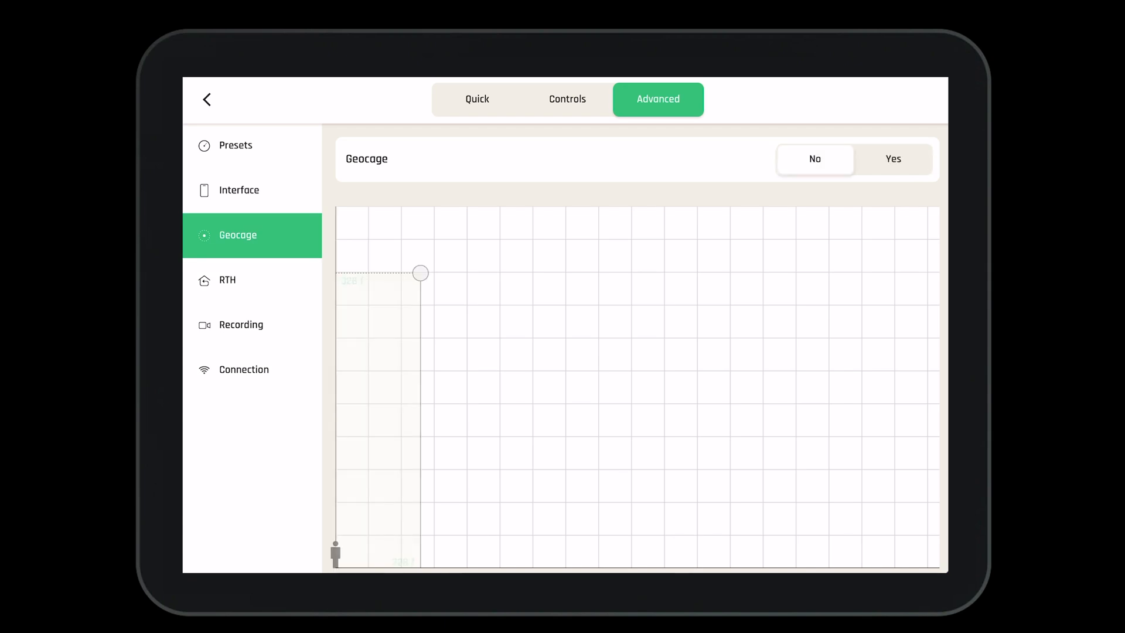
{"action": "left_click", "coordinate": [893, 159]}
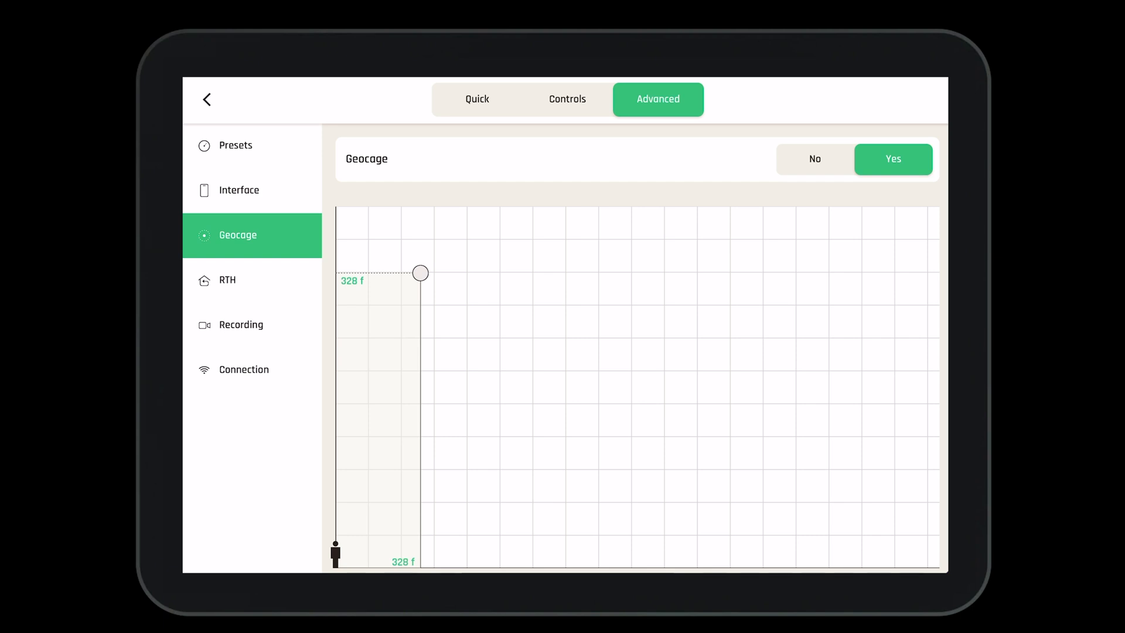
{"action": "left_click_drag", "start_coordinate": [421, 273], "coordinate": [837, 364]}
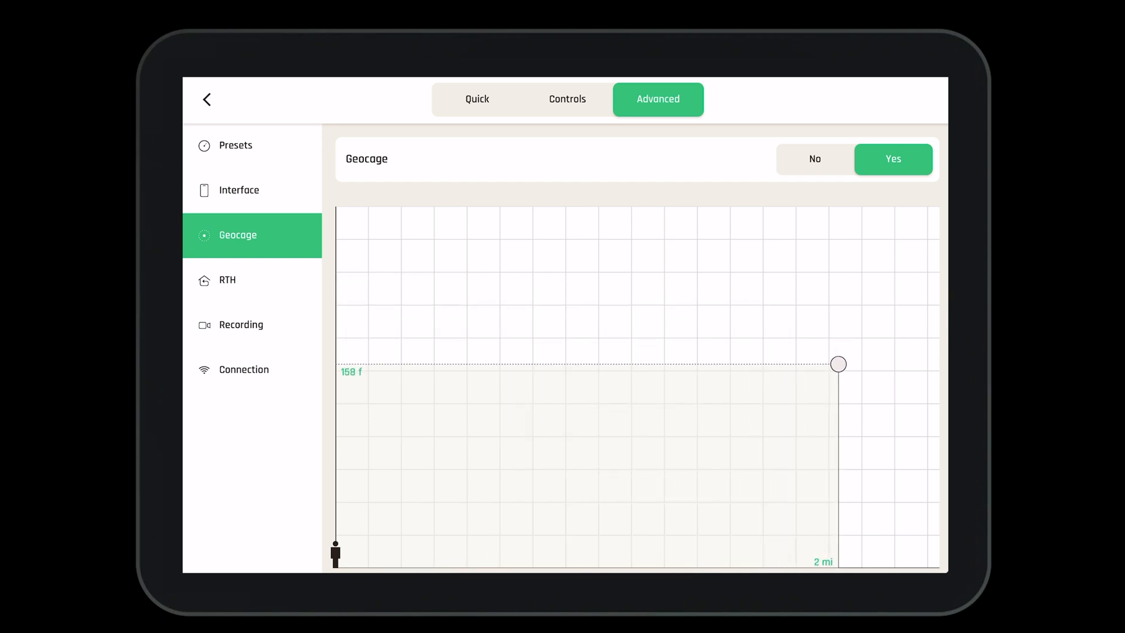
{"action": "left_click_drag", "start_coordinate": [837, 364], "coordinate": [658, 369]}
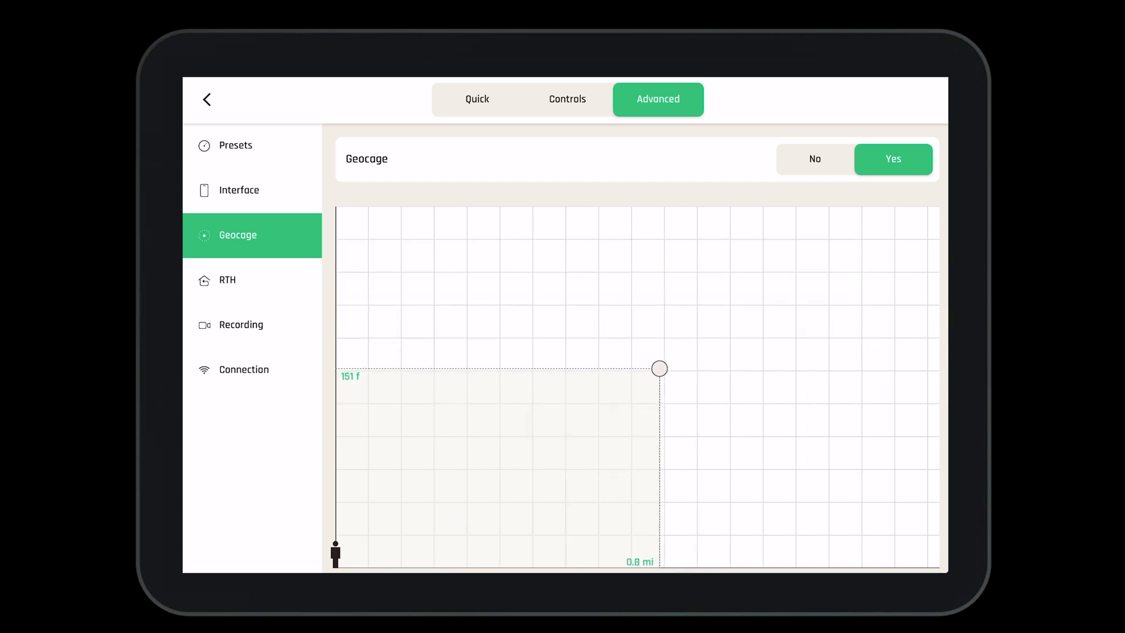
{"action": "left_click_drag", "start_coordinate": [658, 368], "coordinate": [880, 272]}
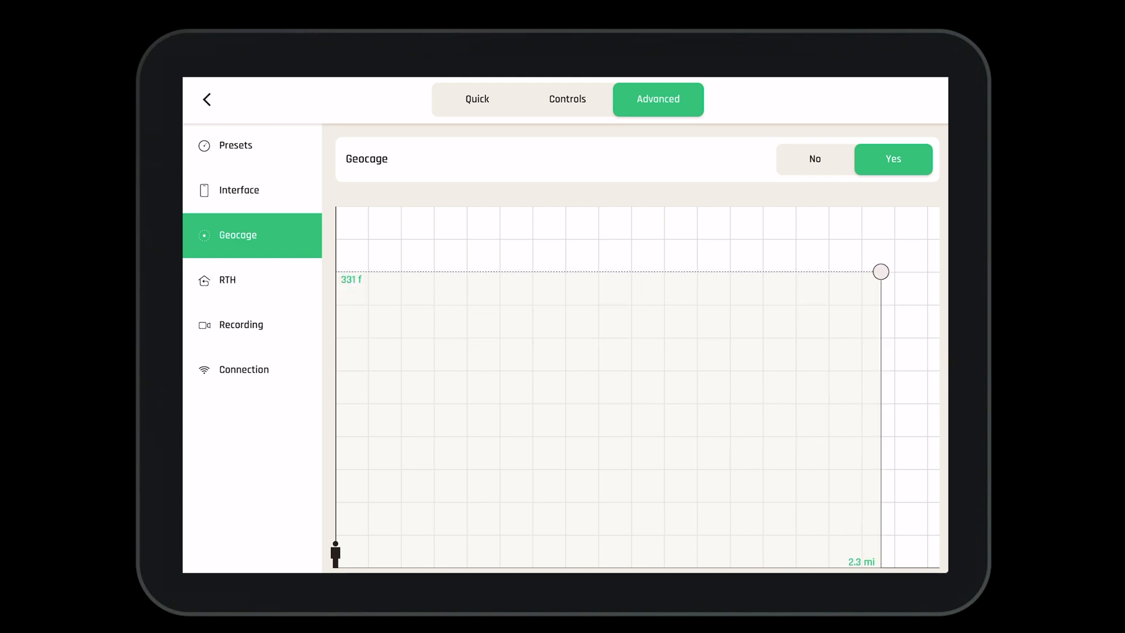
{"action": "left_click", "coordinate": [252, 280]}
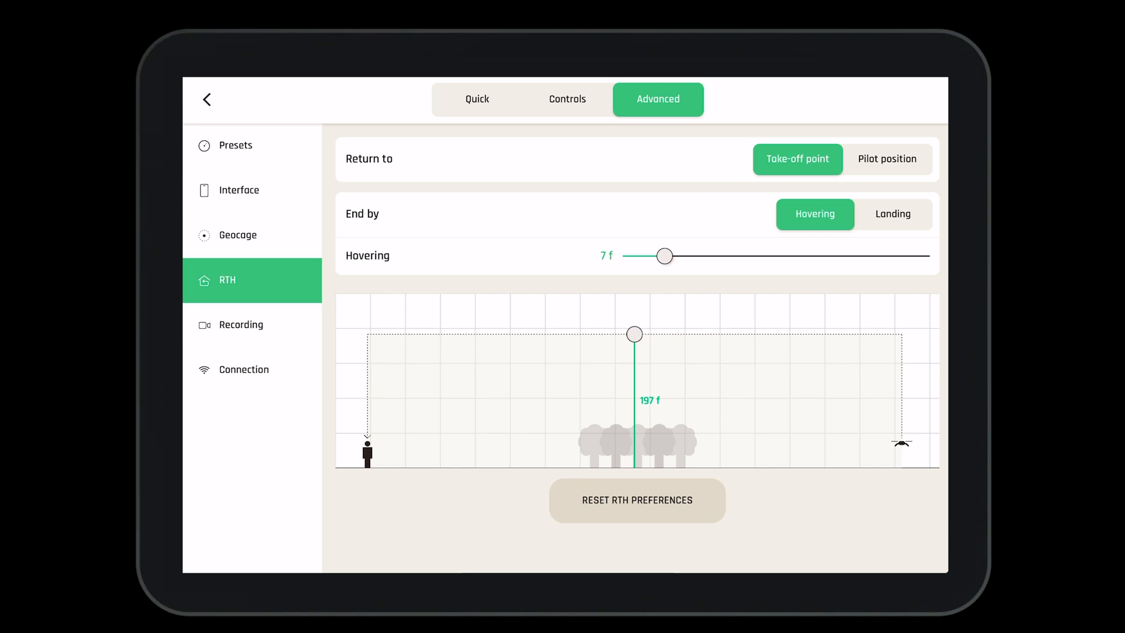
- Try pilot-position return and landing end, keeping take-off return ending by hovering
{"action": "left_click", "coordinate": [888, 159]}
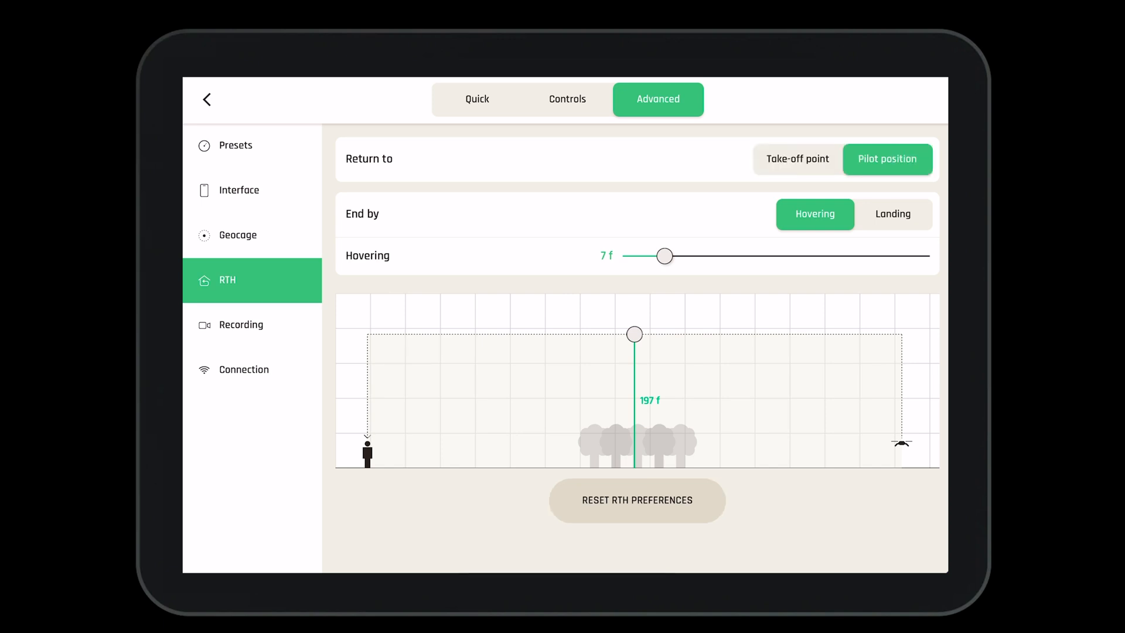
{"action": "left_click", "coordinate": [797, 159]}
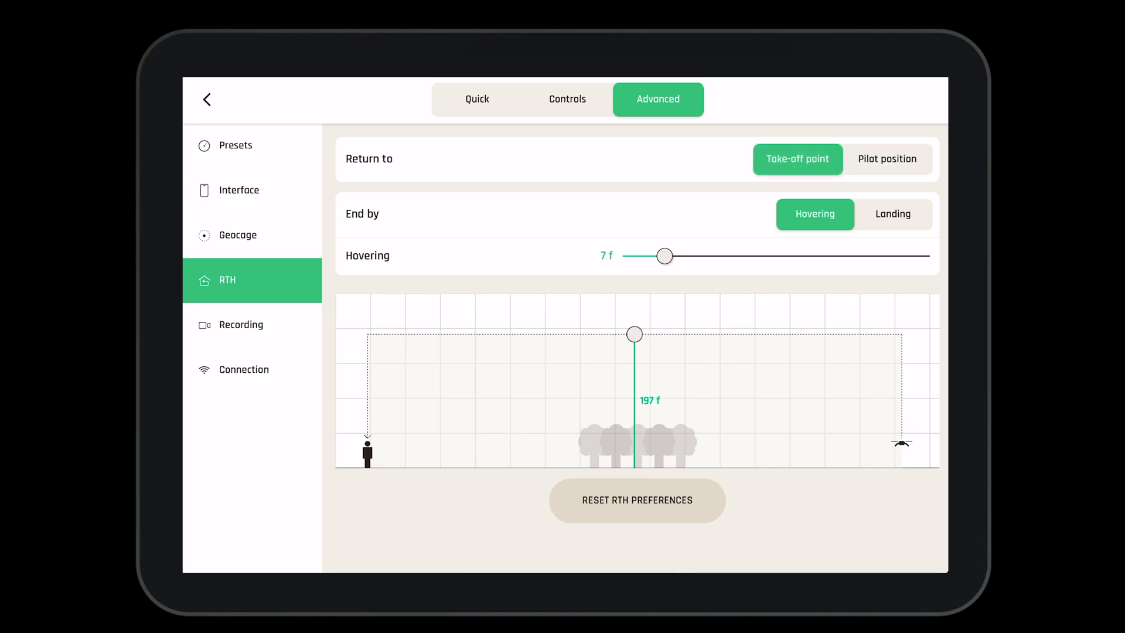
{"action": "left_click", "coordinate": [893, 214]}
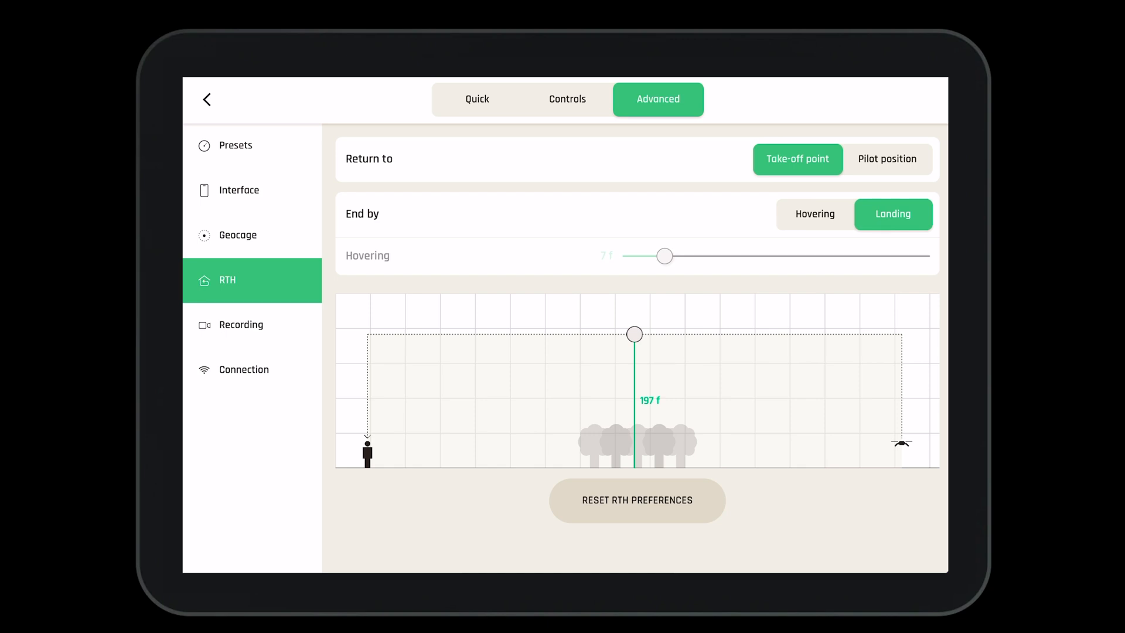
{"action": "left_click", "coordinate": [815, 214]}
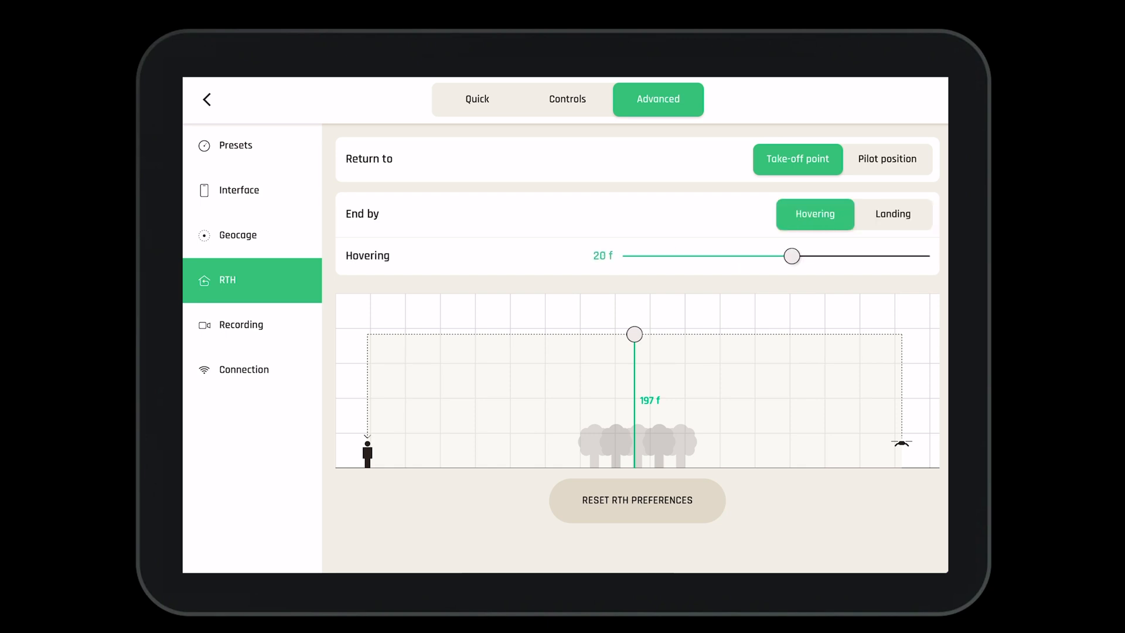
- Set hovering height 20 f, lower return-home altitude to 188 f, then show Recording settings
{"action": "left_click_drag", "start_coordinate": [792, 255], "coordinate": [654, 256]}
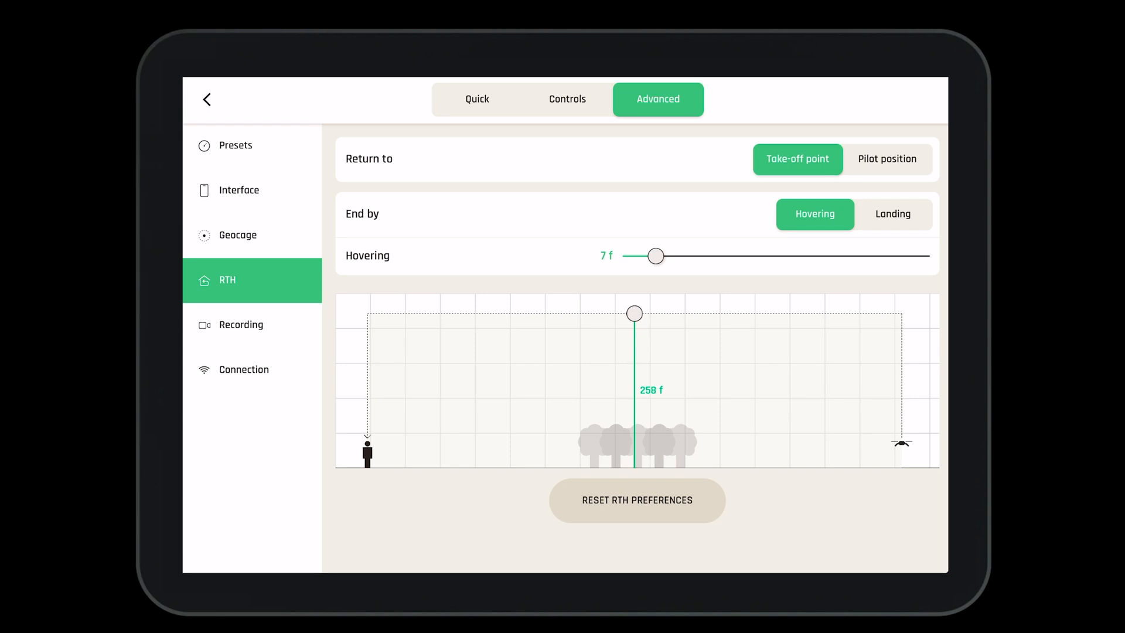
{"action": "left_click_drag", "start_coordinate": [633, 313], "coordinate": [633, 337]}
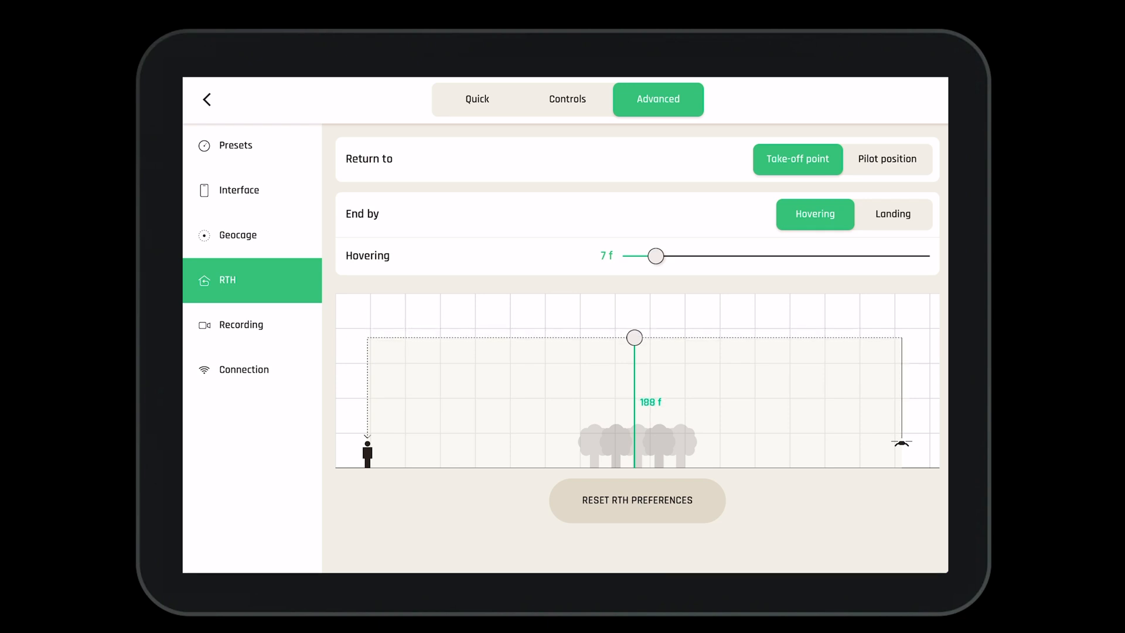
{"action": "left_click", "coordinate": [241, 324]}
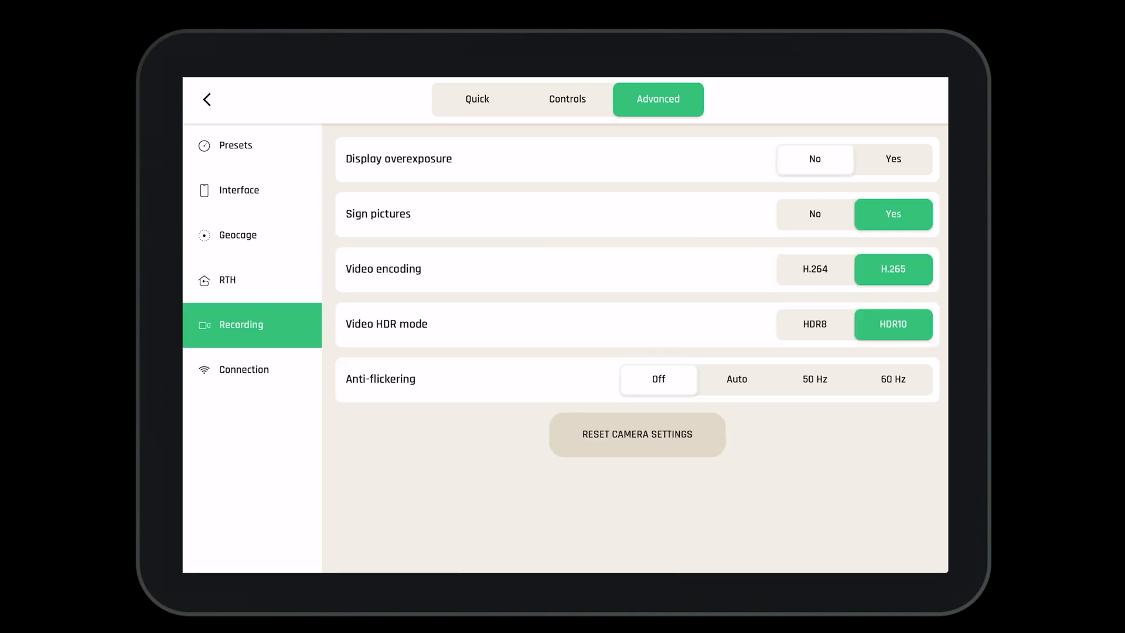
- Toggle the overexposure display on and off, leaving it off
{"action": "left_click", "coordinate": [893, 159]}
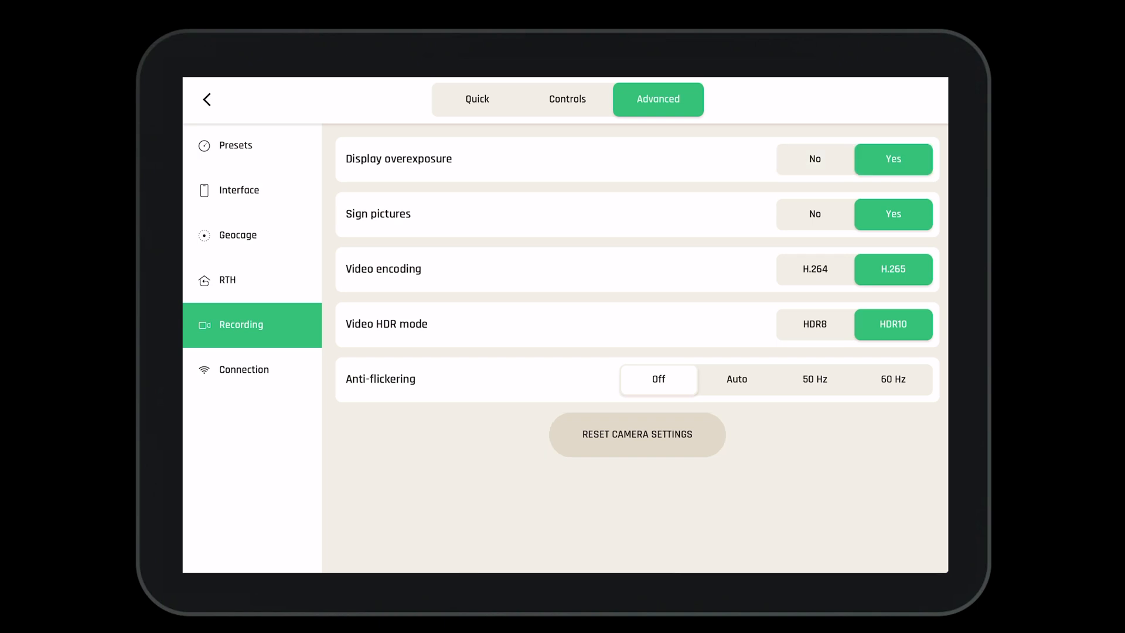
{"action": "left_click", "coordinate": [814, 159]}
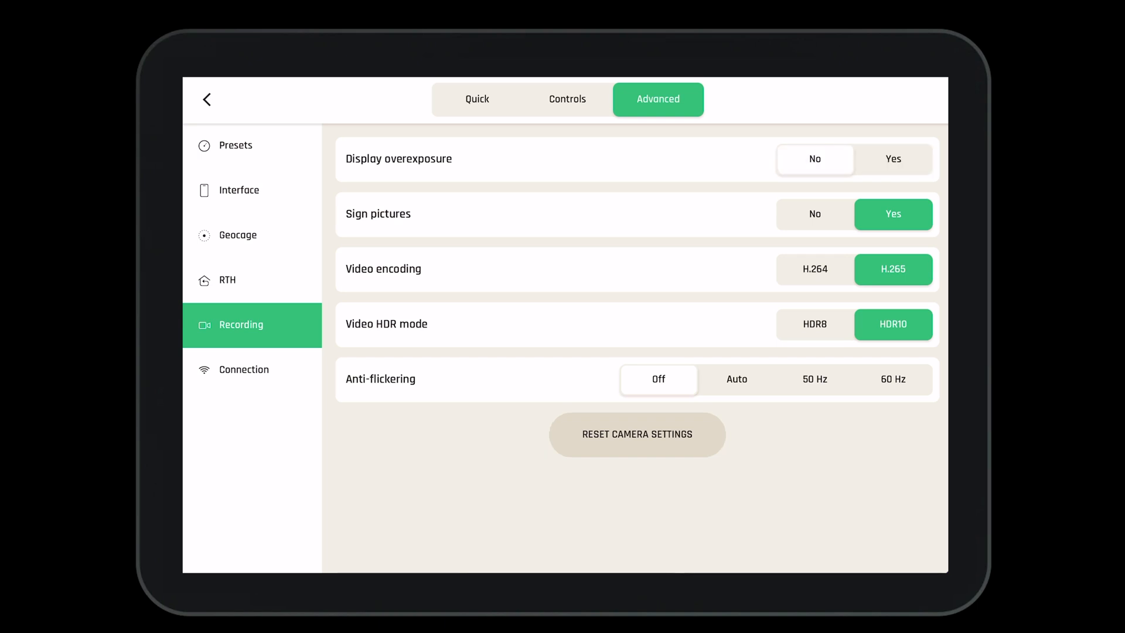
{"action": "left_click", "coordinate": [892, 159]}
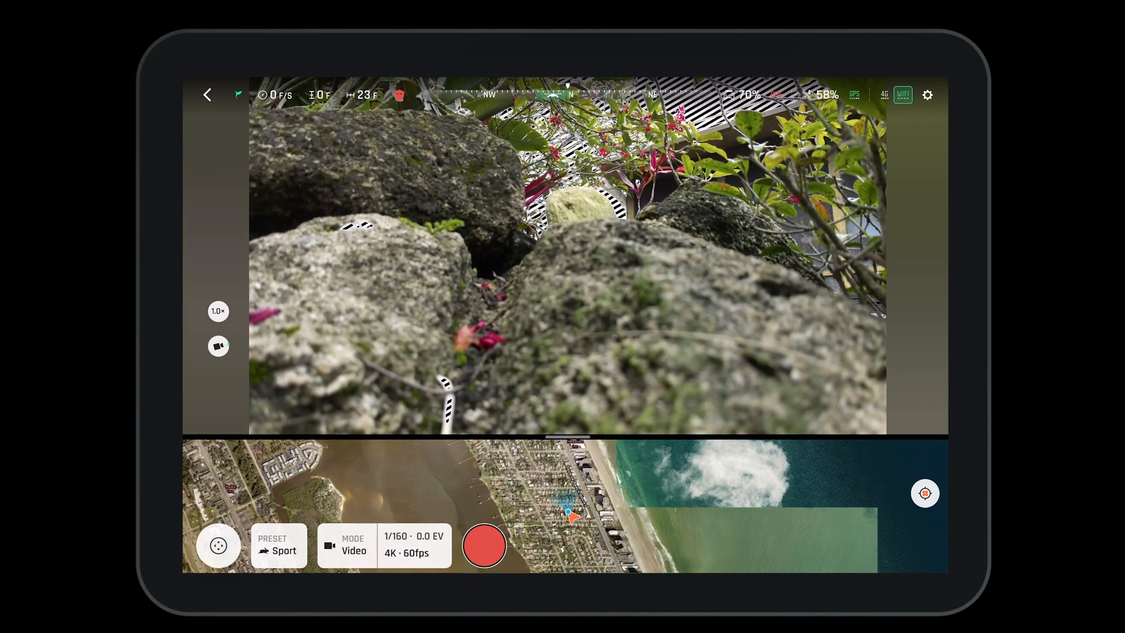
{"action": "left_click", "coordinate": [927, 94]}
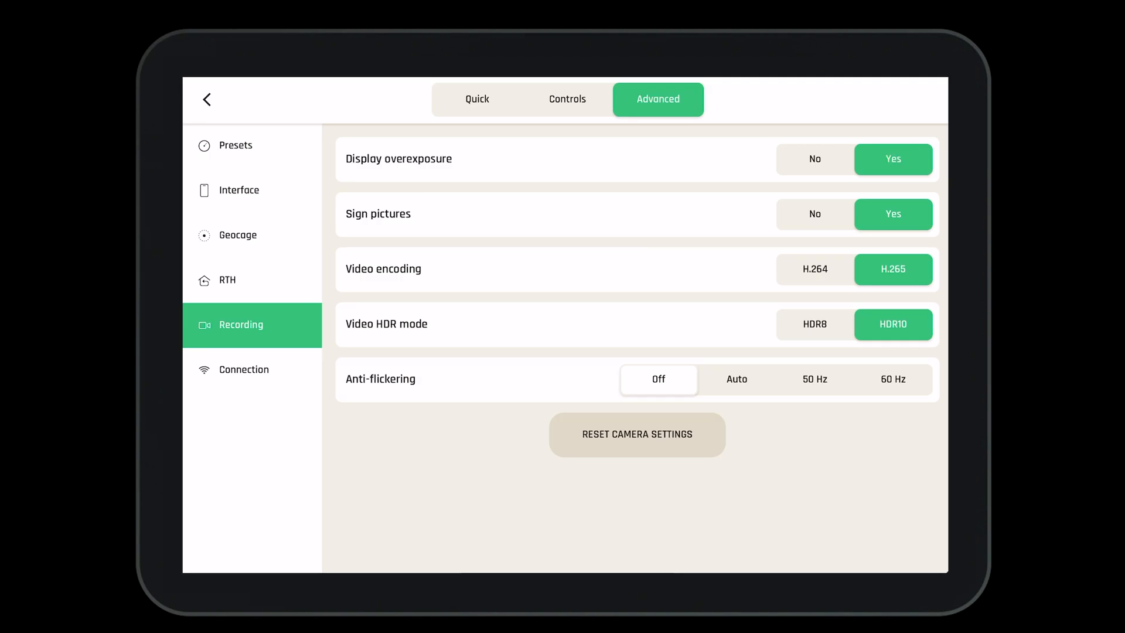
{"action": "left_click", "coordinate": [814, 158]}
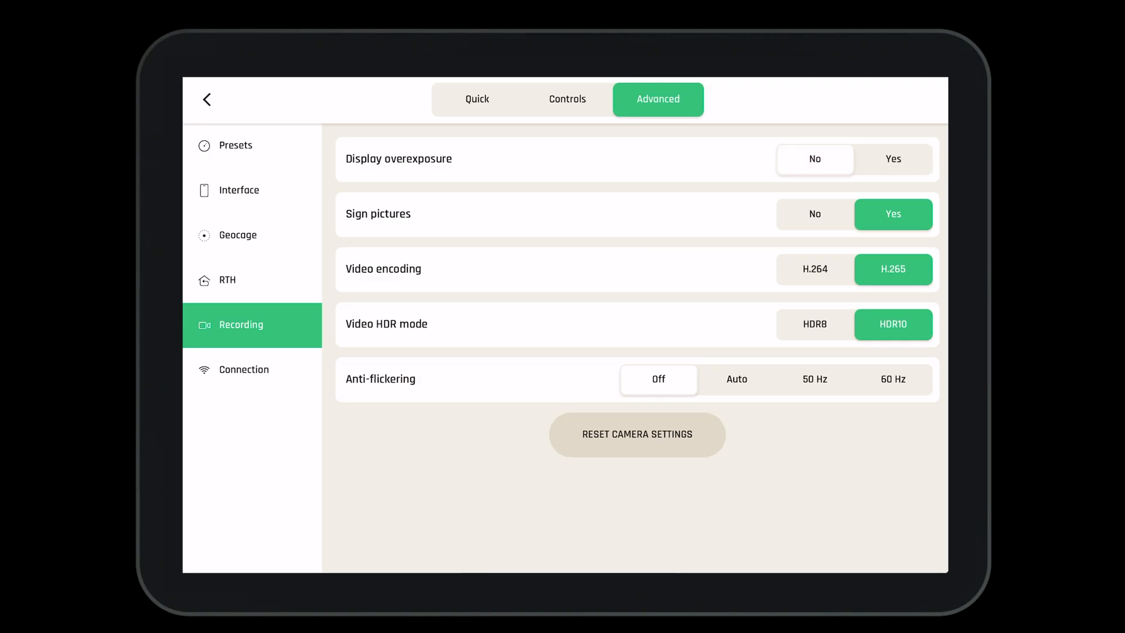
- Try H.264 then keep H.265 encoding, set anti-flickering to 60 Hz, and show Connection settings
{"action": "left_click", "coordinate": [814, 214]}
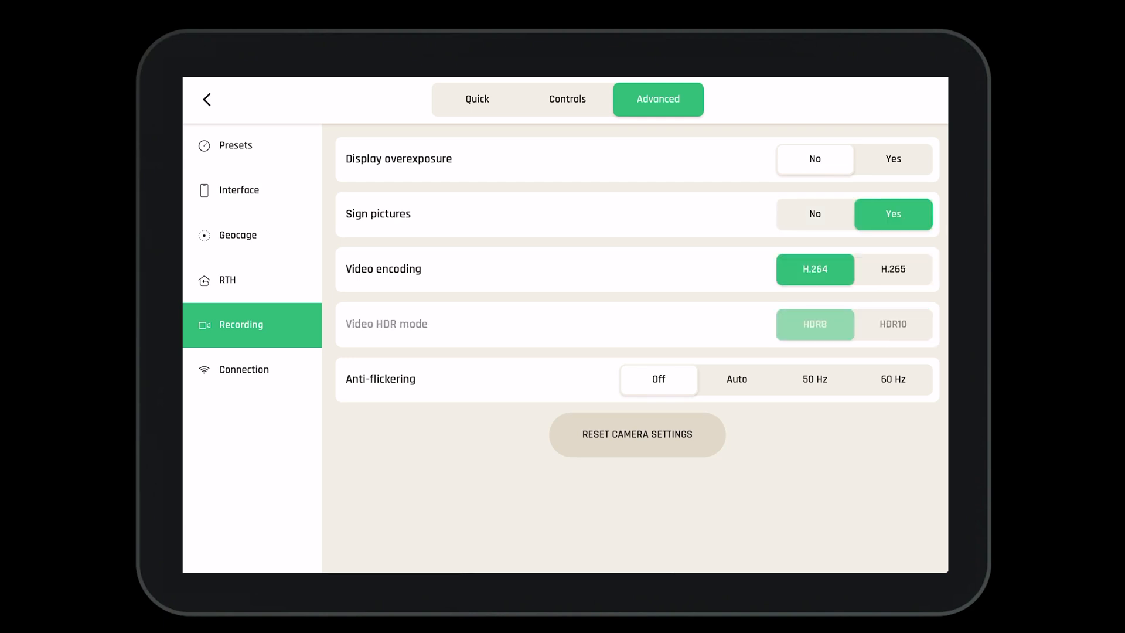
{"action": "left_click", "coordinate": [892, 269]}
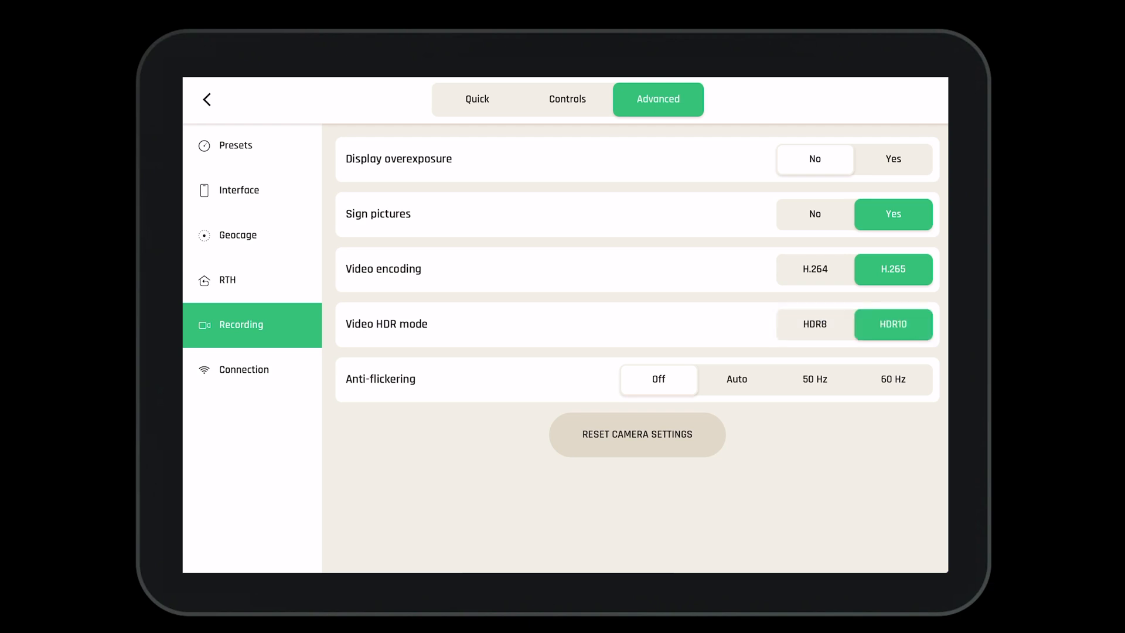
{"action": "left_click", "coordinate": [736, 379]}
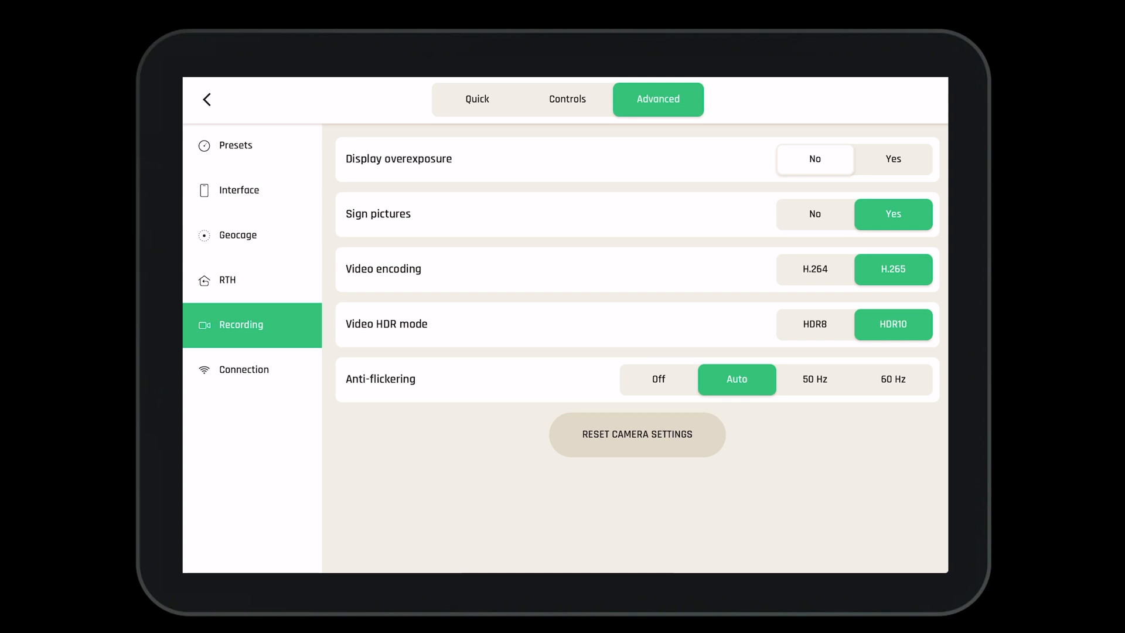
{"action": "left_click", "coordinate": [892, 379]}
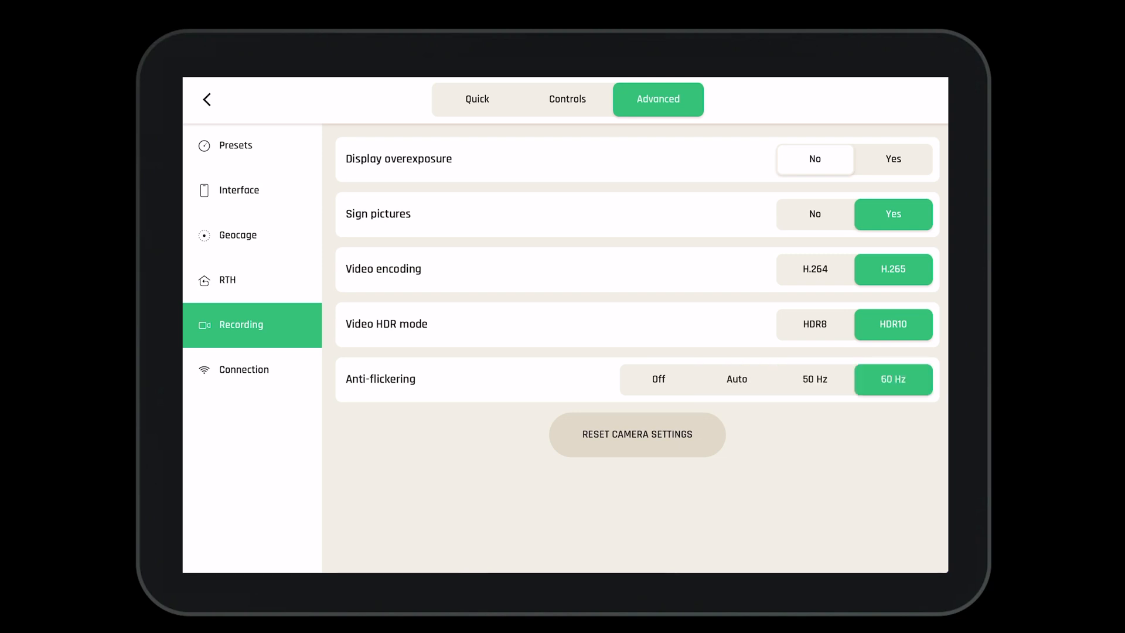
{"action": "left_click", "coordinate": [244, 369]}
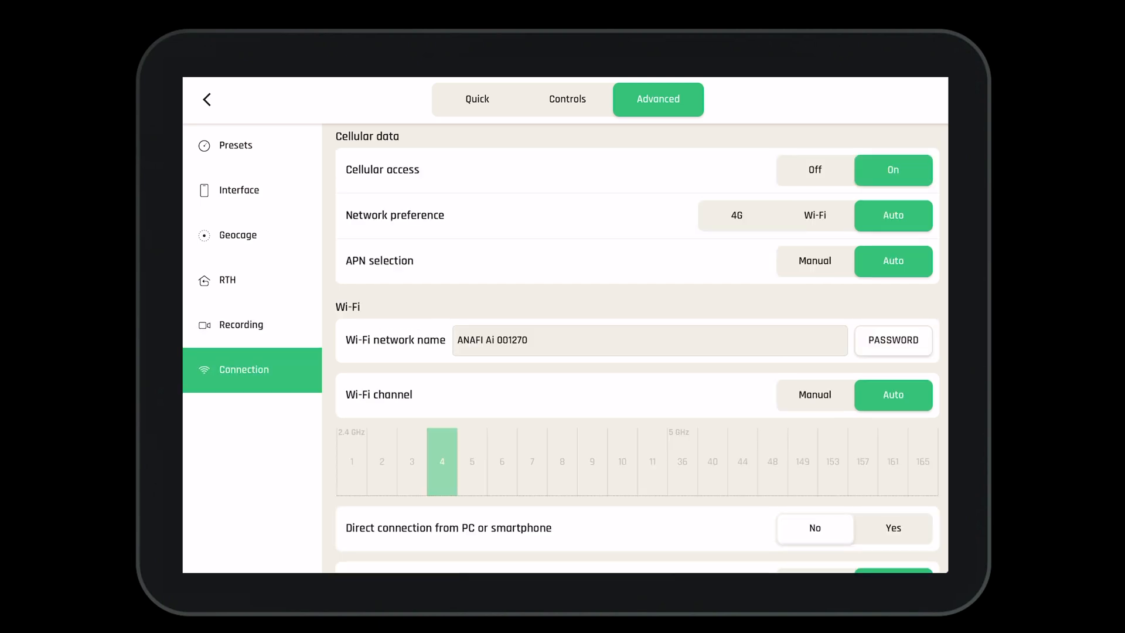
{"action": "left_click", "coordinate": [815, 169]}
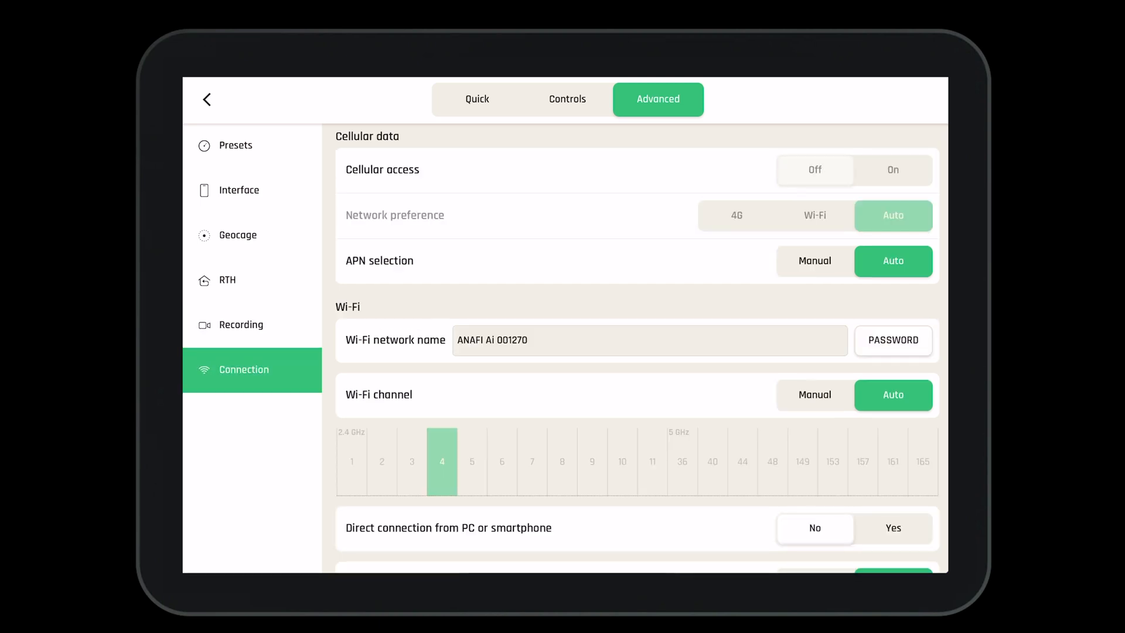
{"action": "left_click", "coordinate": [893, 170]}
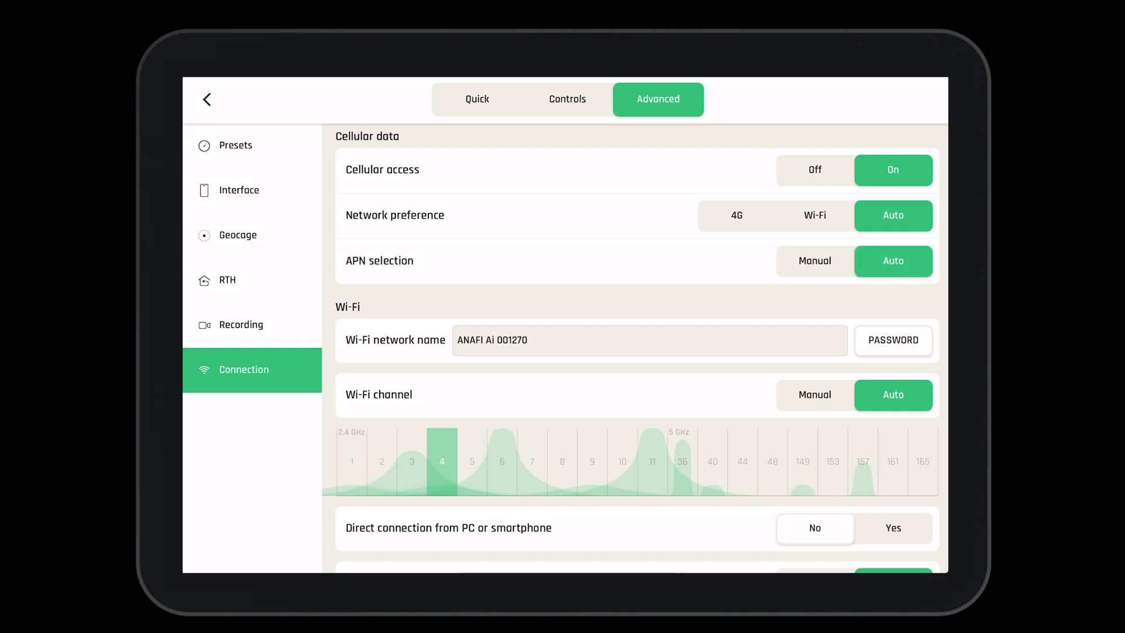
{"action": "left_click", "coordinate": [735, 215]}
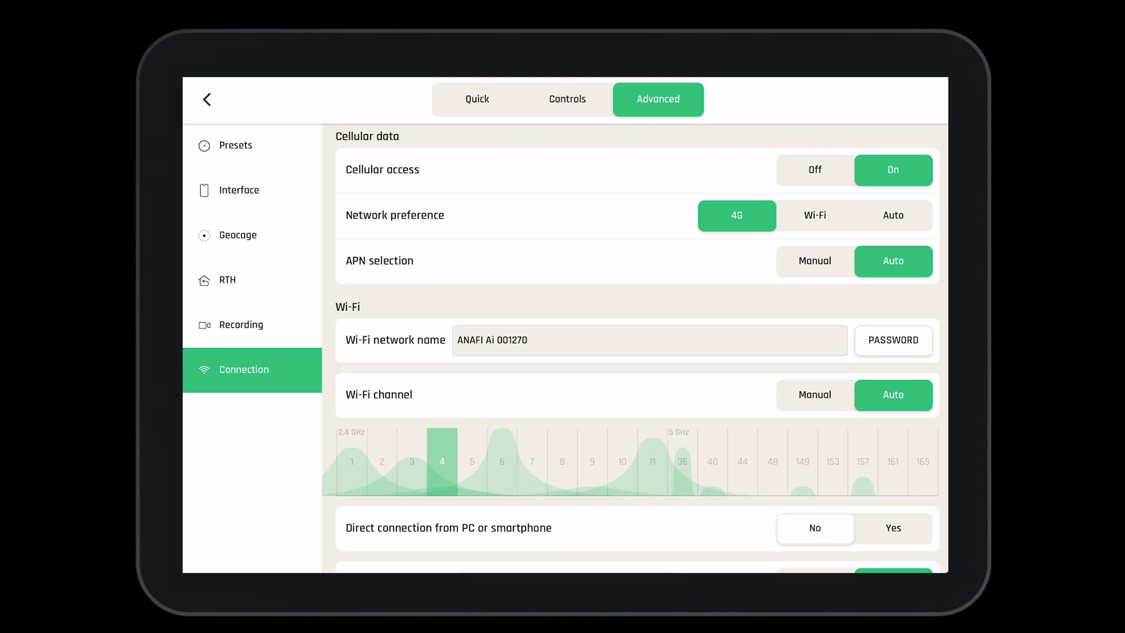
{"action": "left_click", "coordinate": [814, 215]}
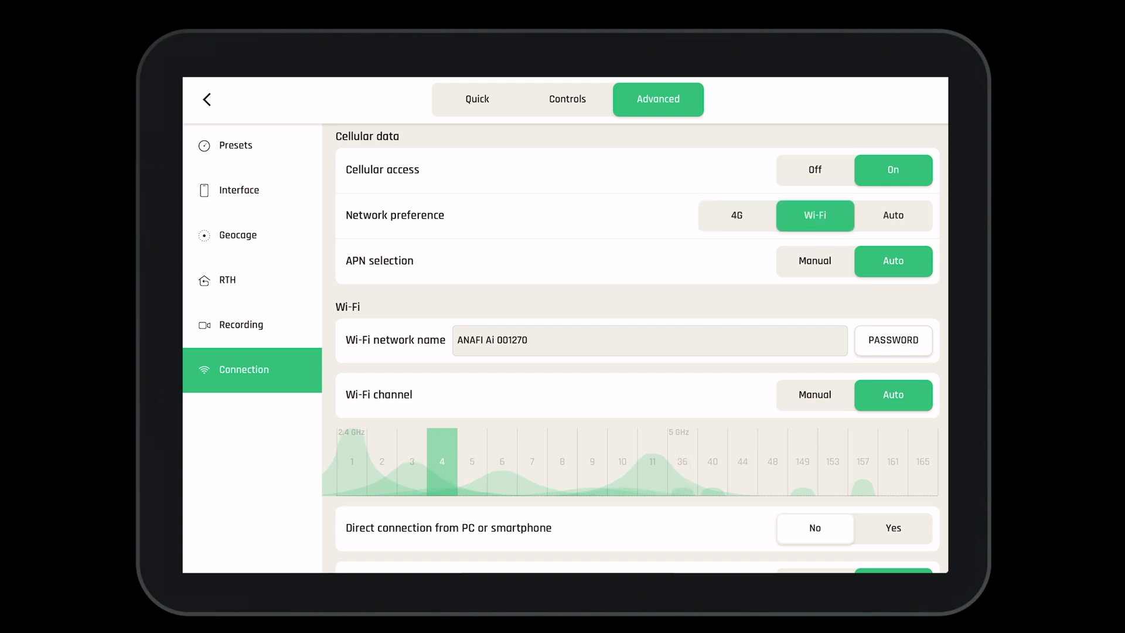
{"action": "left_click", "coordinate": [893, 215]}
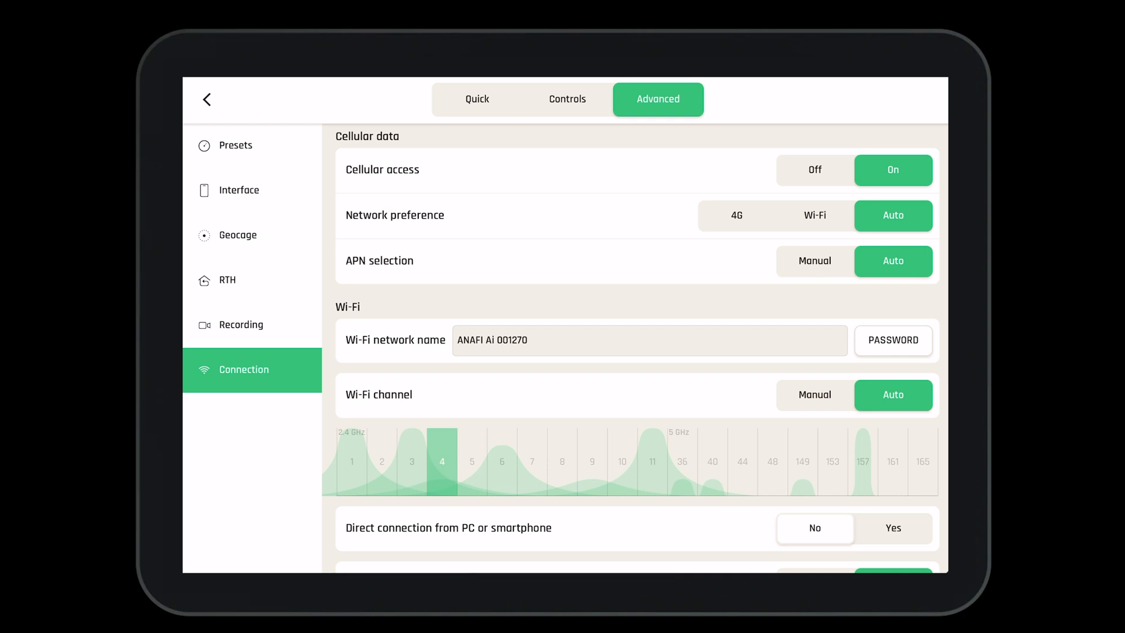
{"action": "left_click", "coordinate": [814, 260]}
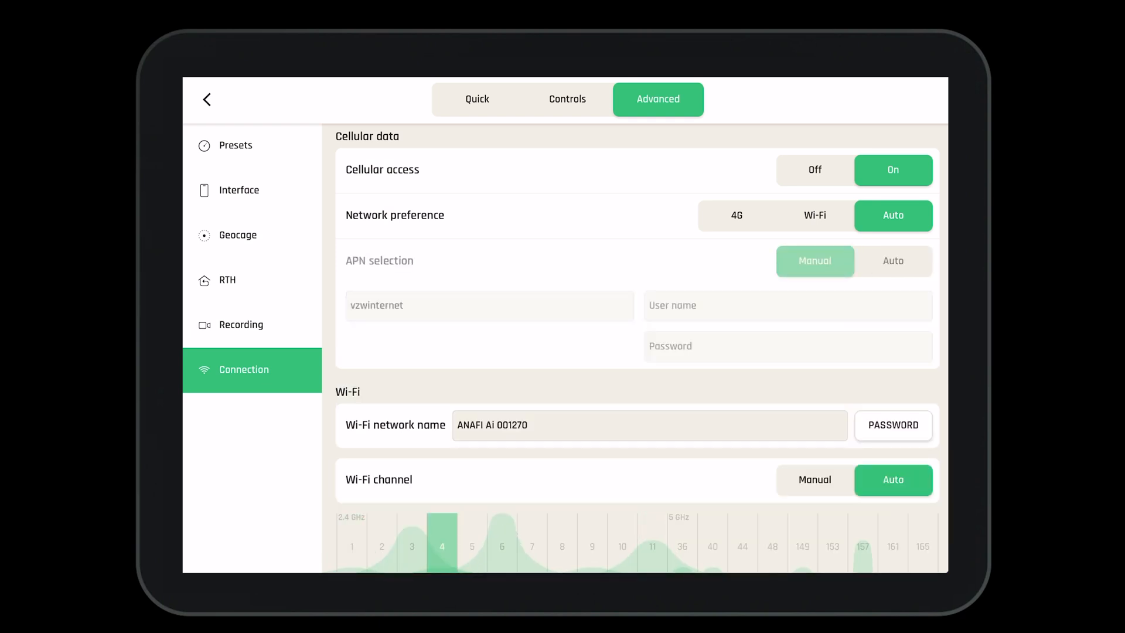
{"action": "left_click", "coordinate": [893, 261]}
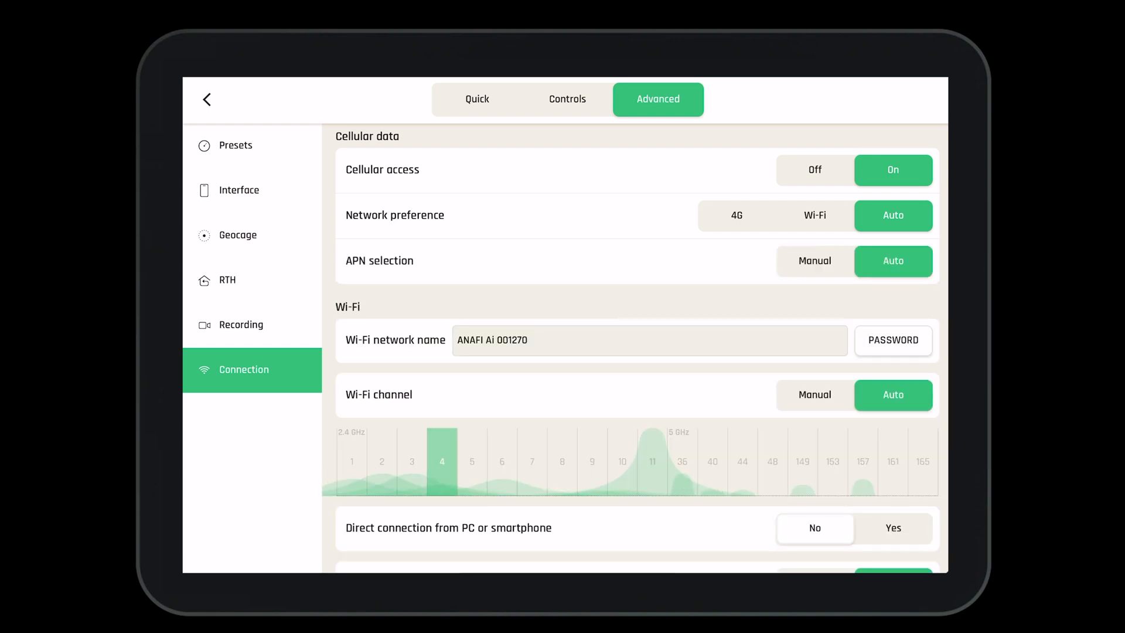
{"action": "scroll", "scroll_direction": "down", "scroll_amount": 3}
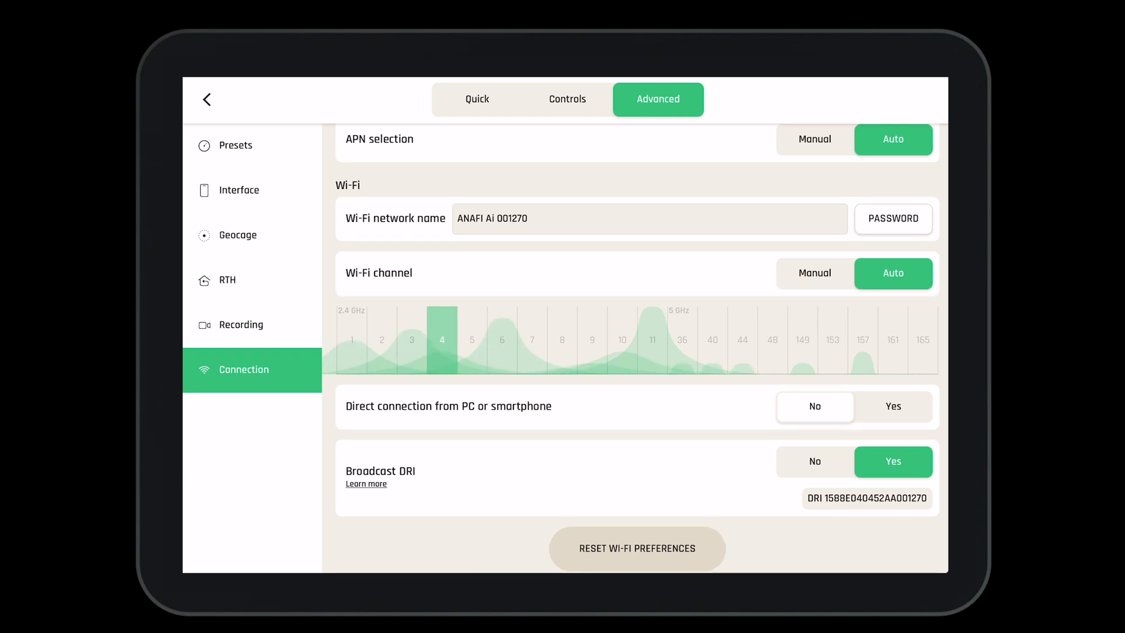
- Manually pick Wi-Fi channel 165, then return channel selection to Auto
{"action": "left_click", "coordinate": [815, 274]}
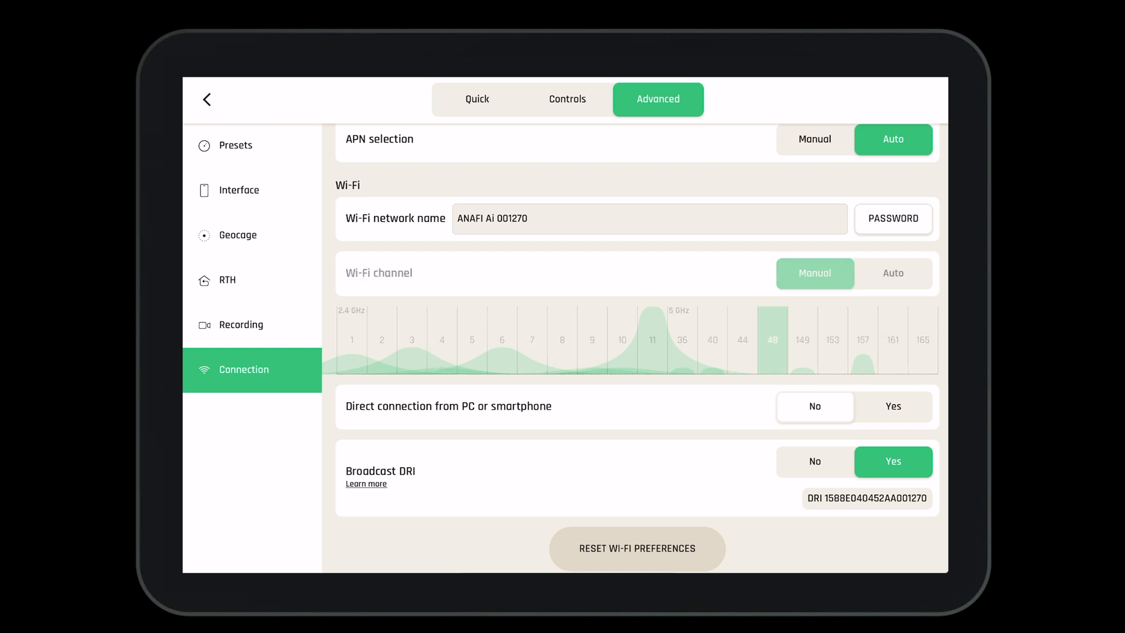
{"action": "left_click", "coordinate": [908, 339]}
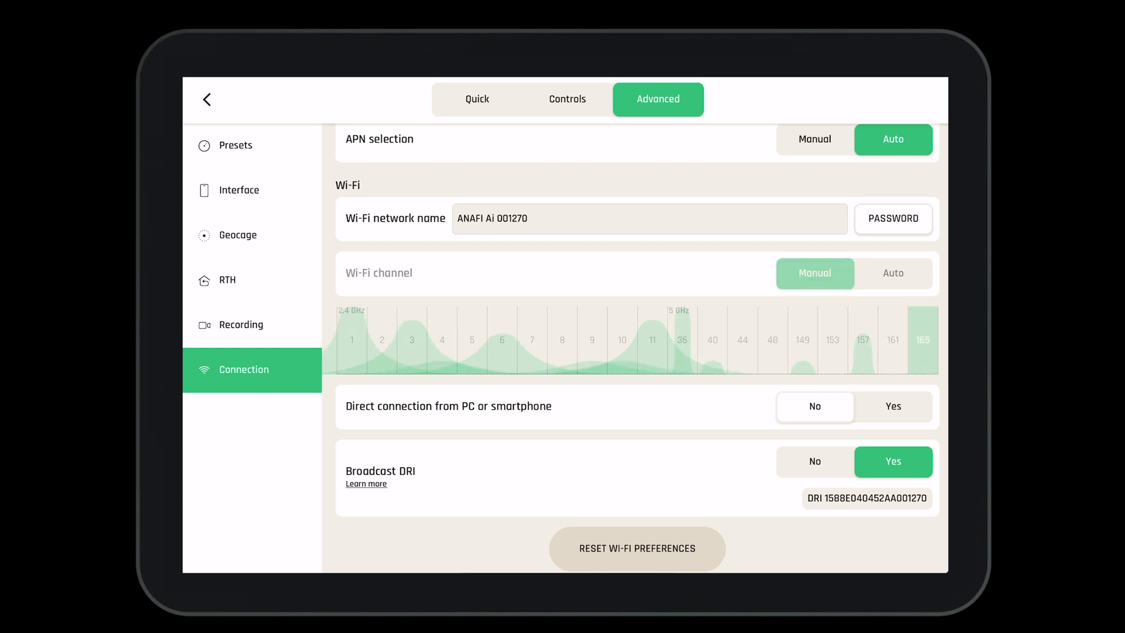
{"action": "left_click", "coordinate": [814, 274]}
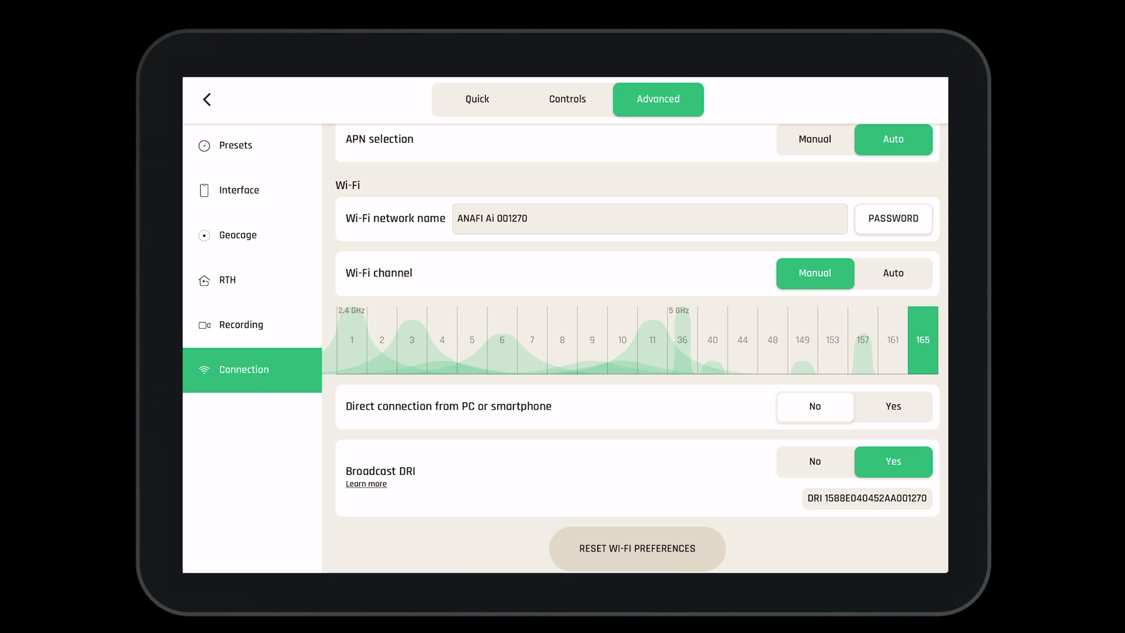
{"action": "left_click", "coordinate": [893, 273]}
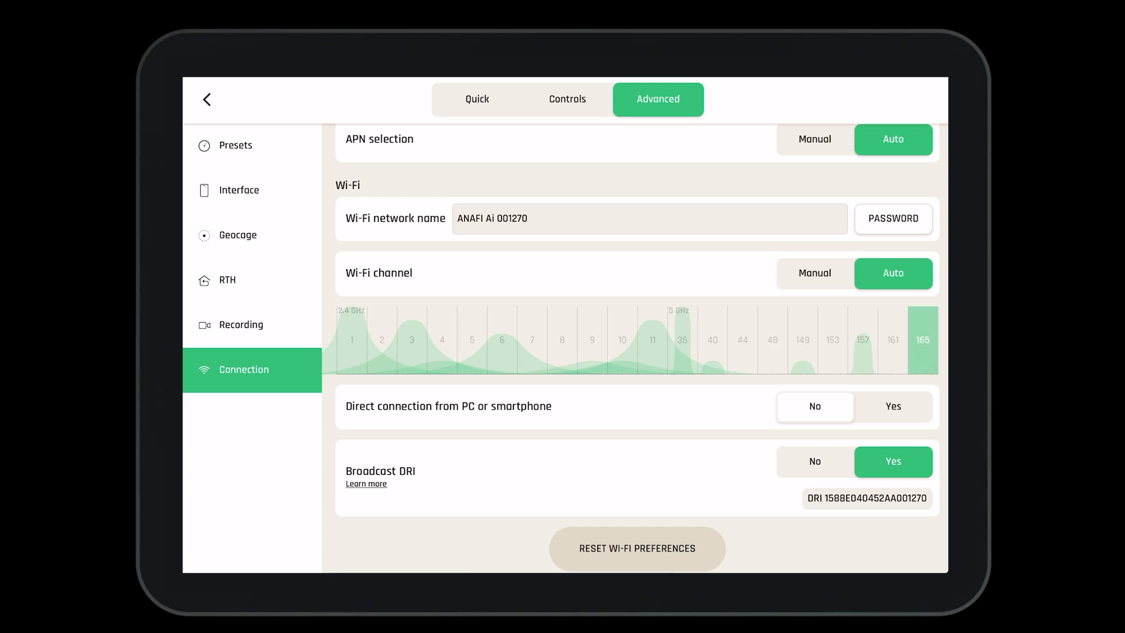